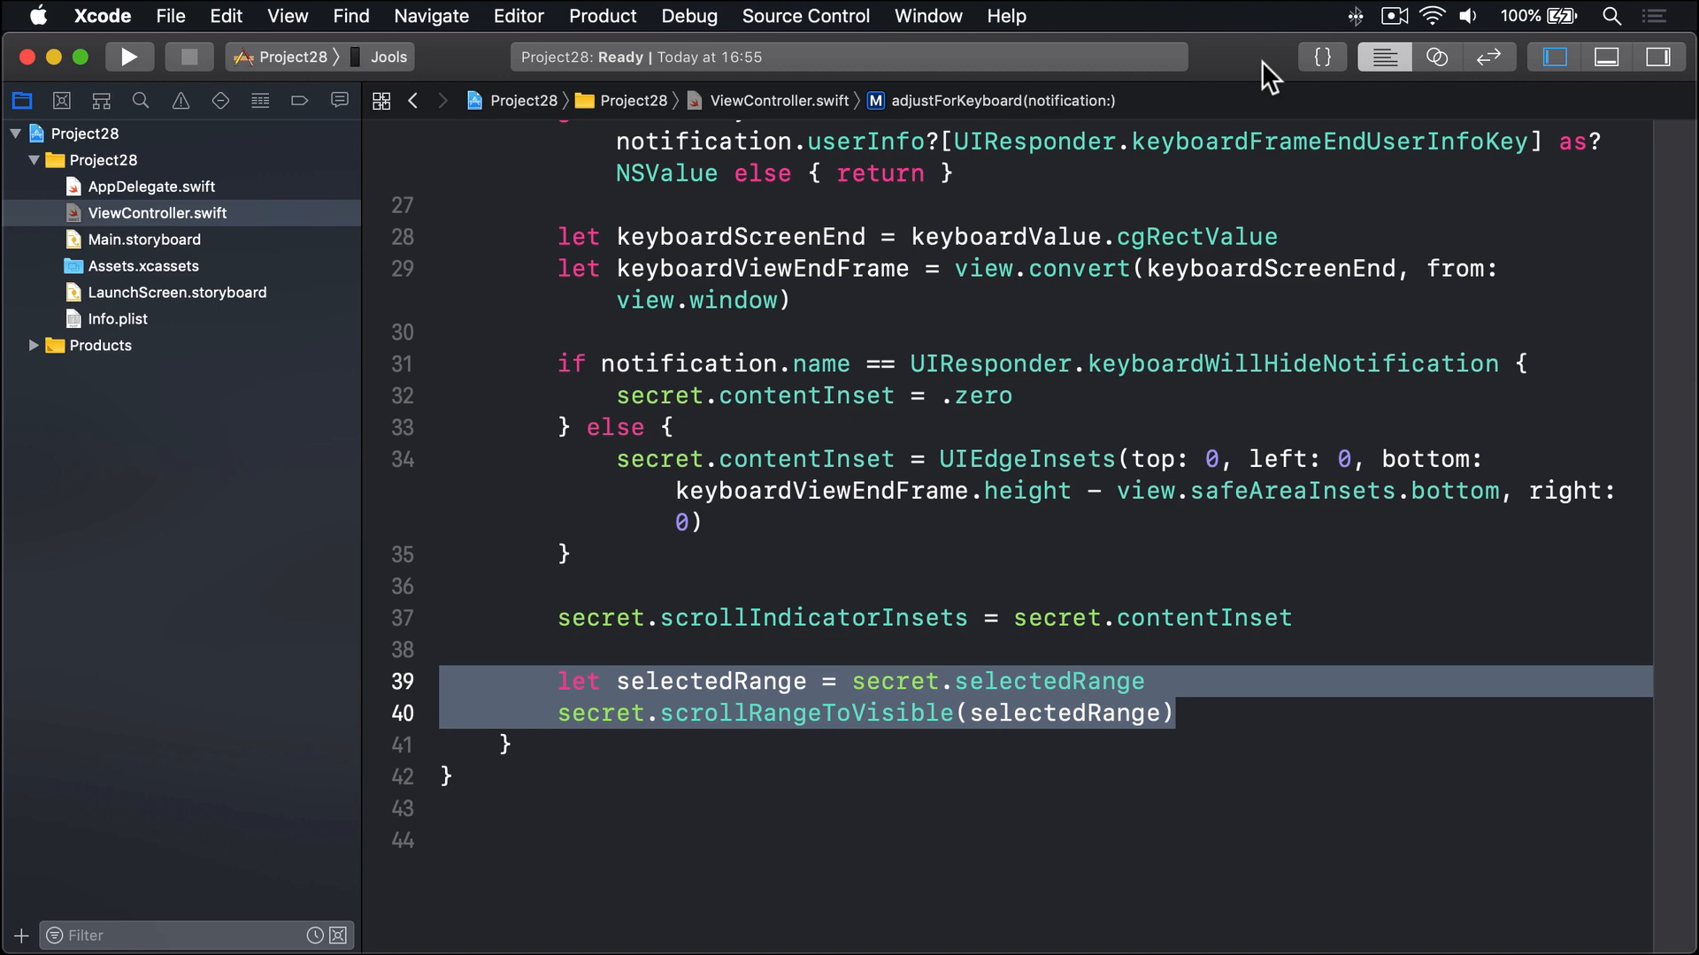
Add title = "Nothing to see here" after super.viewDidLoad() in viewDidLoad
scroll(up, 3)
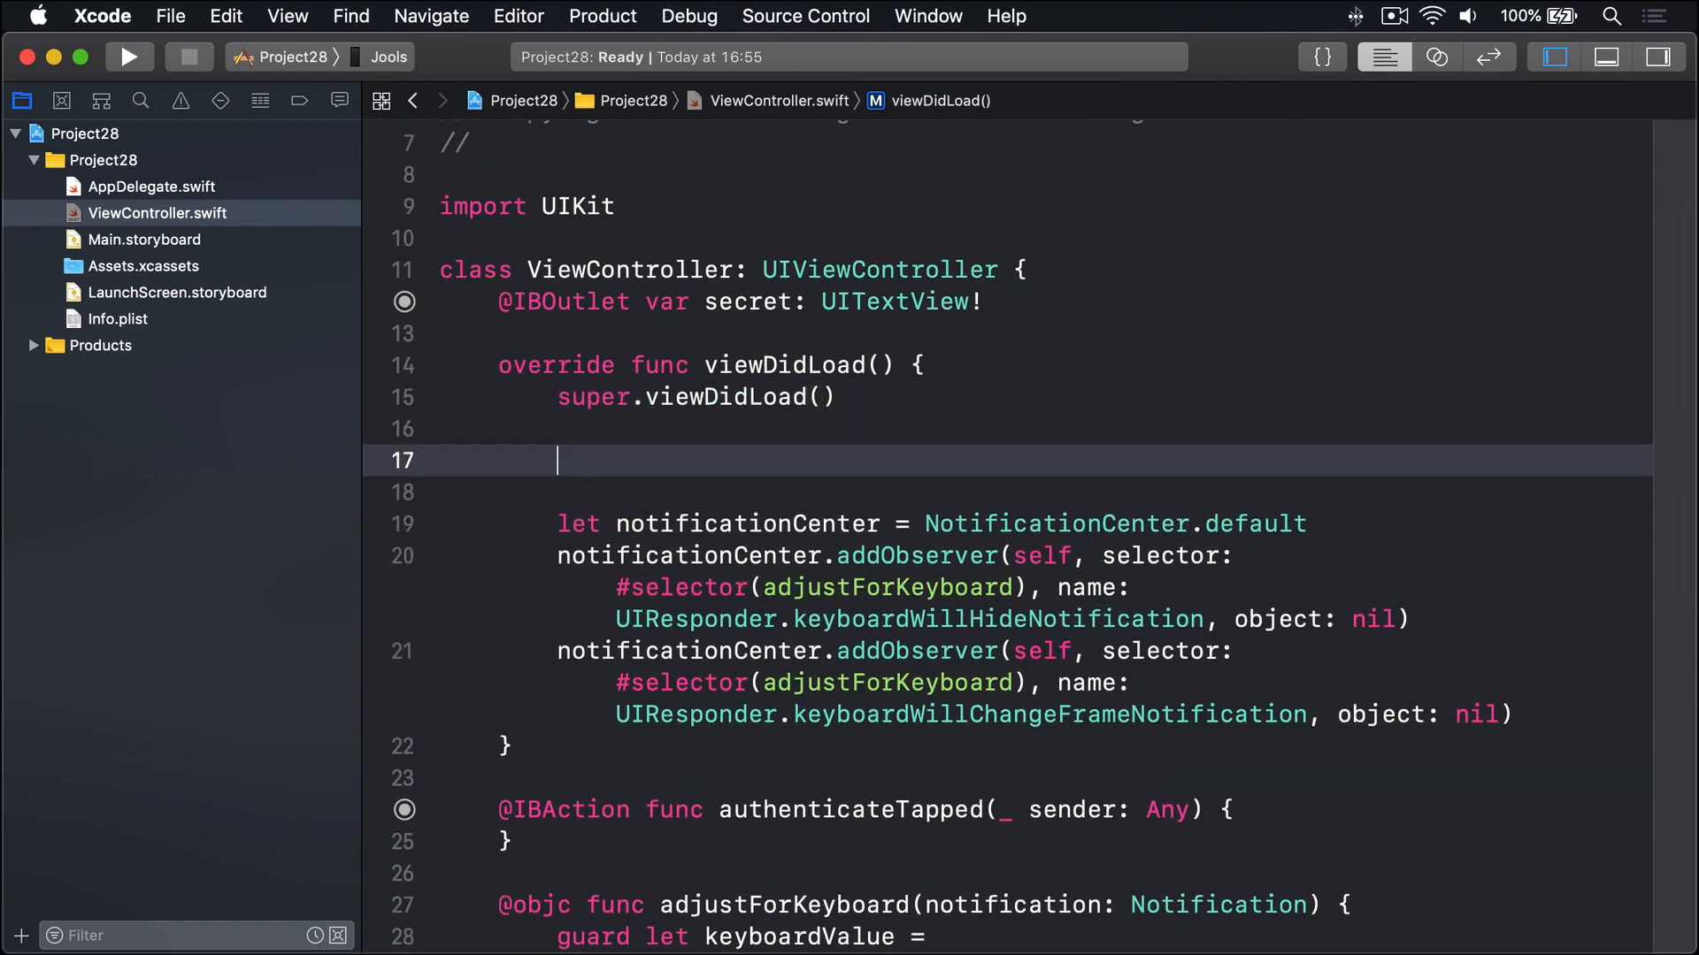
text(title = "No")
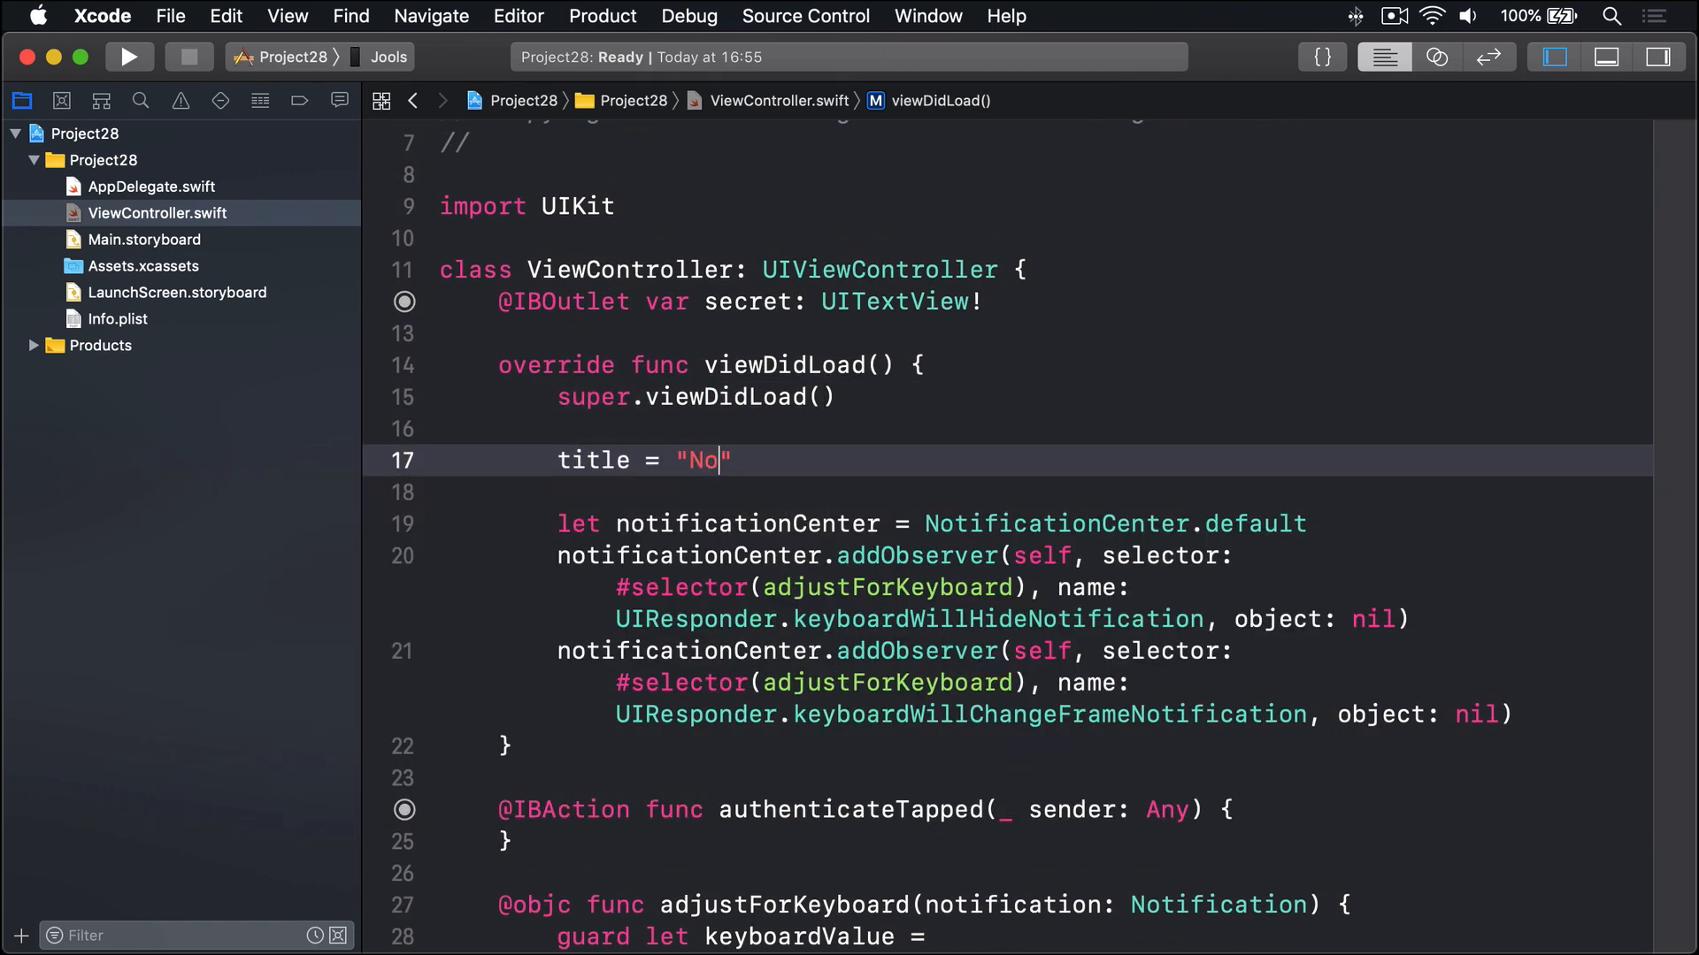
text(thing to see here)
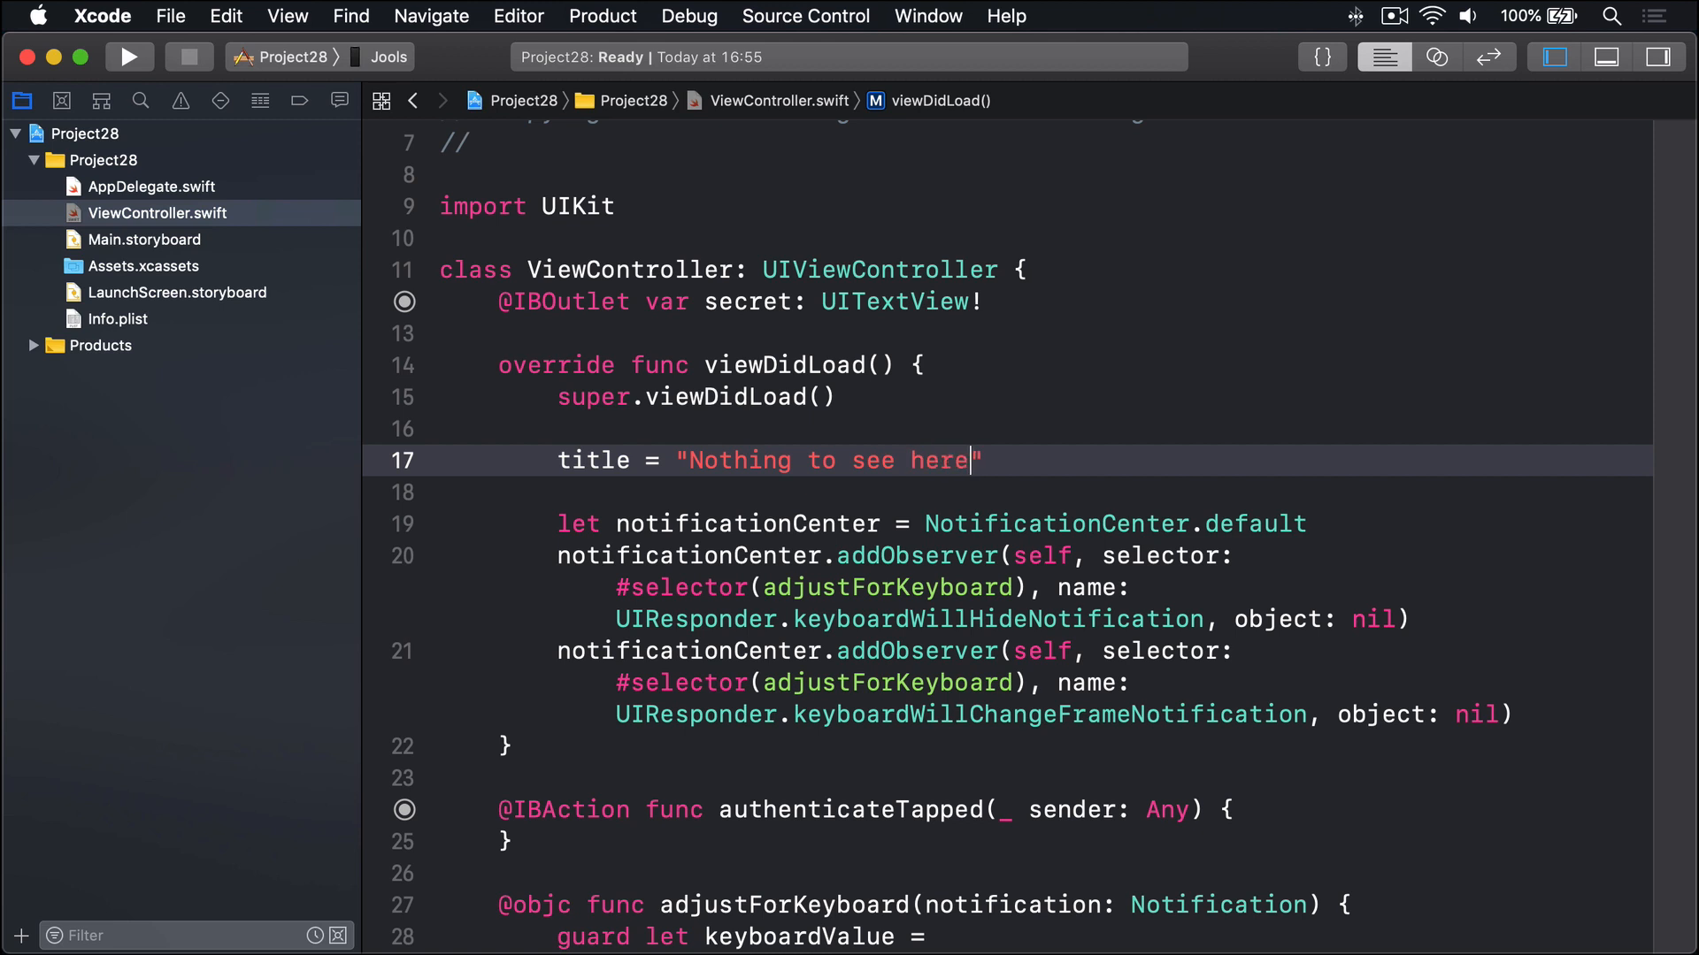
triple_click(769, 460)
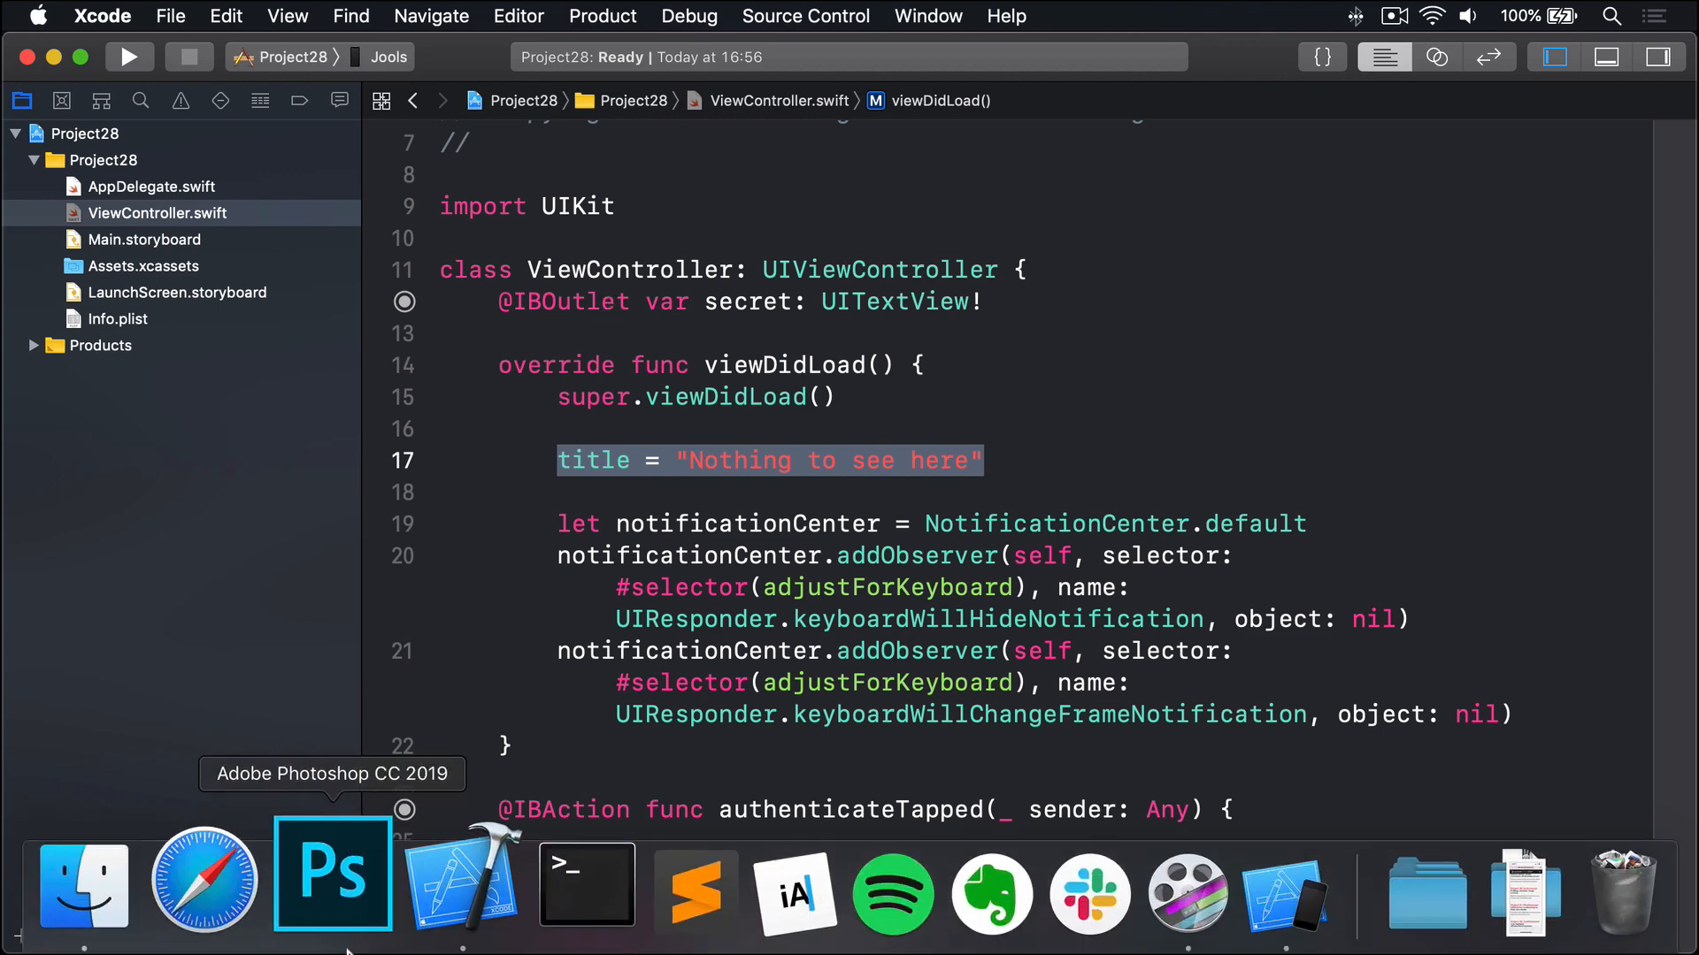
Add KeychainItemAccessibility.swift and KeychainWrapper.swift from HackingWithSwift/project28-files to Project28
click(83, 883)
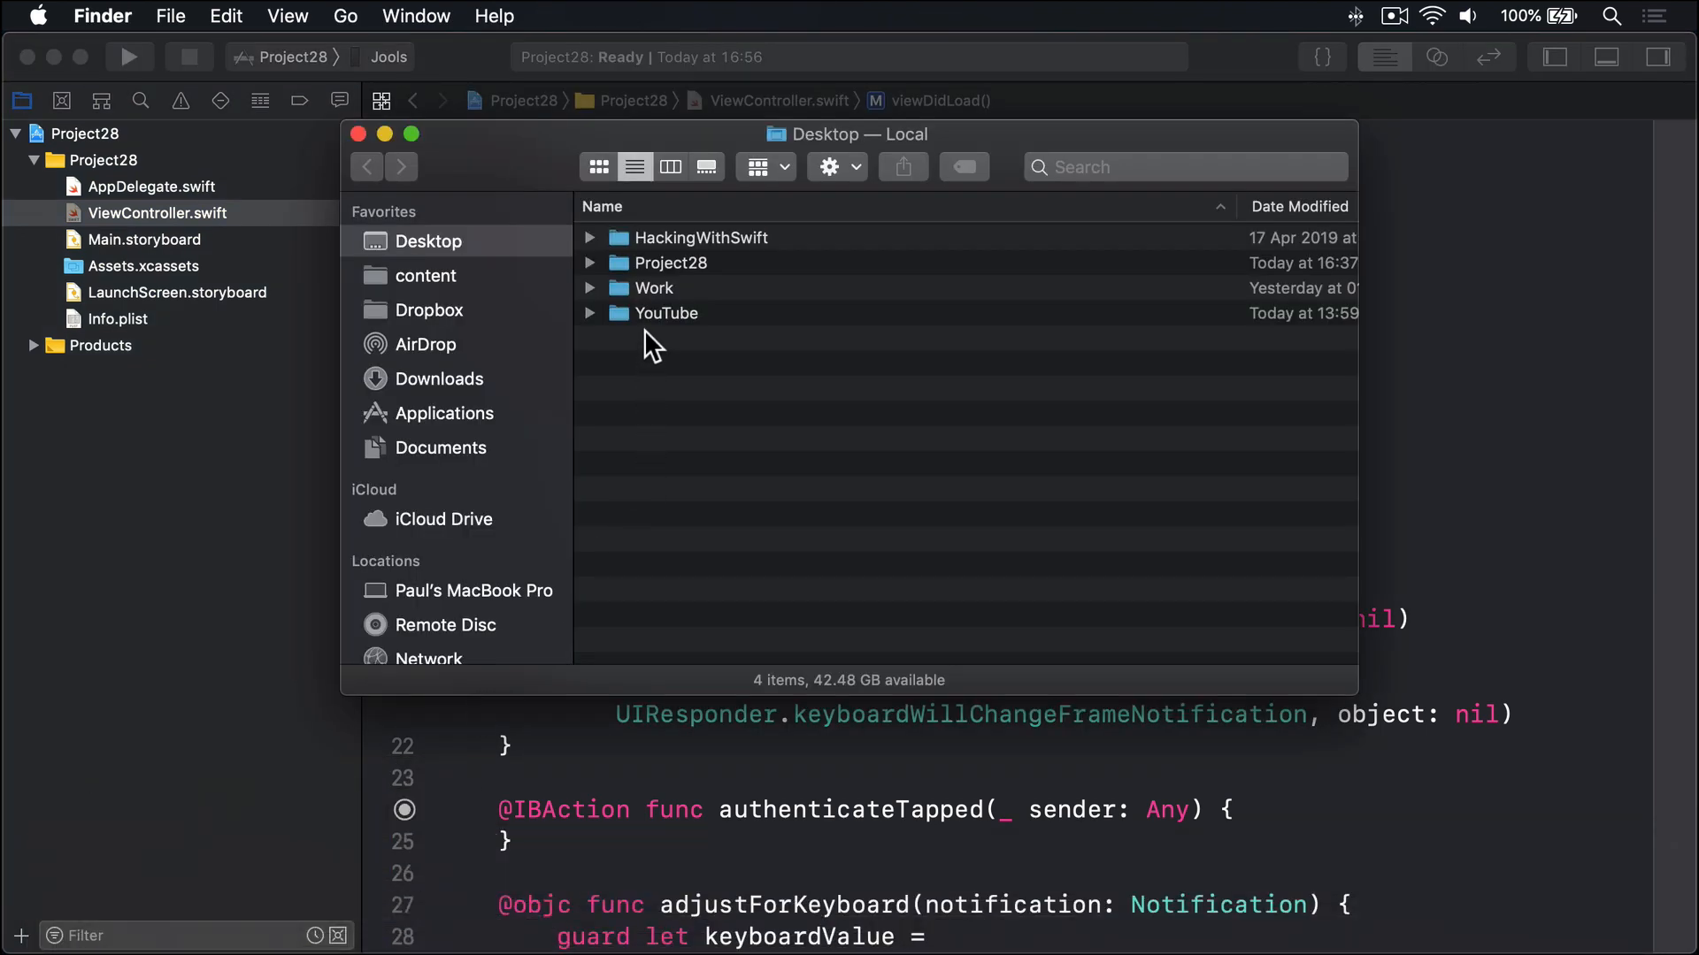
double_click(700, 237)
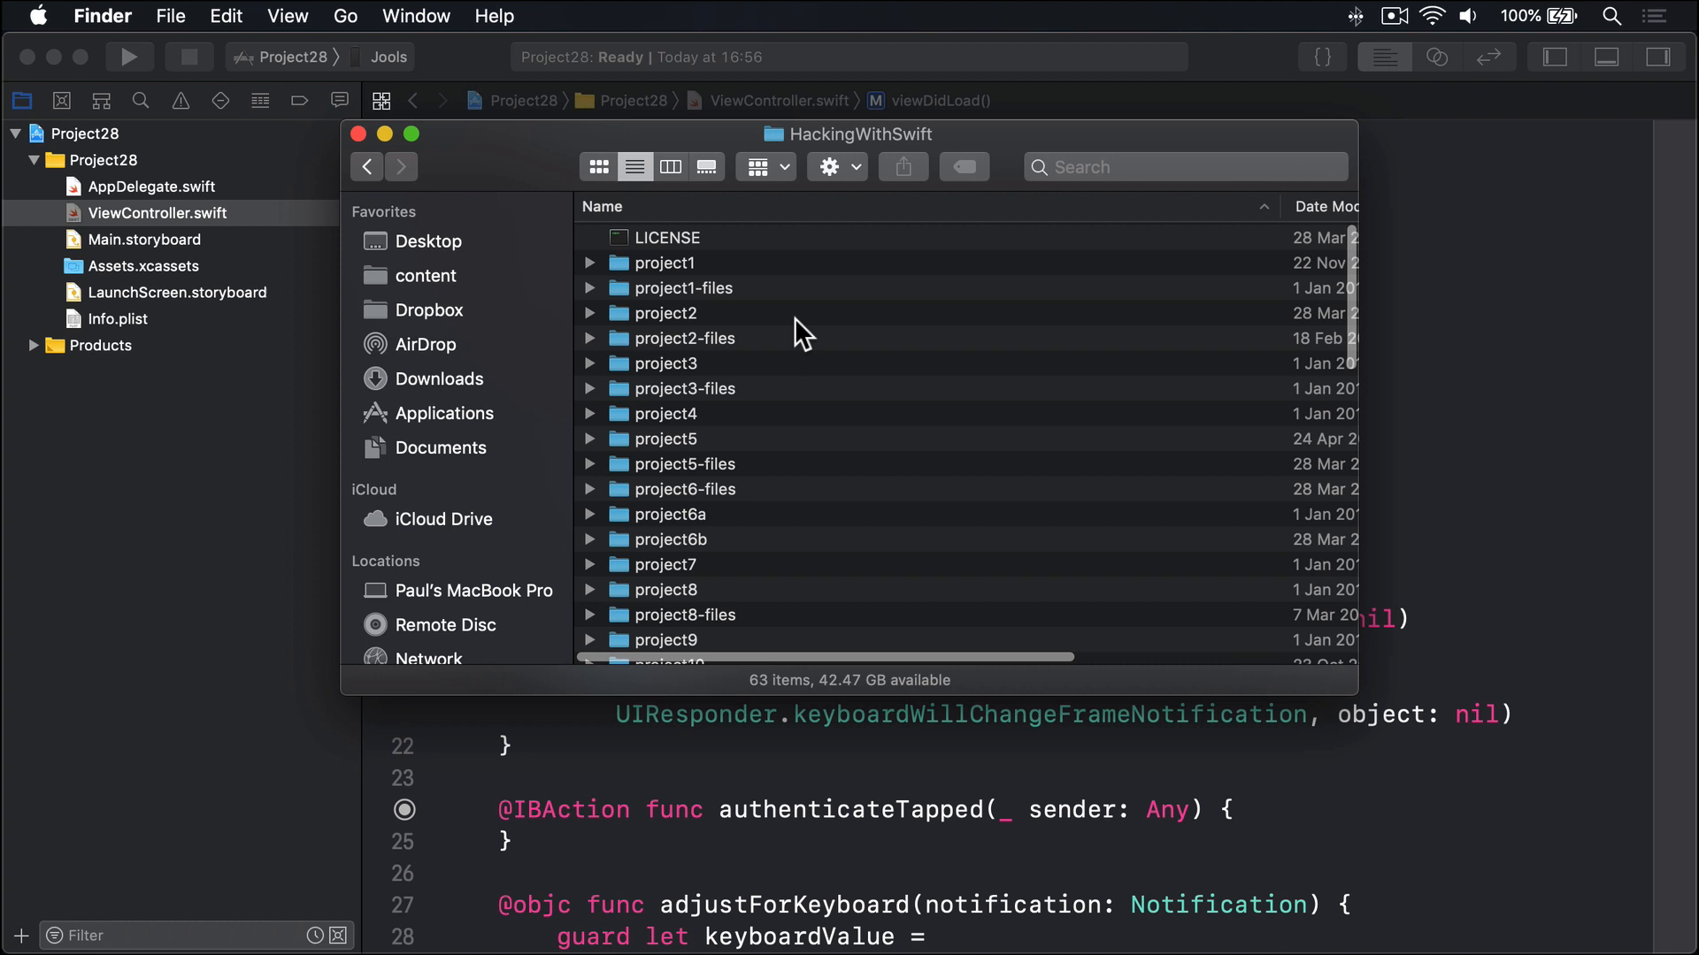
scroll(down, 3)
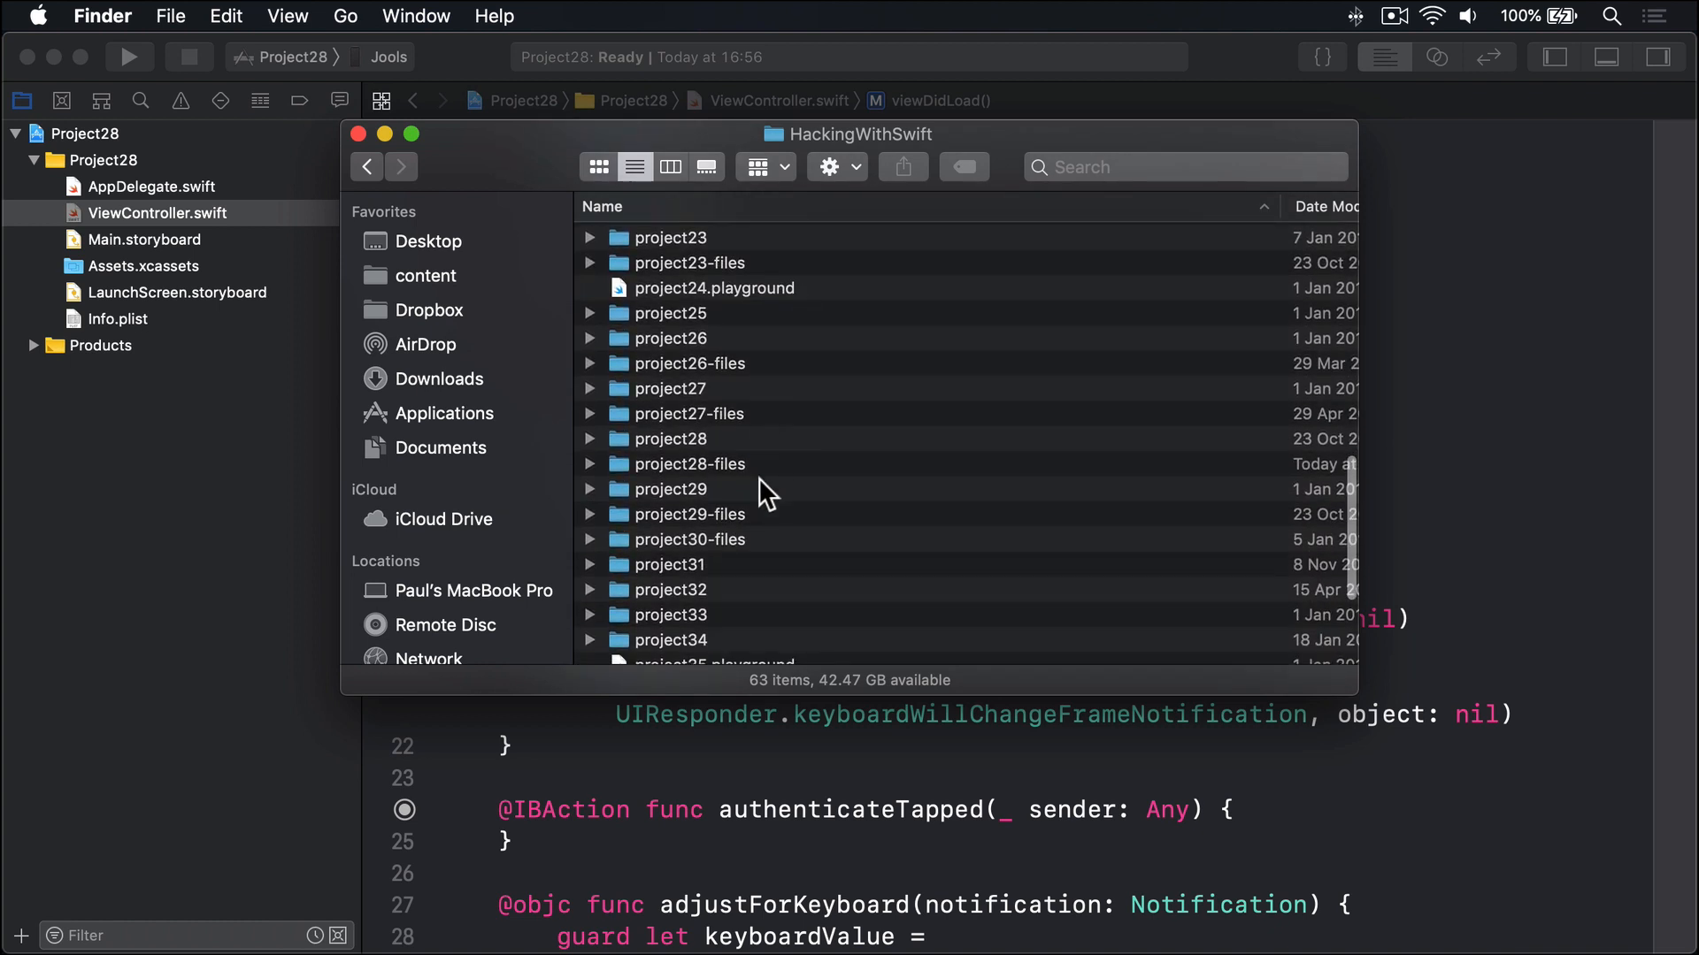
double_click(689, 463)
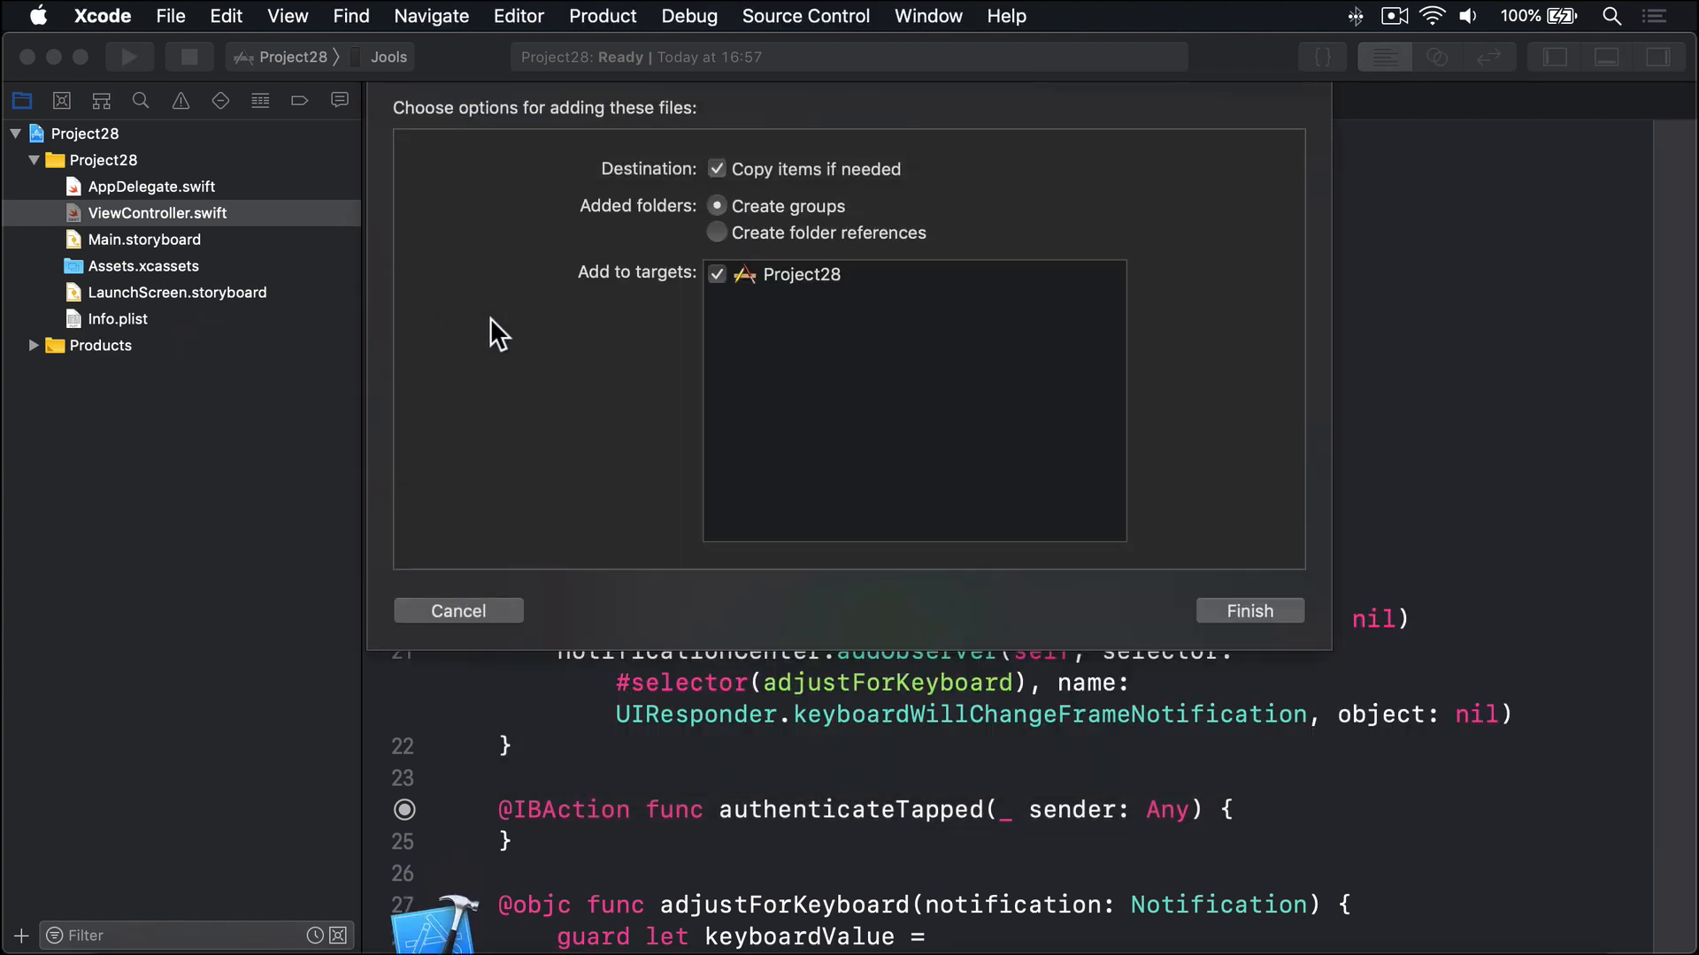
click(1248, 611)
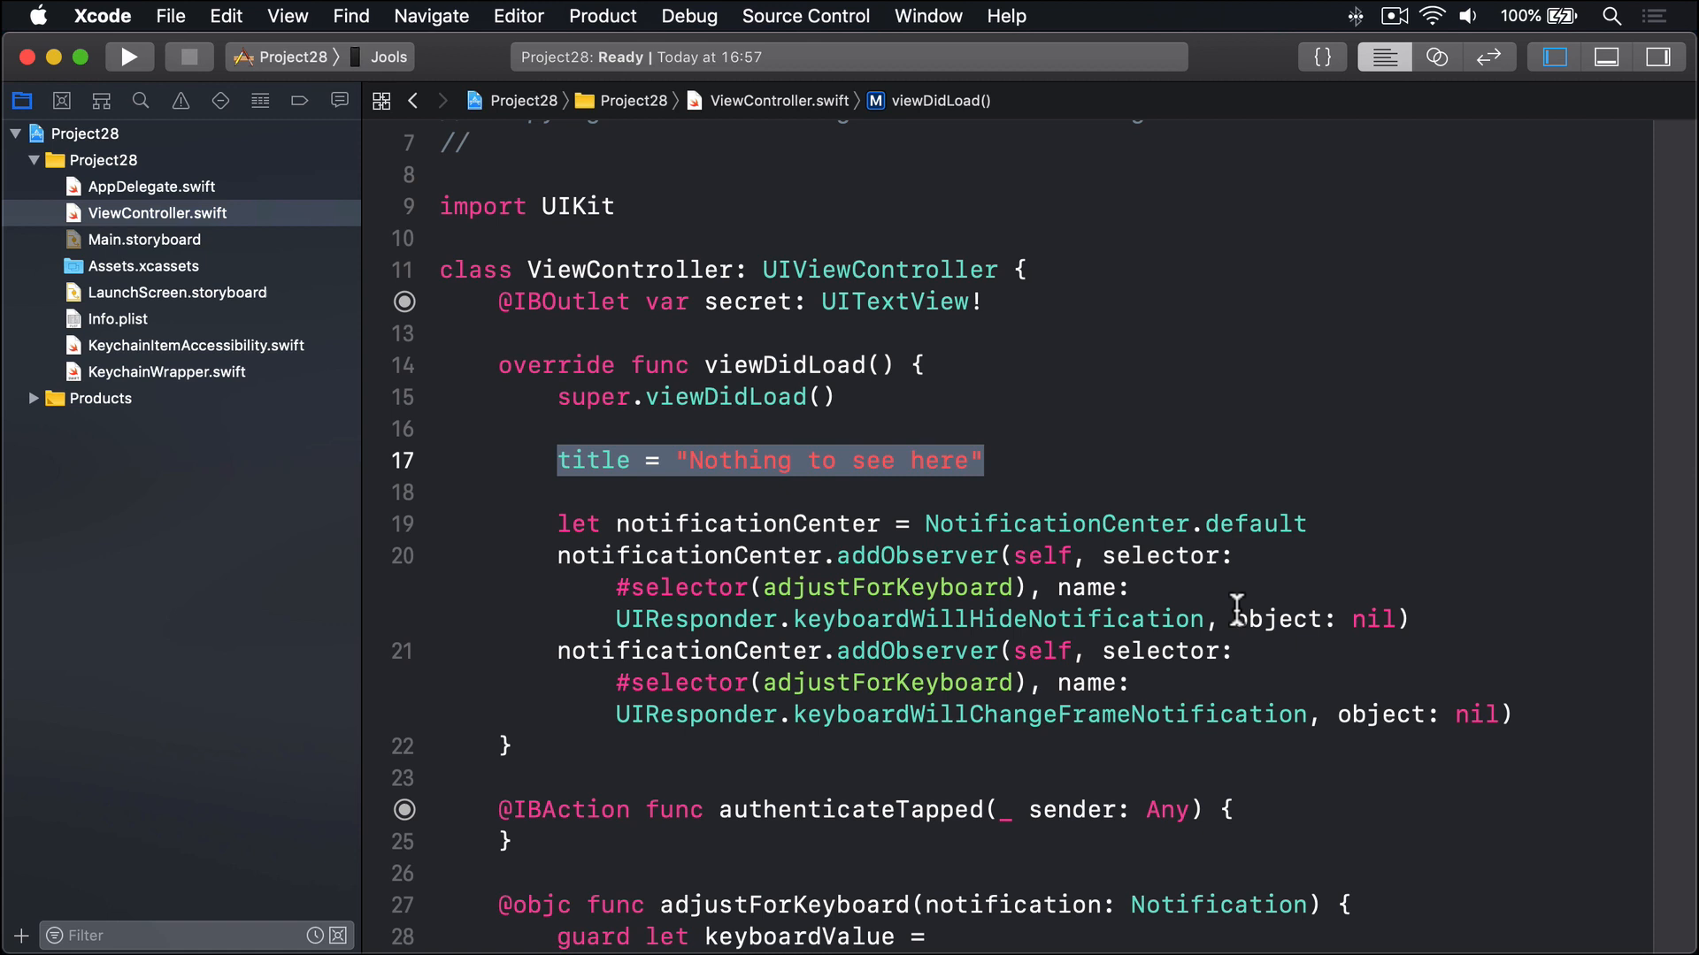
mouse_move(859, 778)
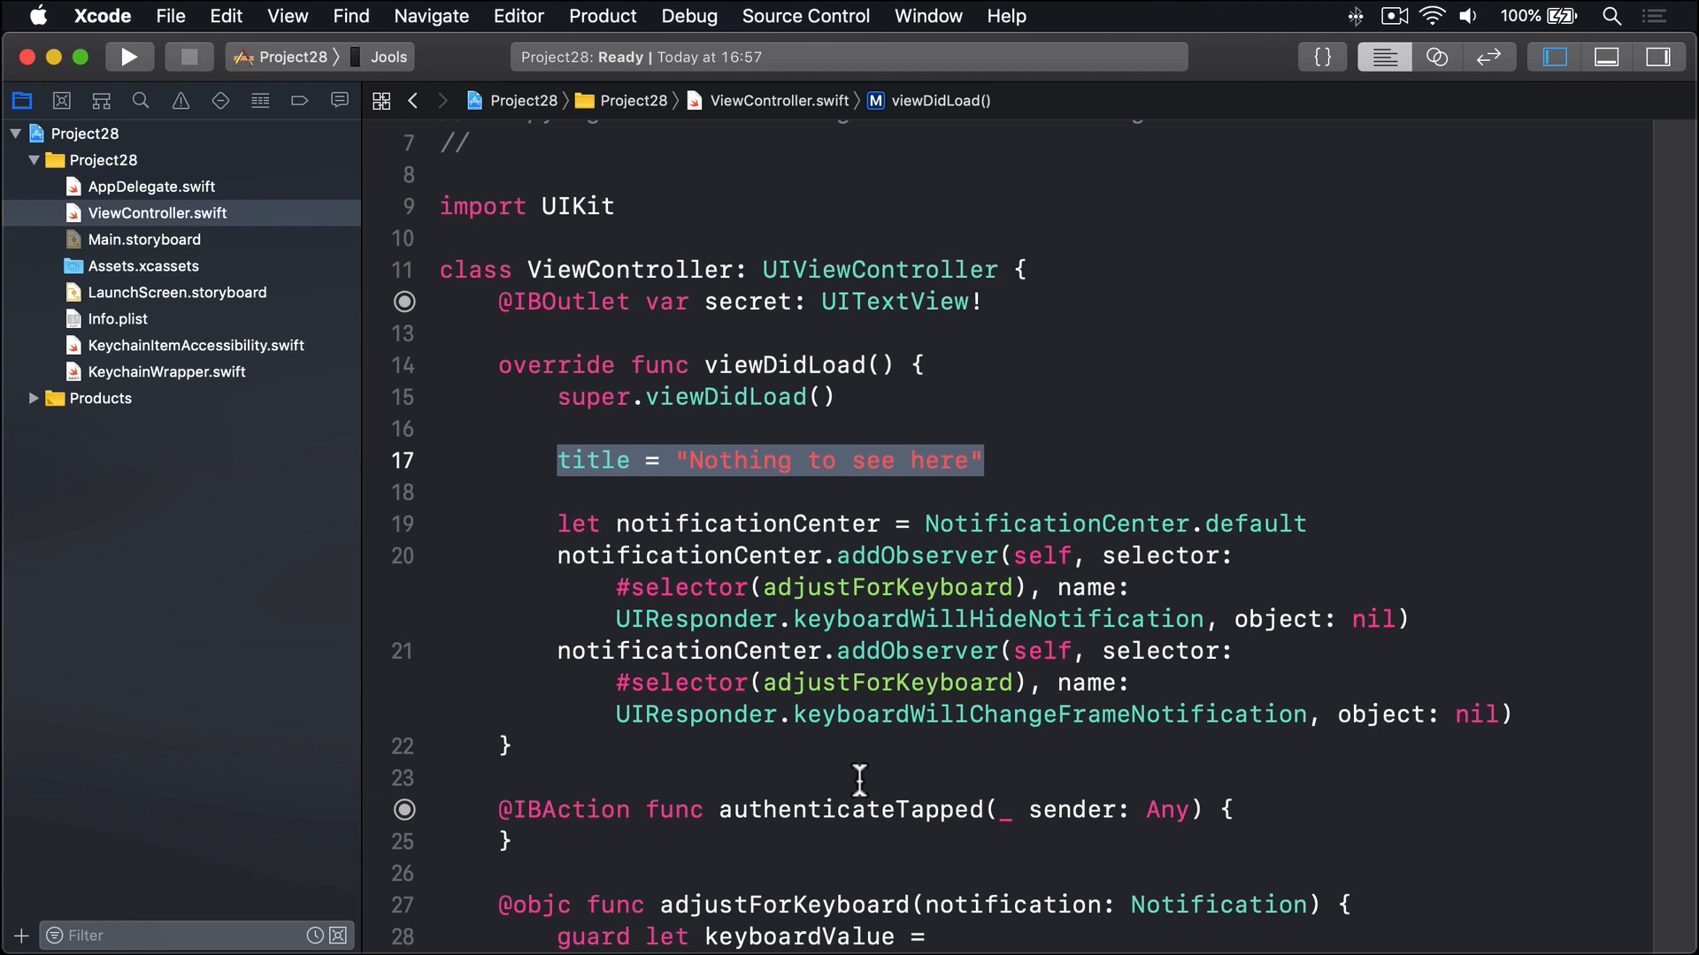
Start unlockSecretMessage(), setting secret.isHidden = false and title to "Secret stuff!"
scroll(down, 3)
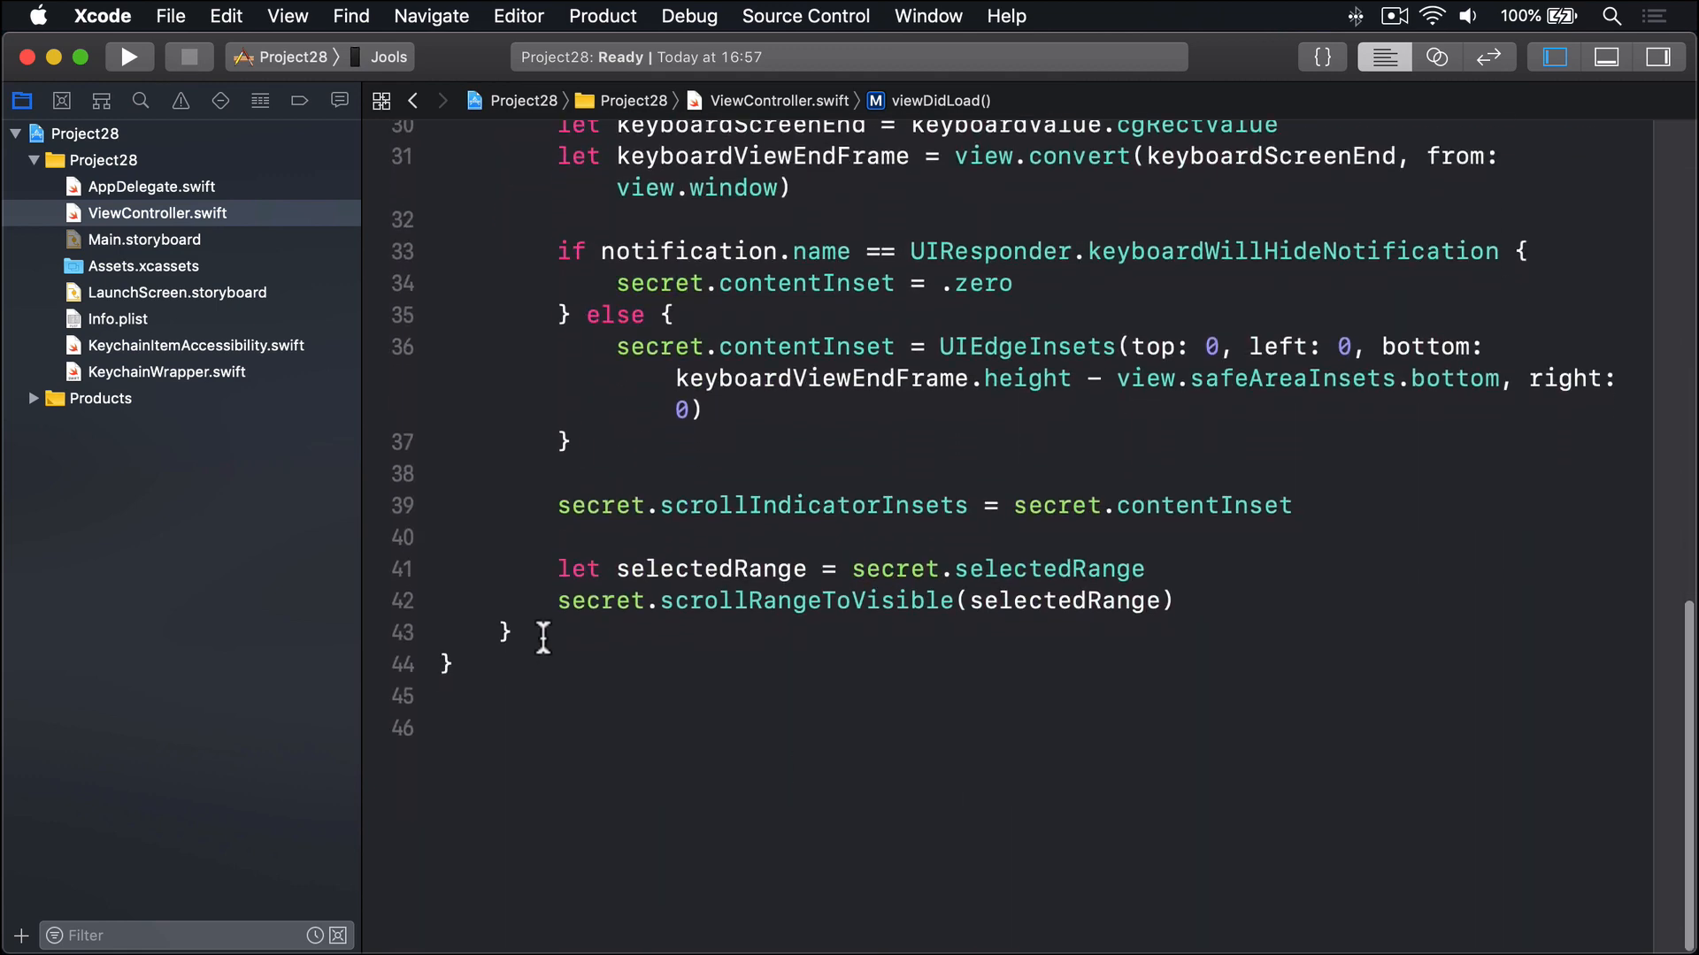
text(unl)
text(secre)
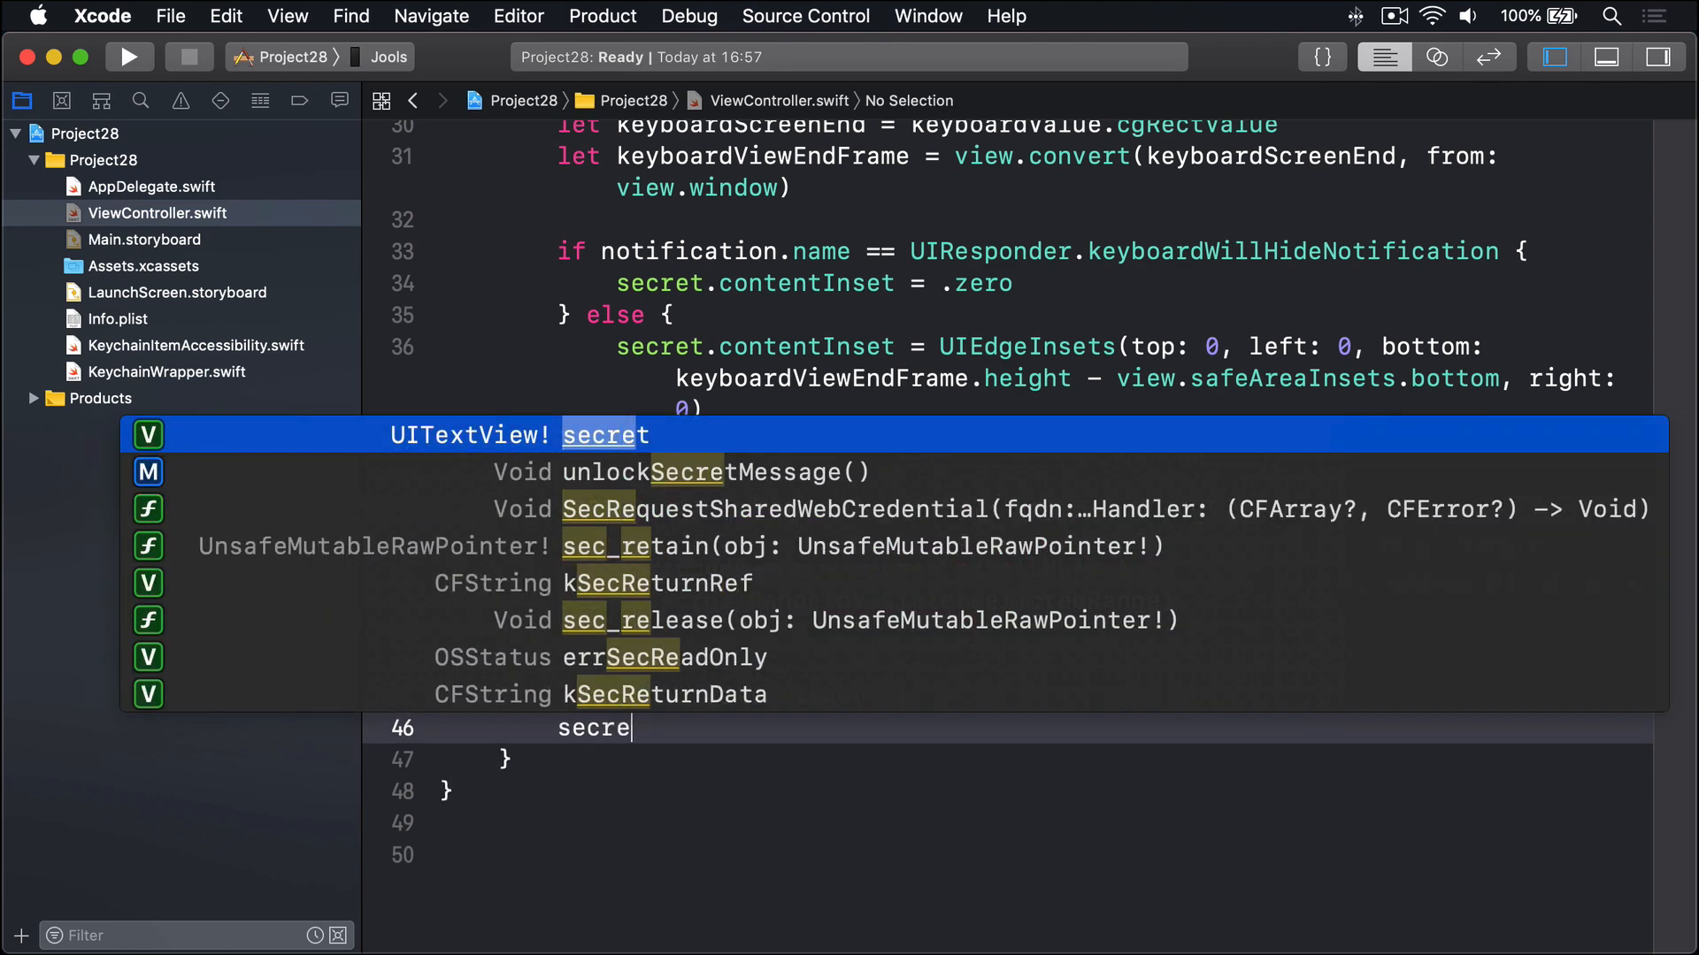
text(.isHidden)
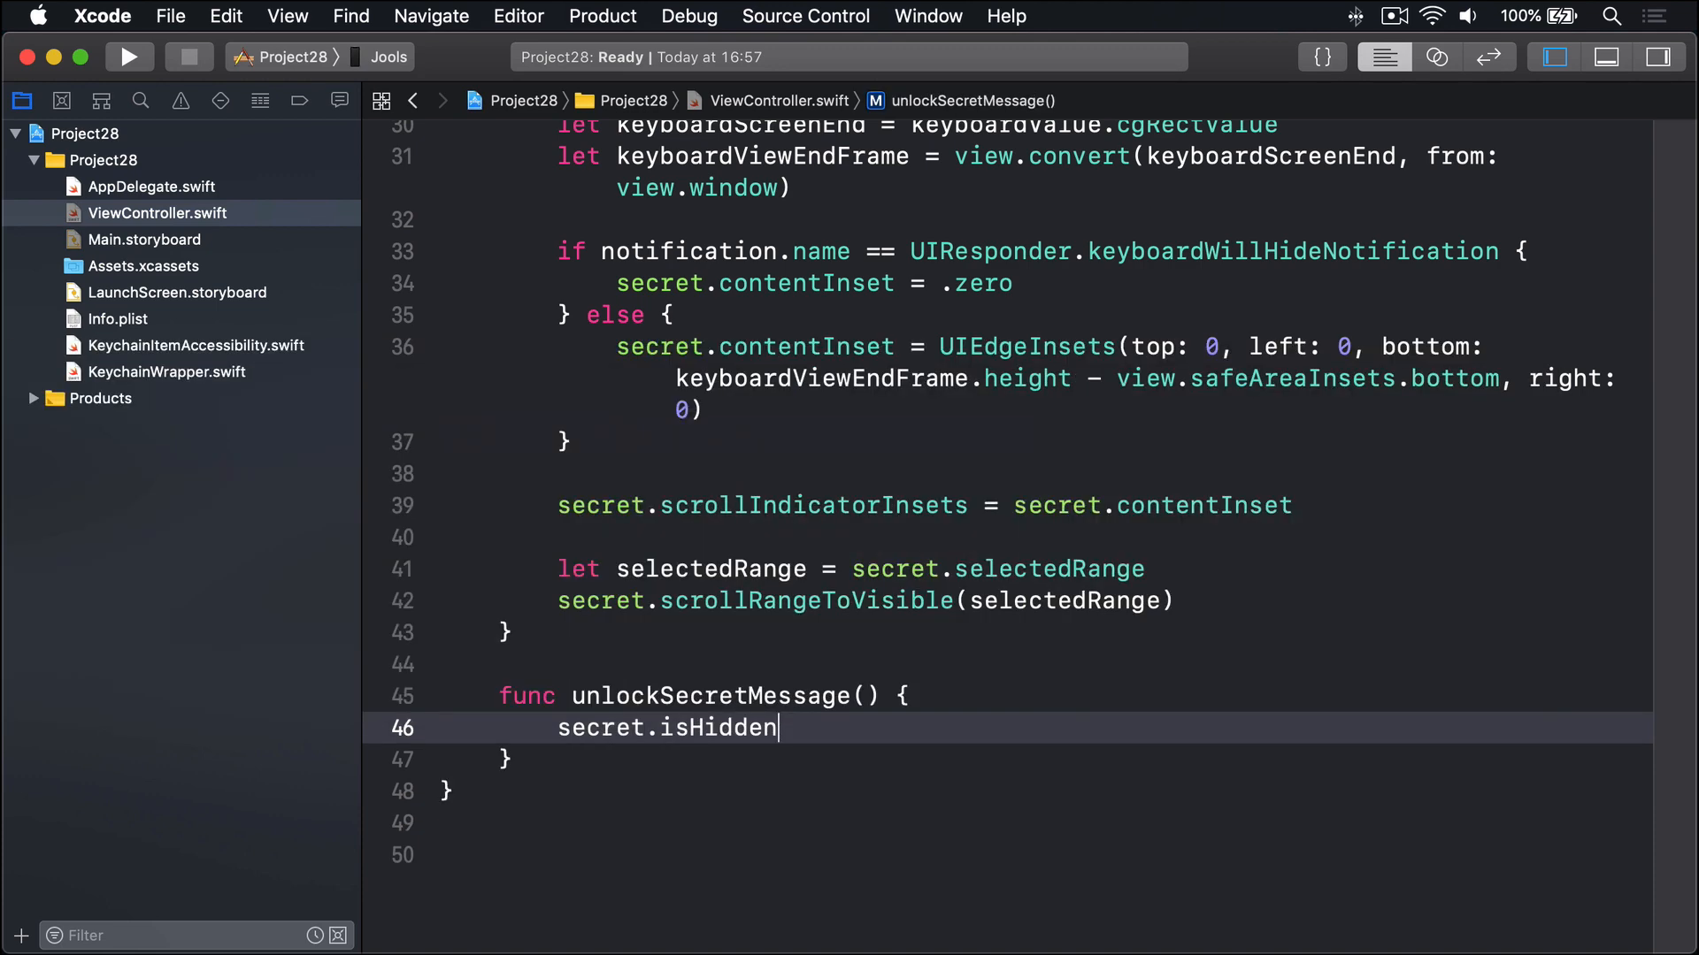
text(= false)
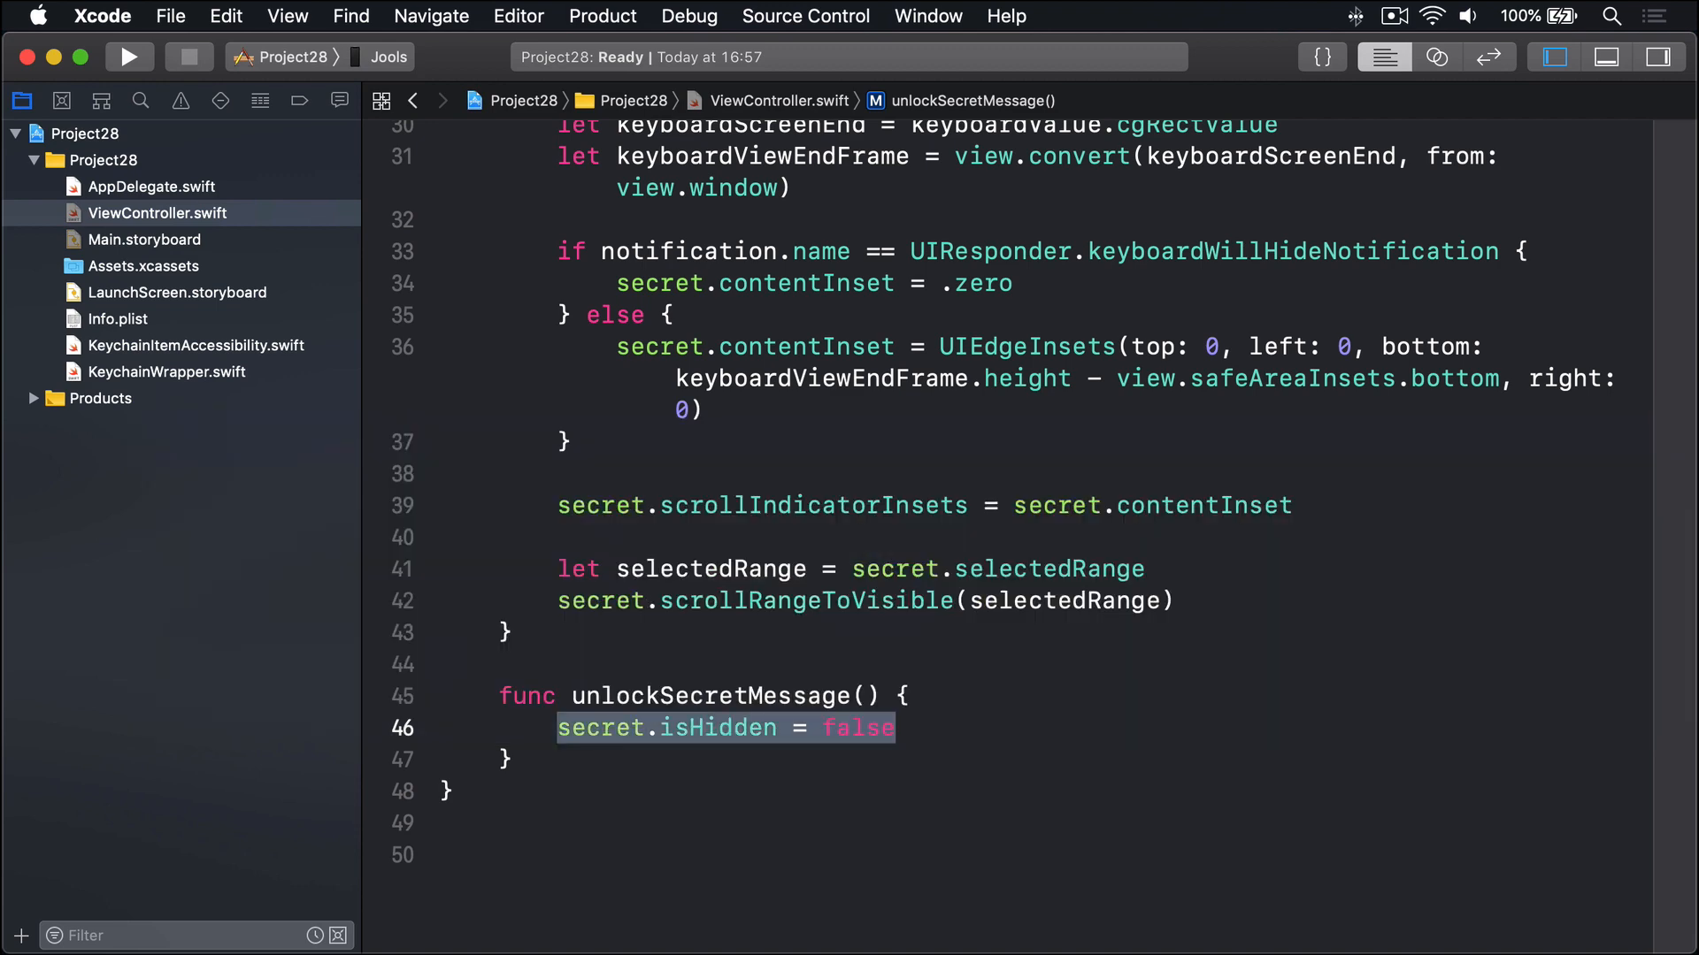
text(ti)
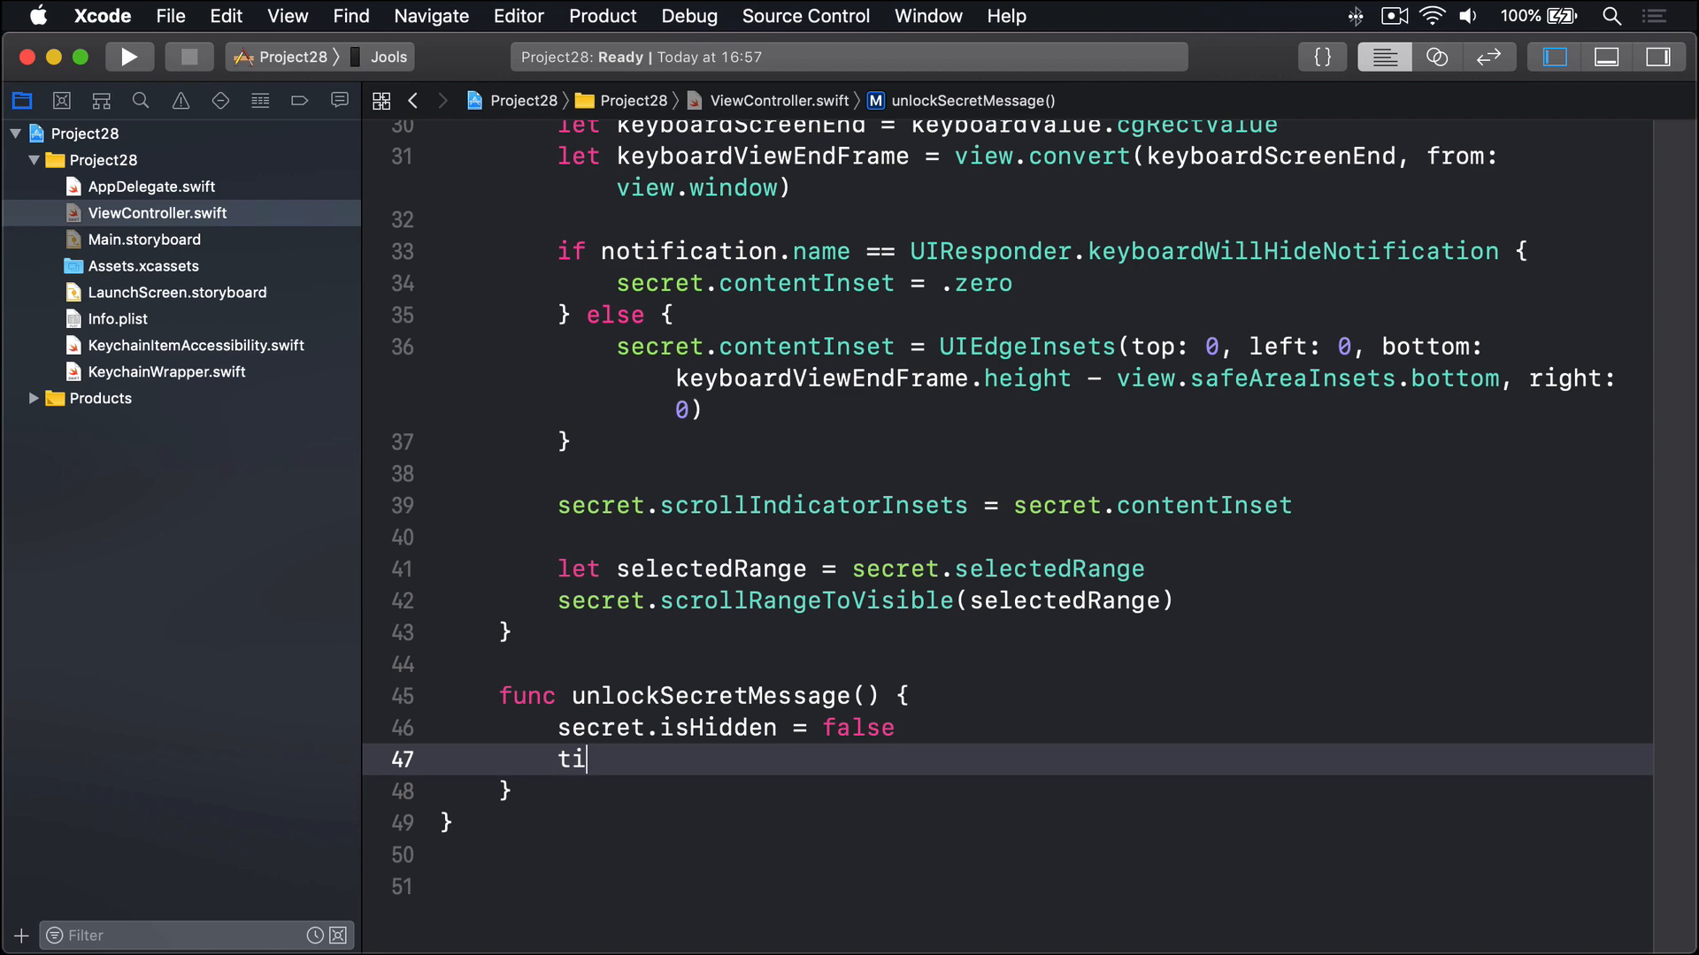
text(tle = "Sec")
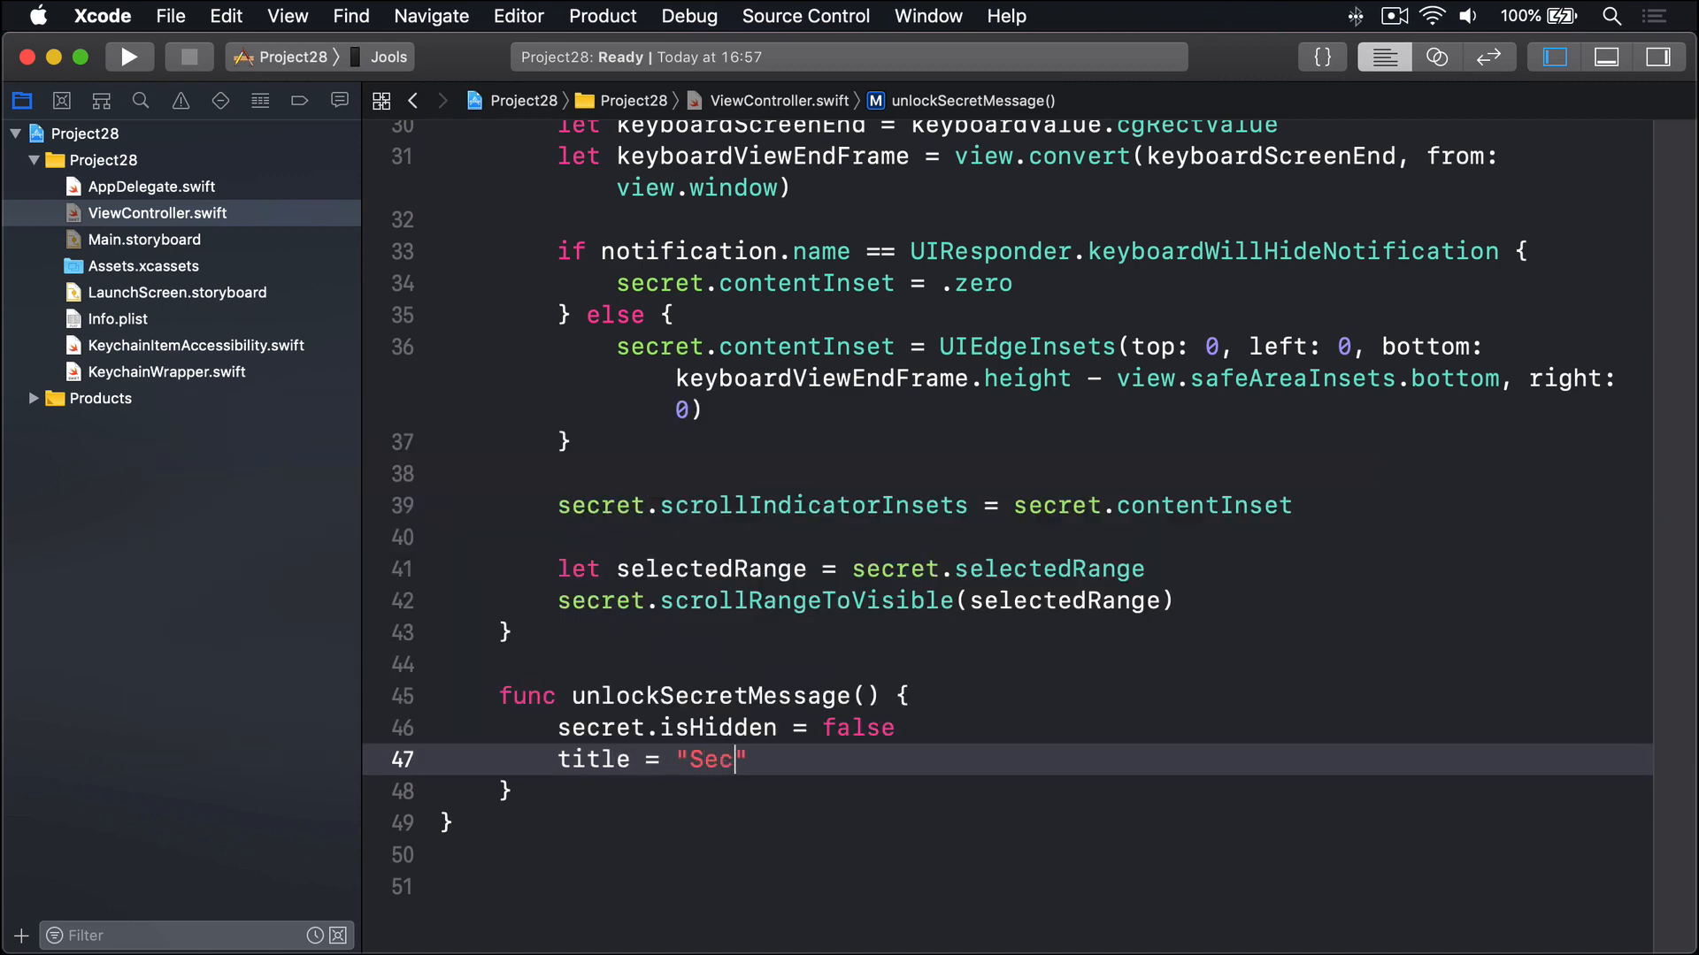
text(ret stuff!)
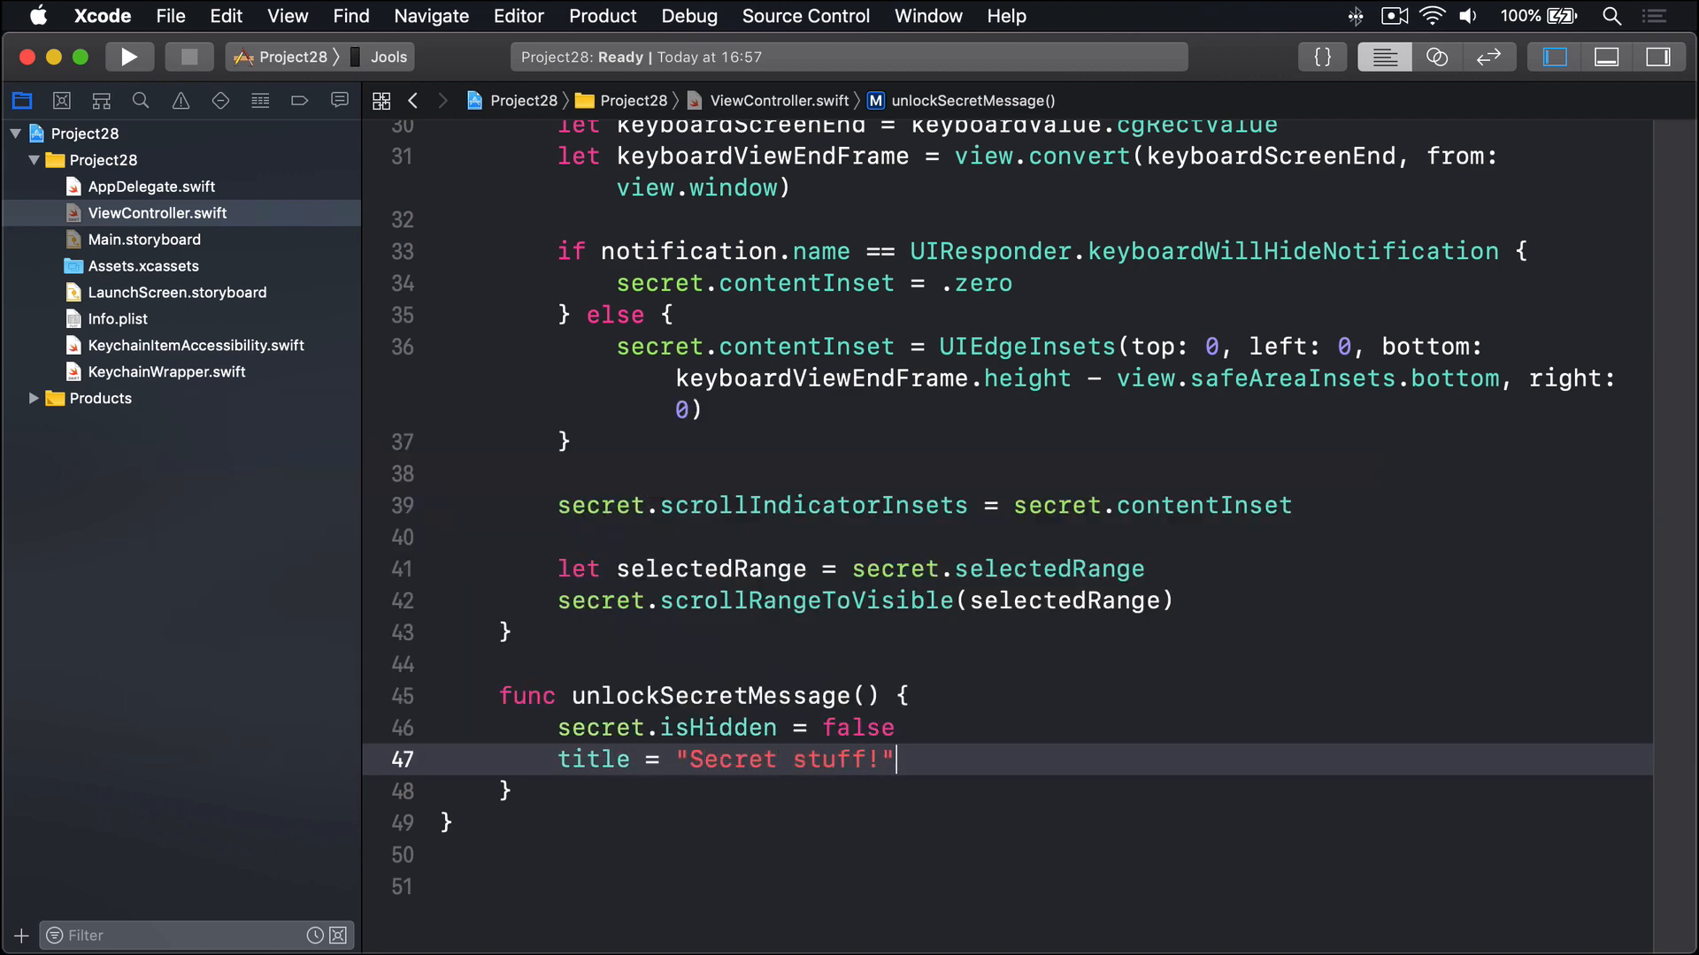
triple_click(723, 759)
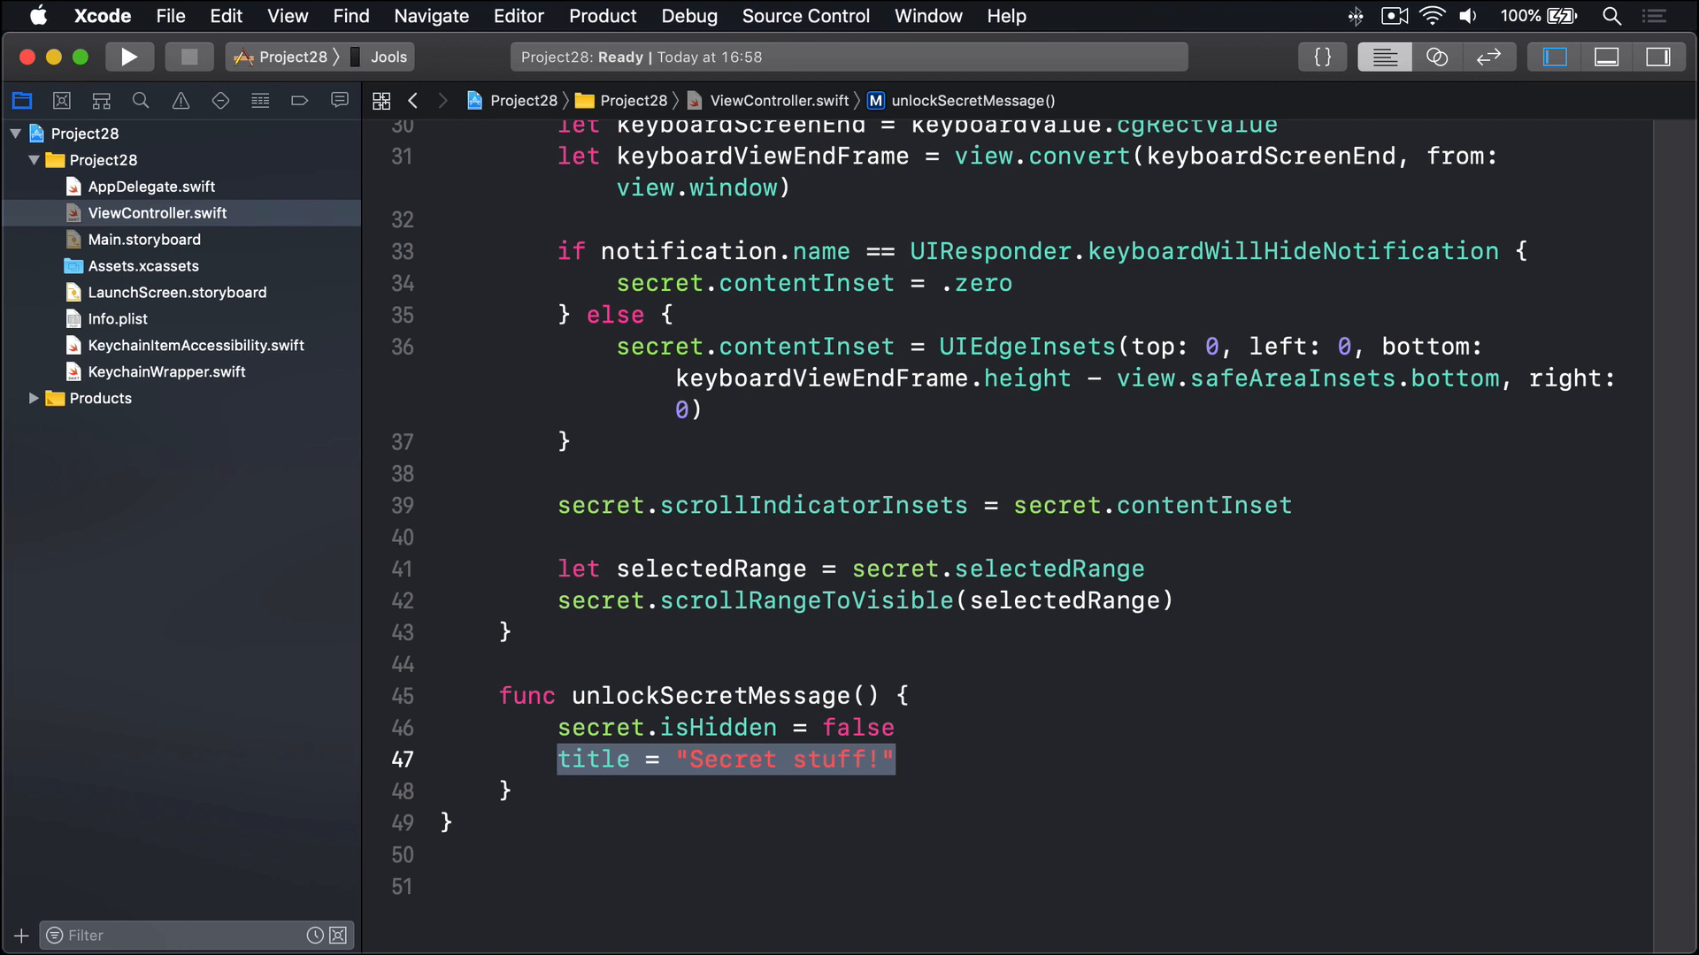
Load secret.text from KeychainWrapper.standard.string(forKey:) with a ?? "" fallback
text(if l)
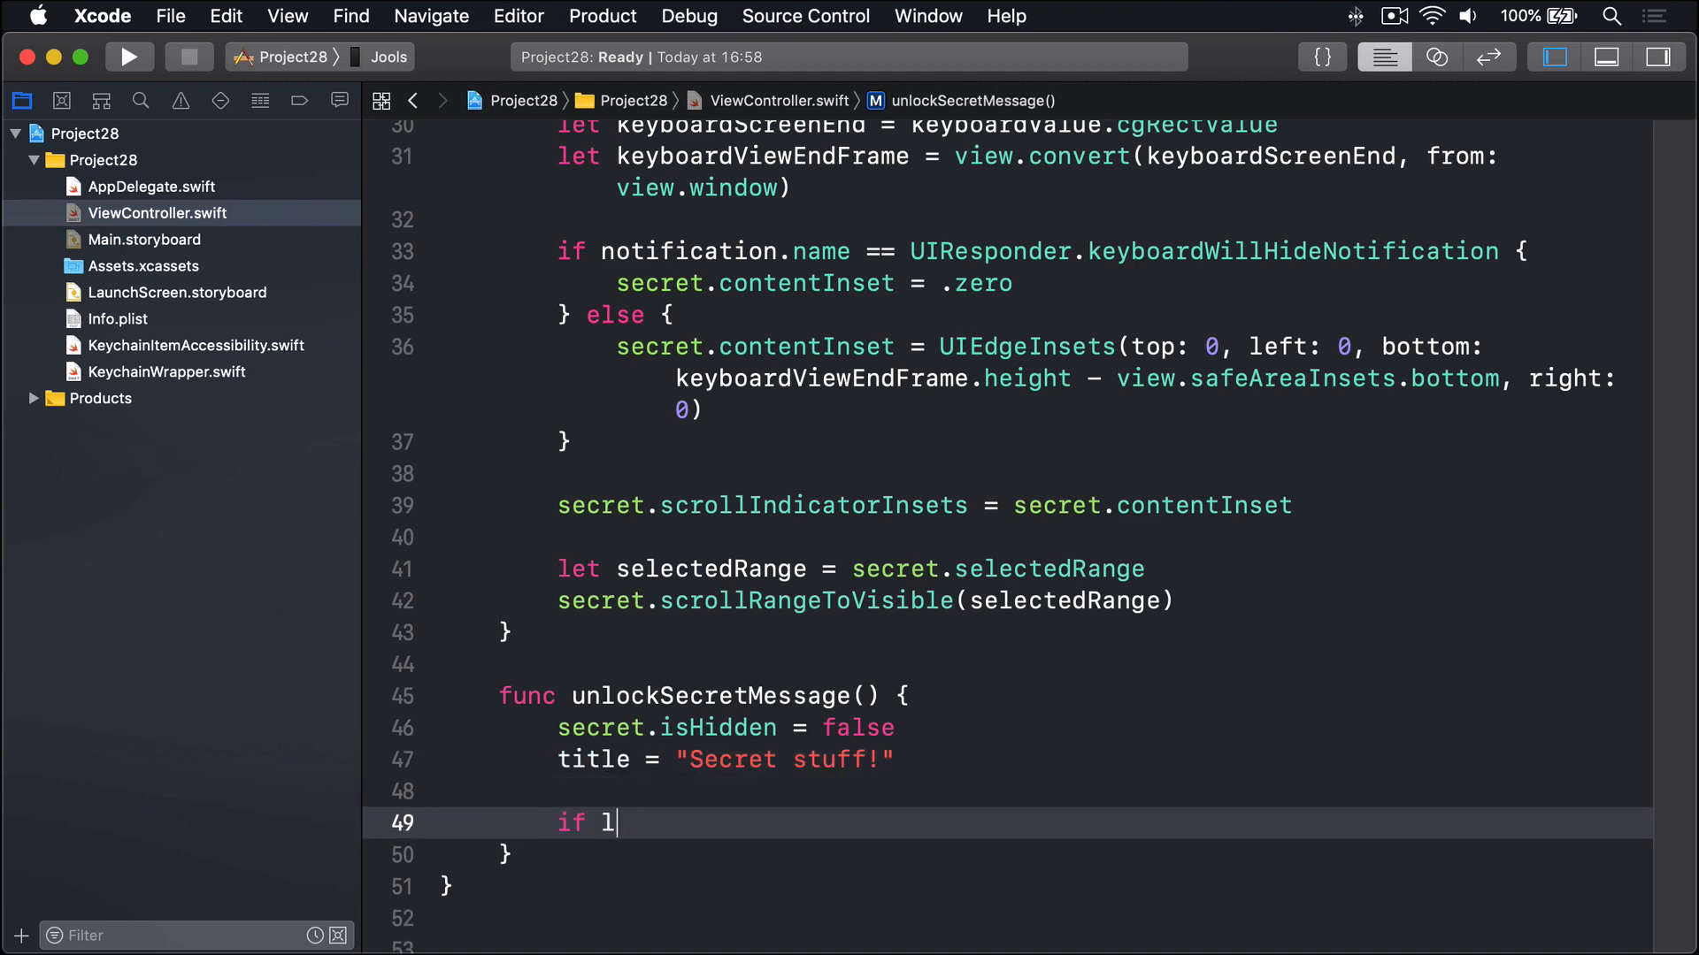
text(et text =)
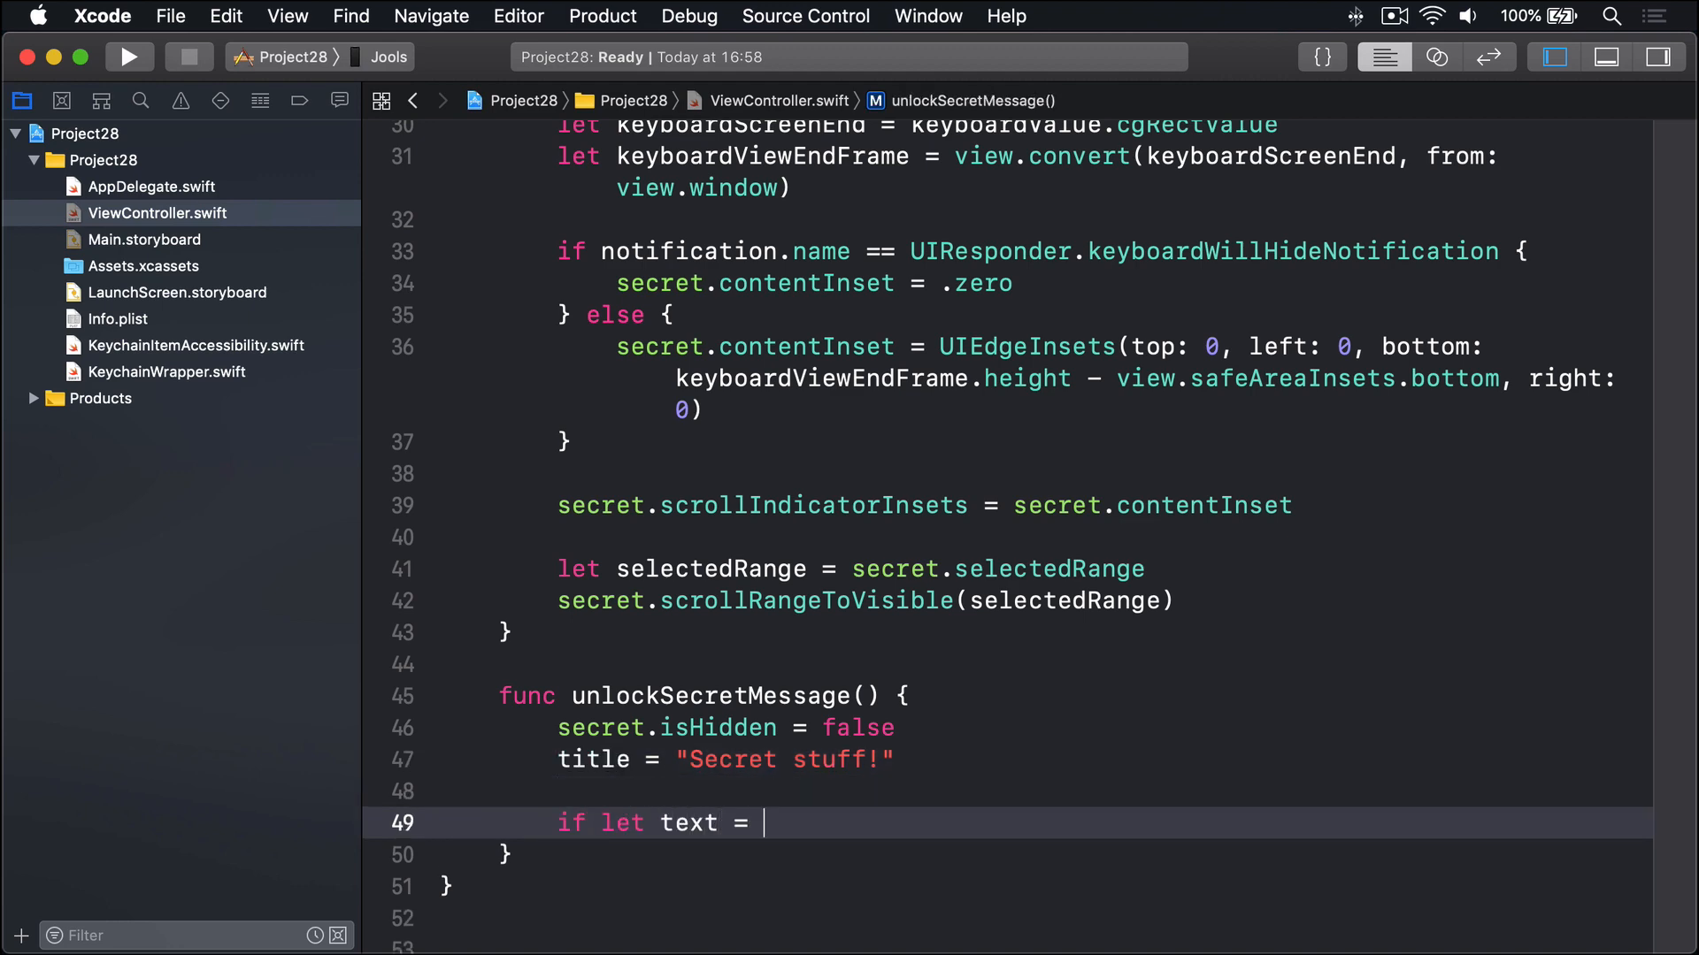
text(KeychainWrapper.)
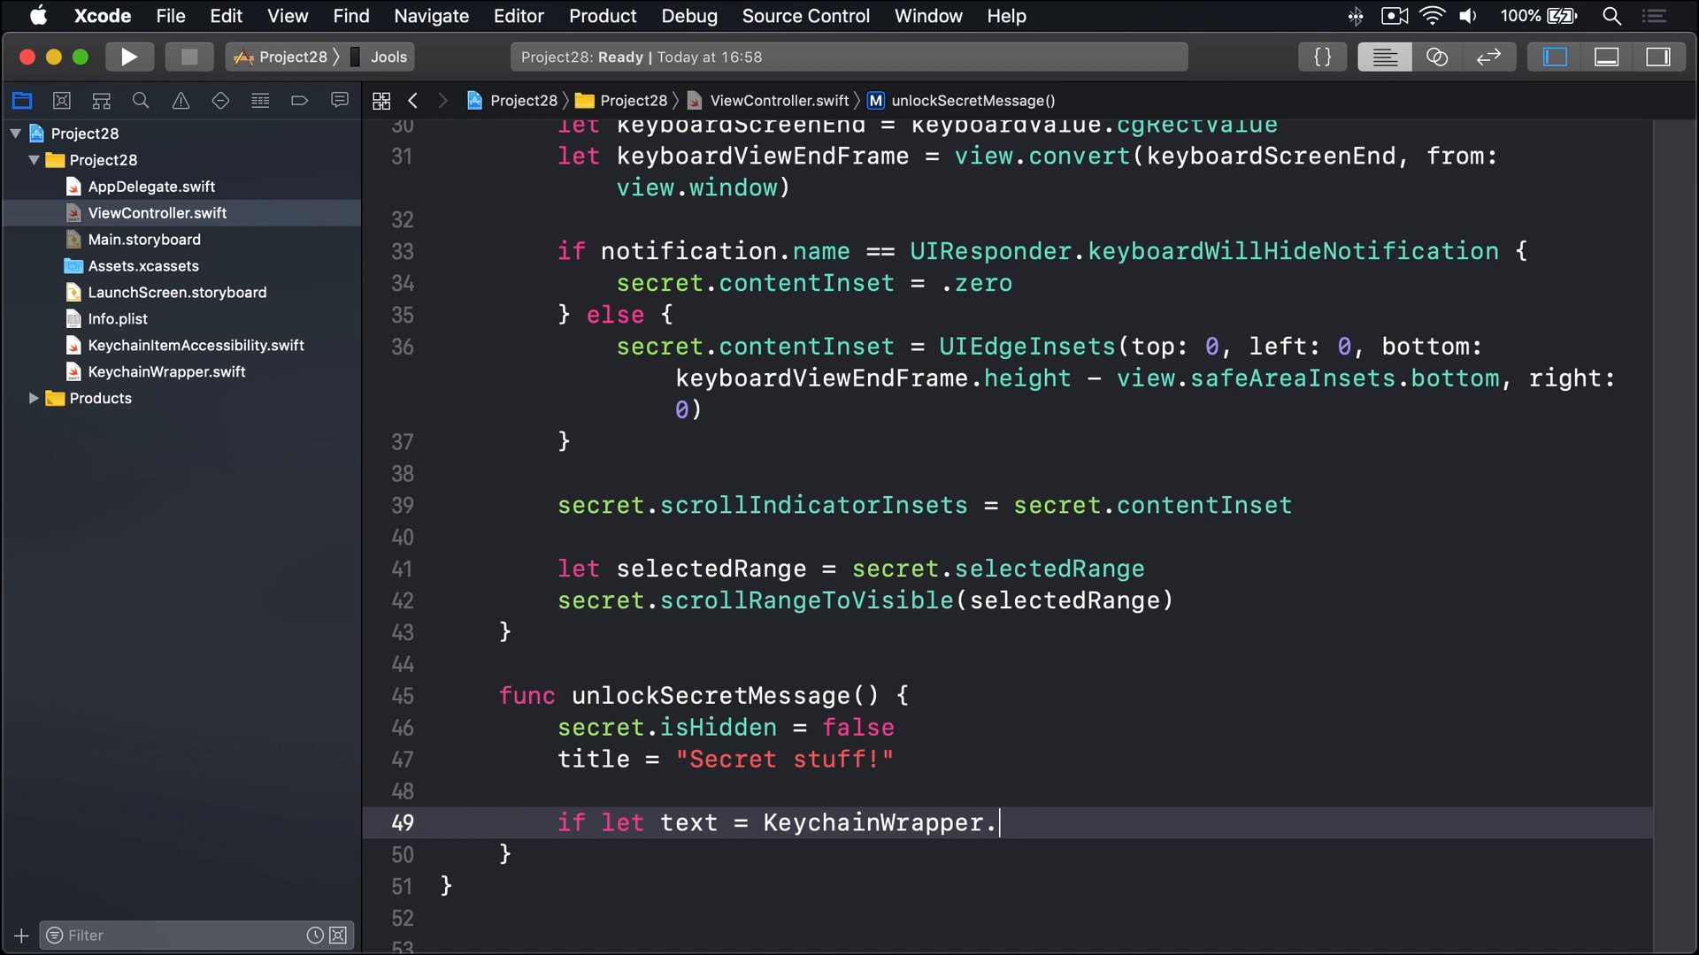
text(standard.string(forKey: "SecretMessage") {)
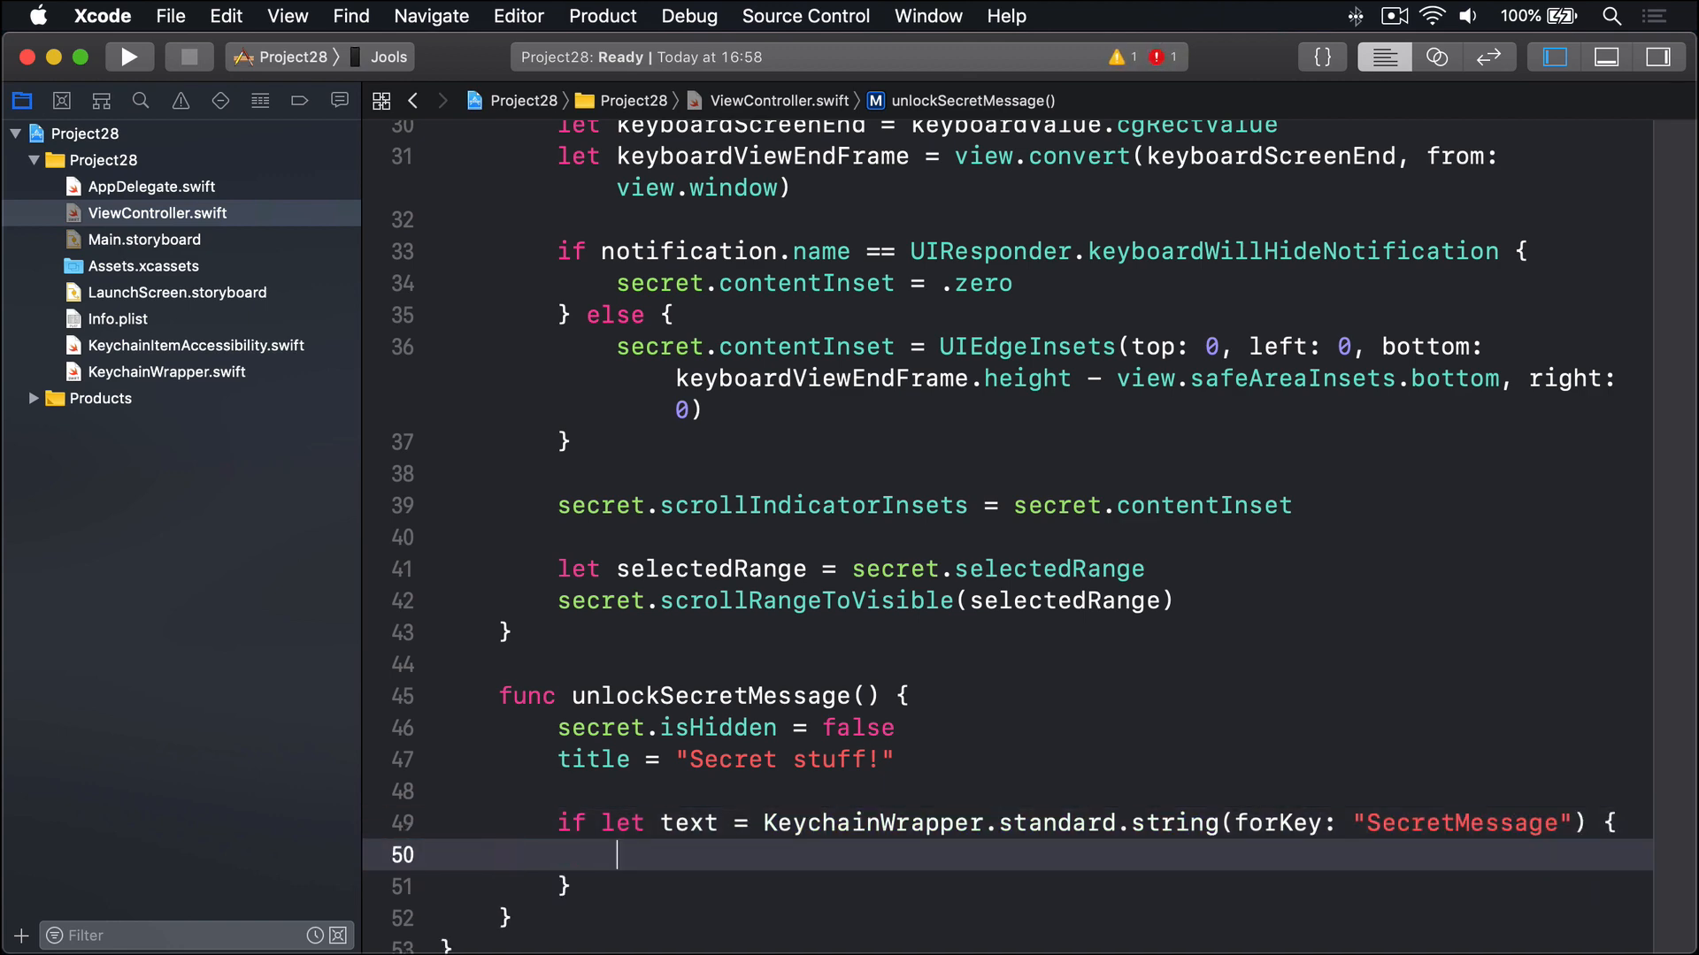
text(secret.tex)
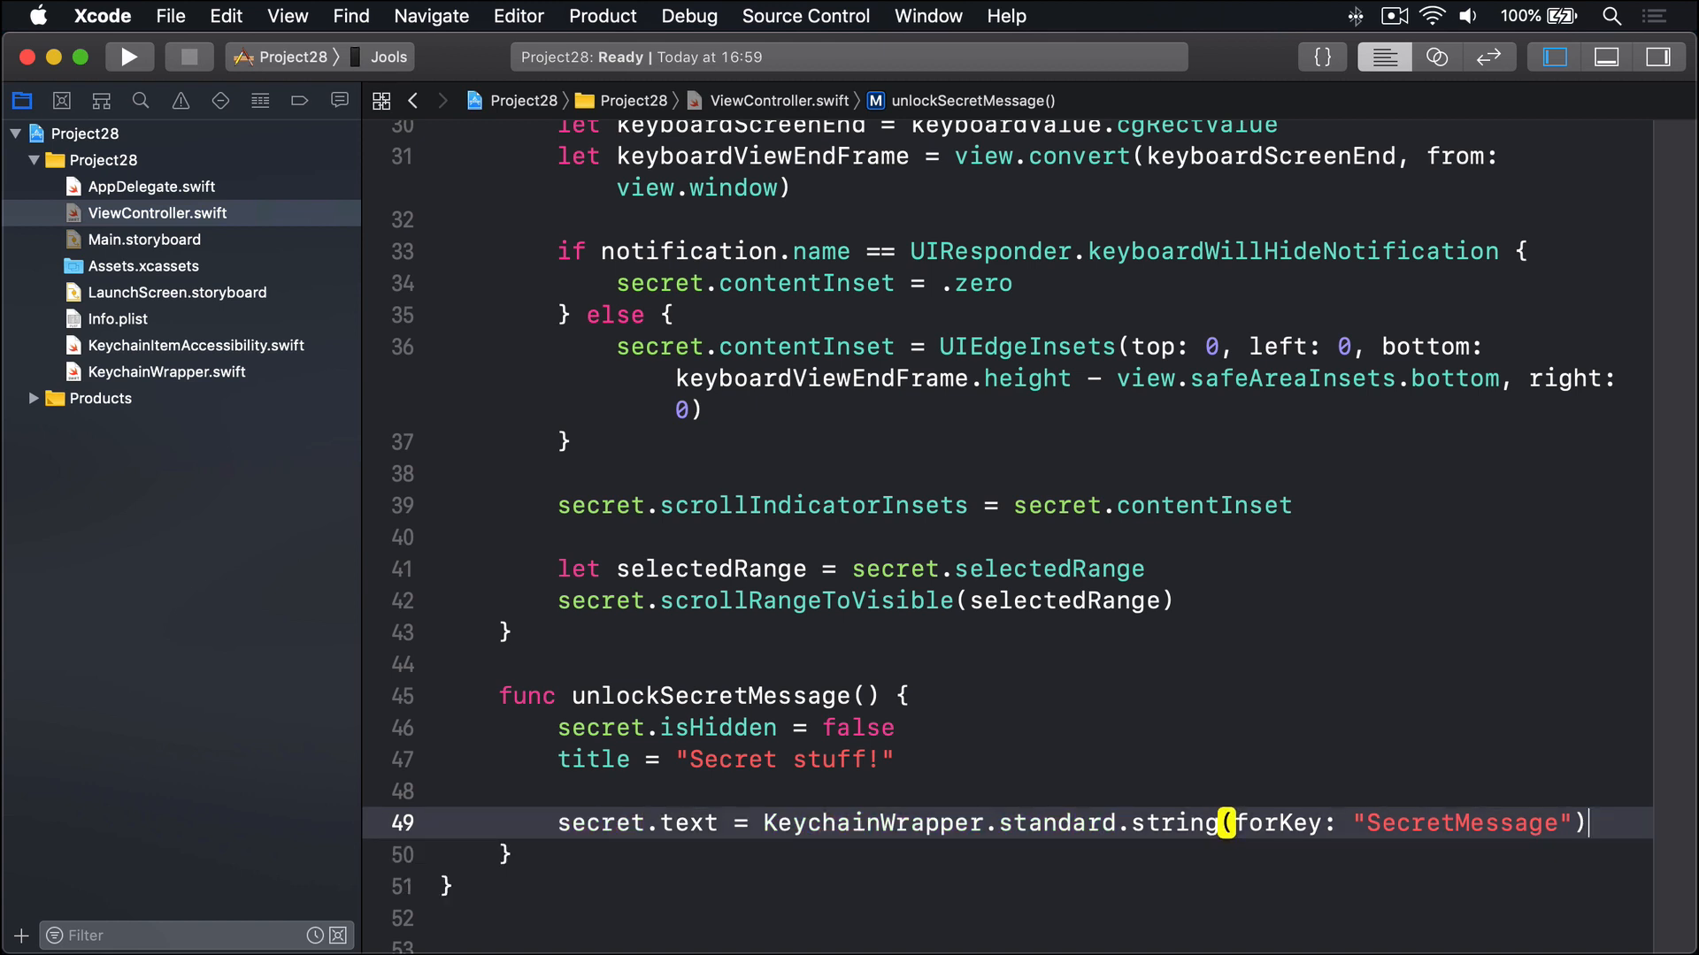
text(?? ")
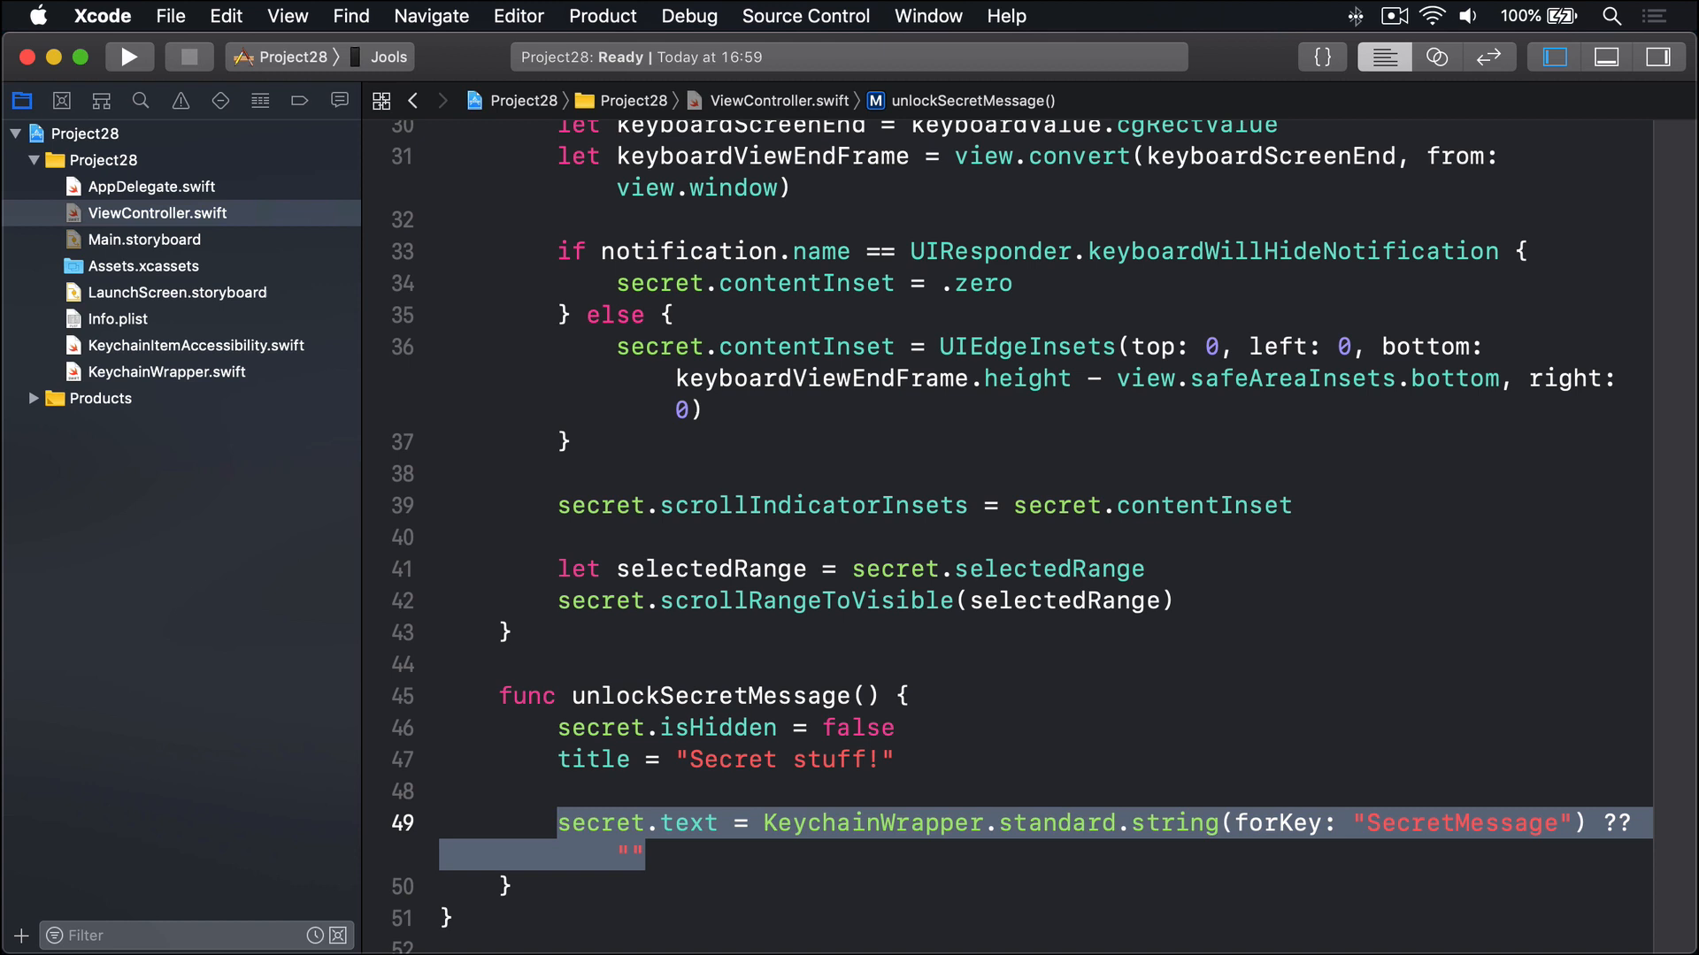
click(450, 919)
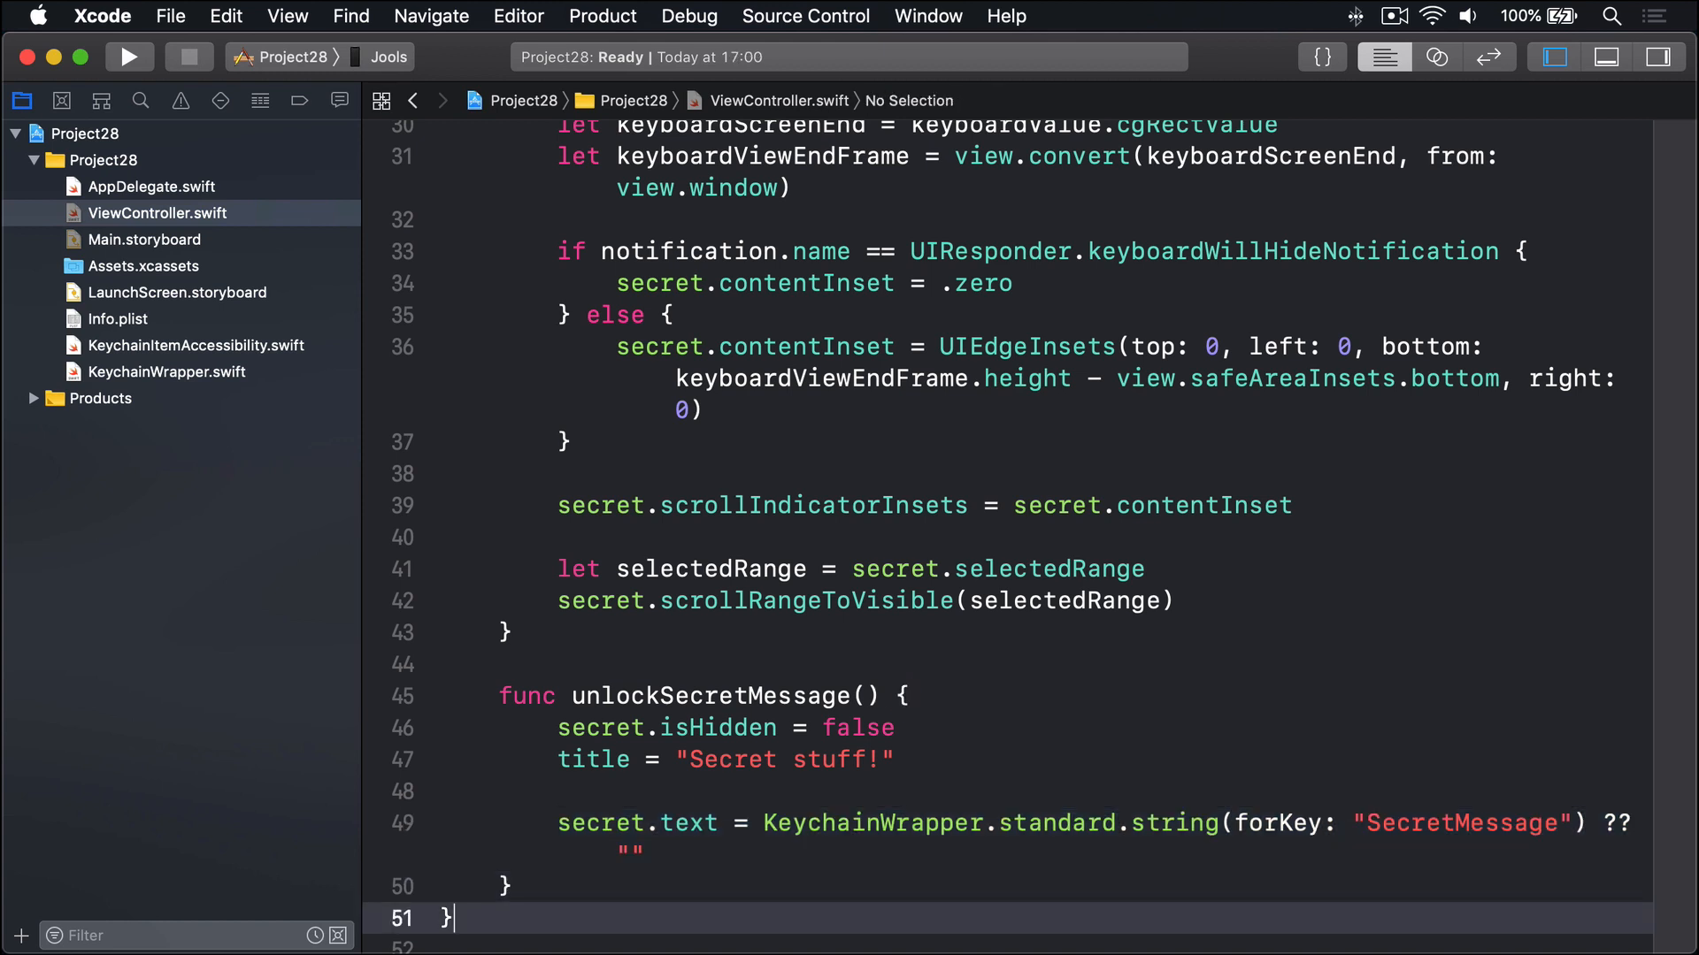
Begin func saveSecretMessage() with guard secret.isHidden == false else { return }
text(func s)
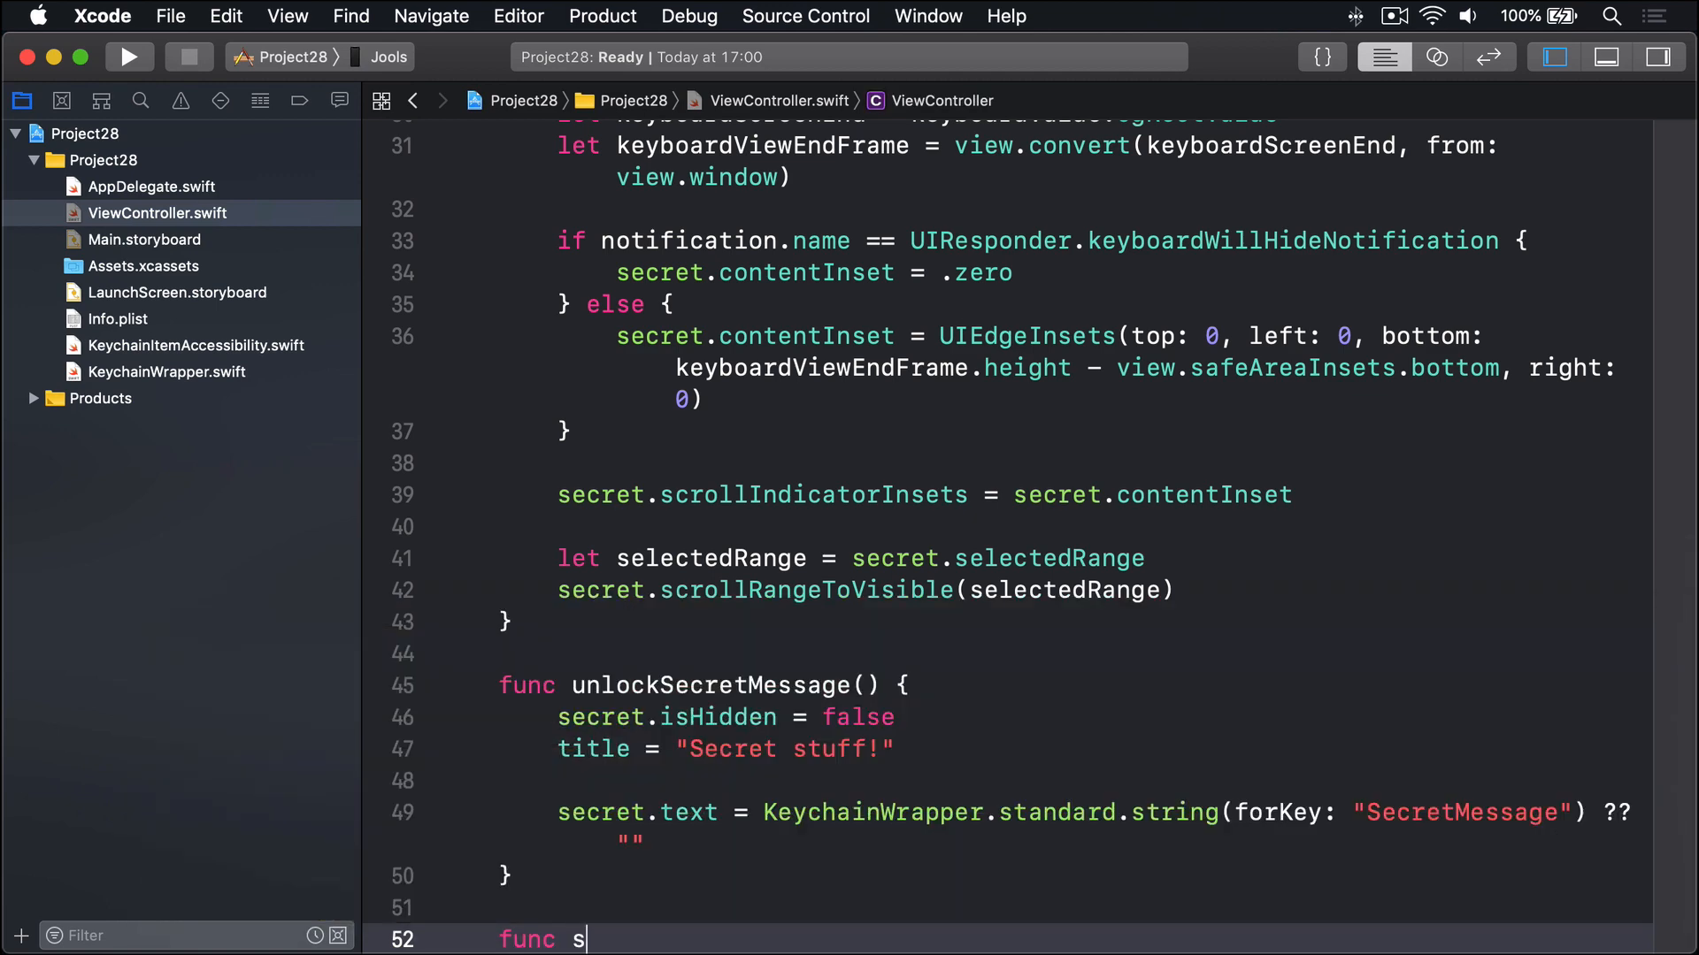
text(aveSecretMessage() {)
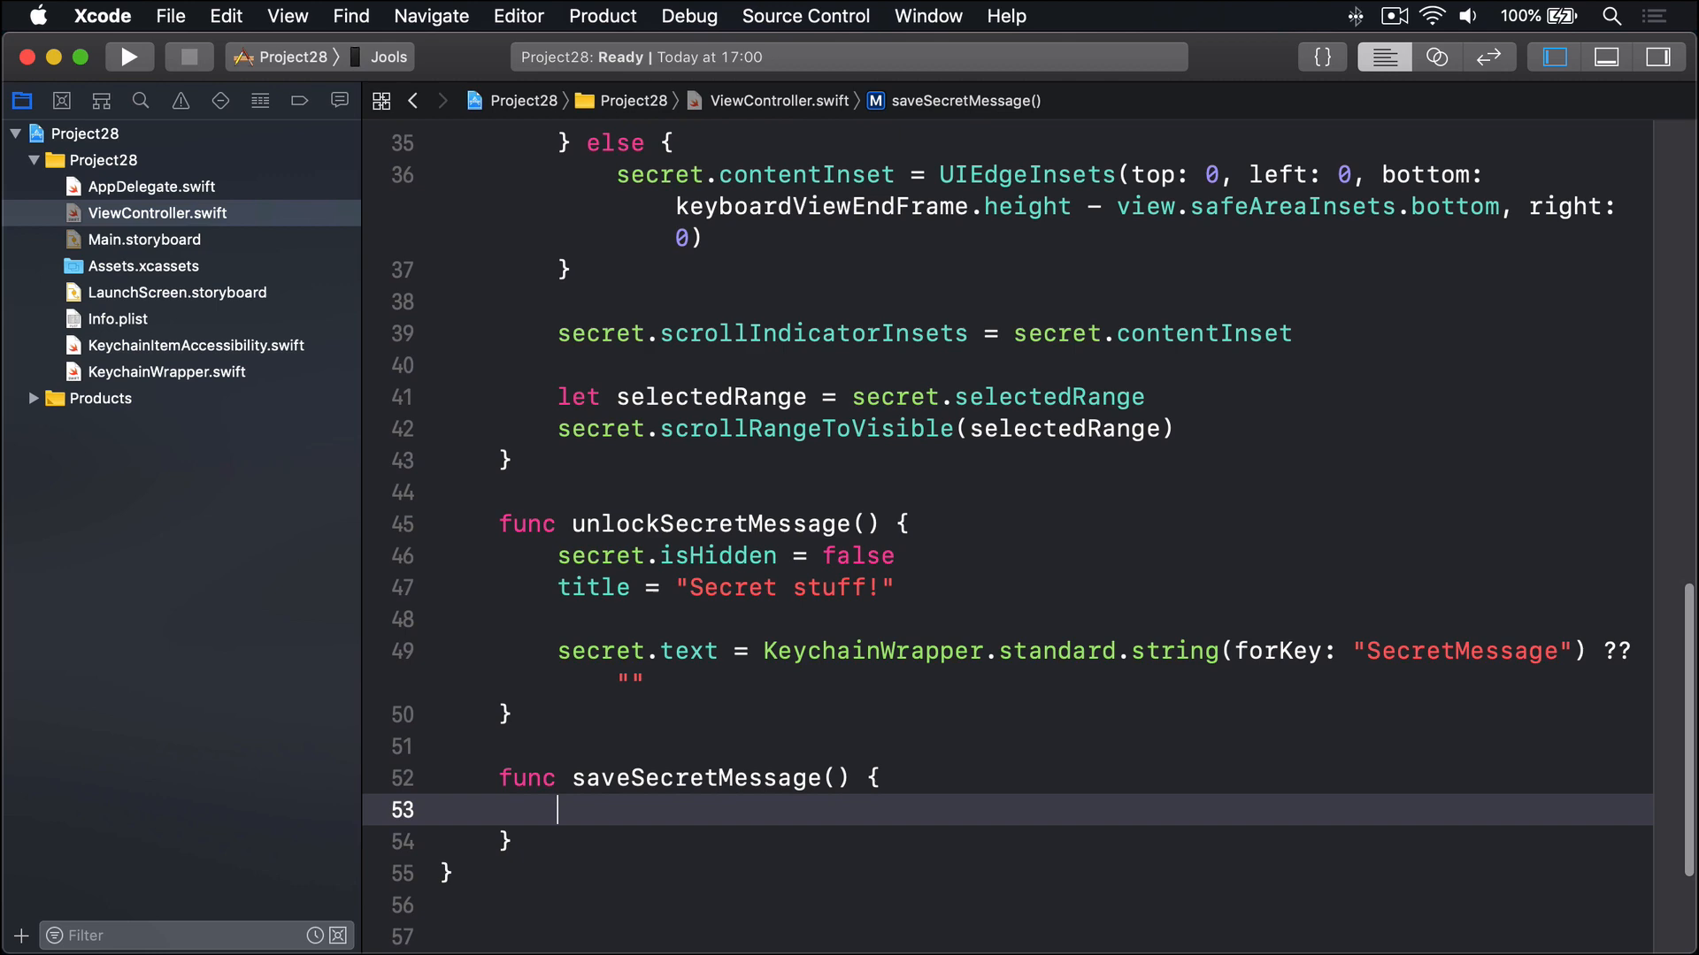
text(guard)
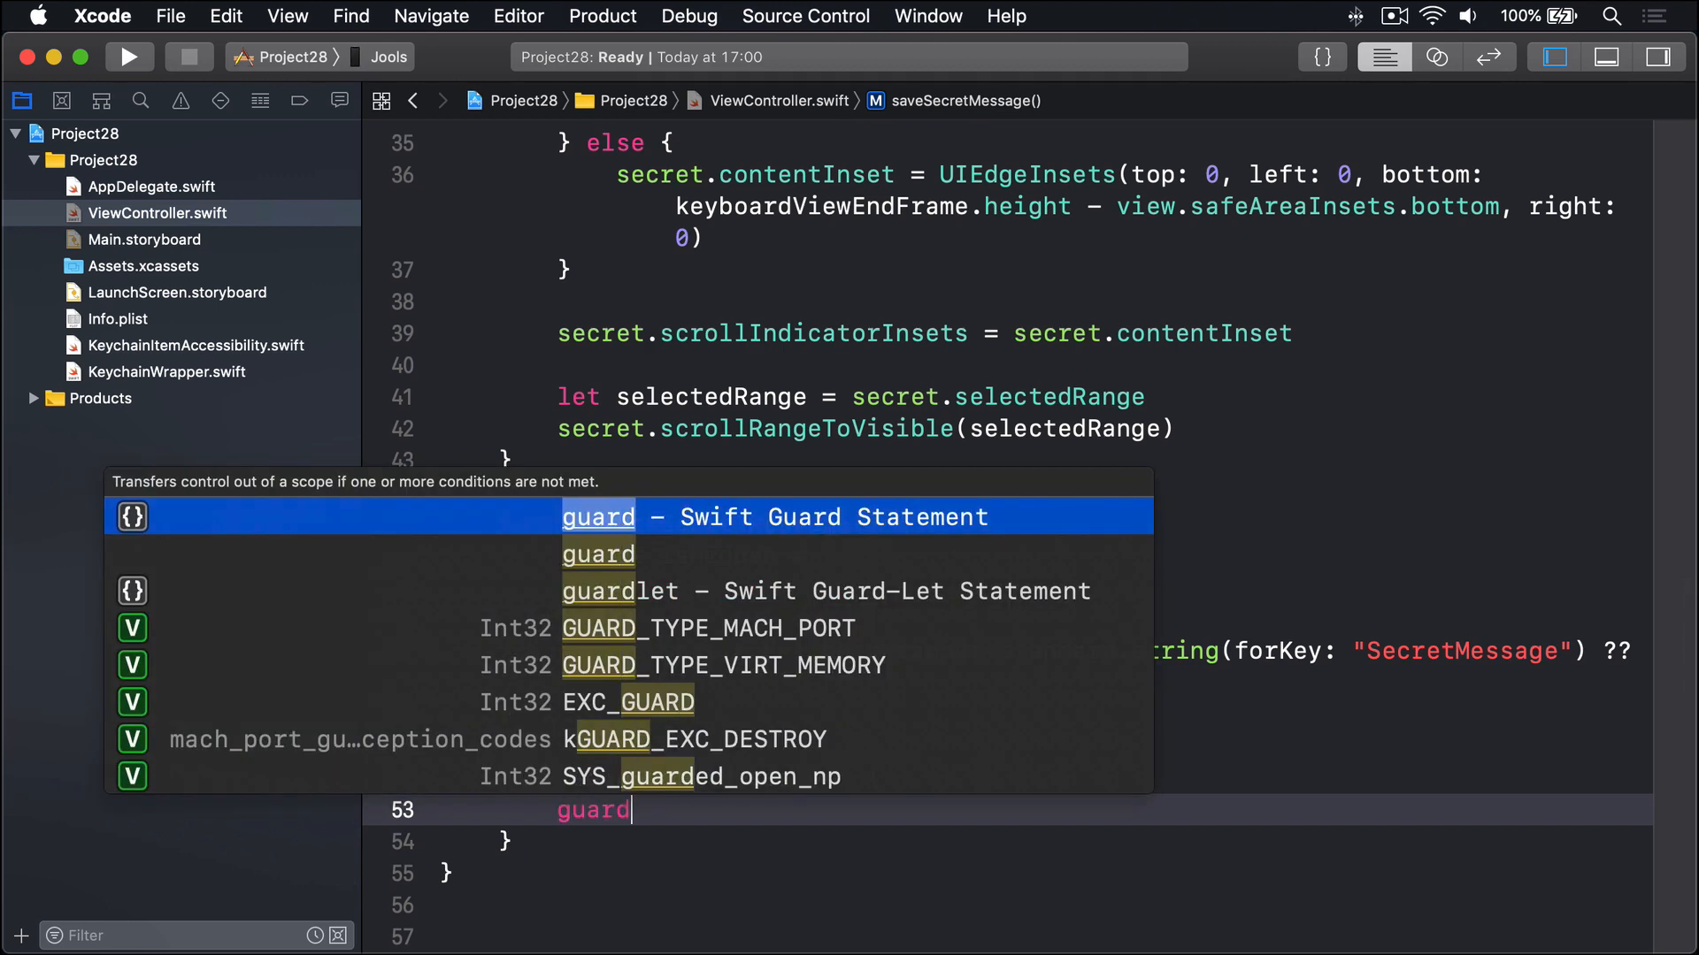
text(secret.)
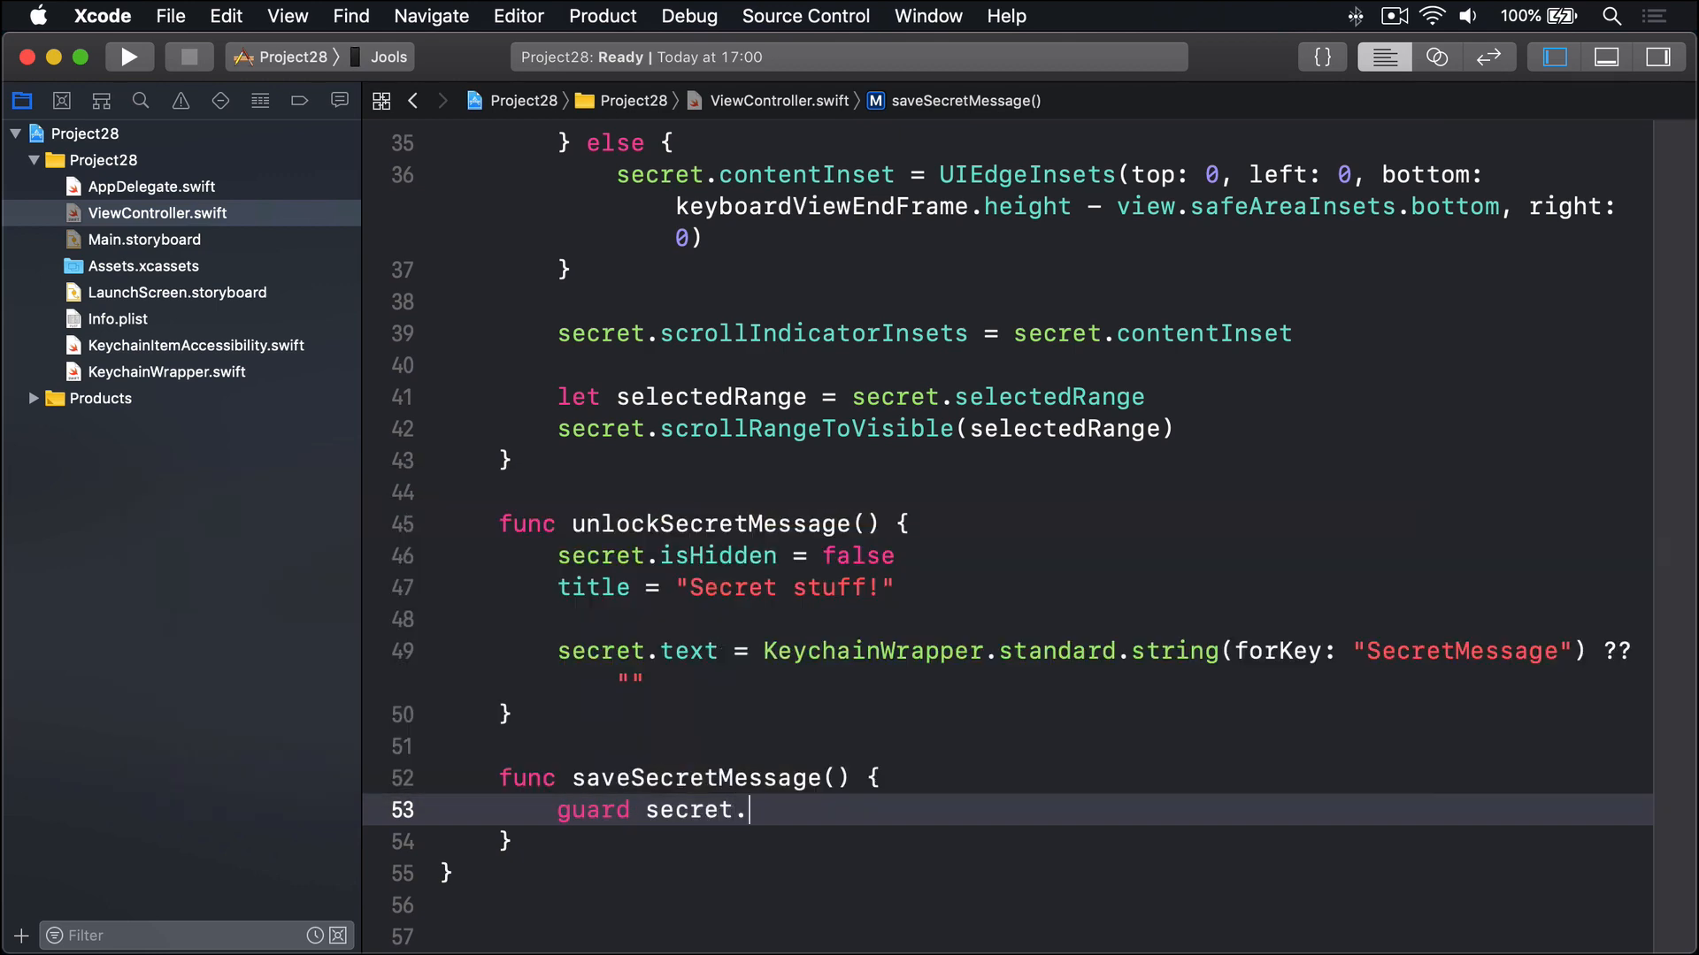
text(isHidden == fa)
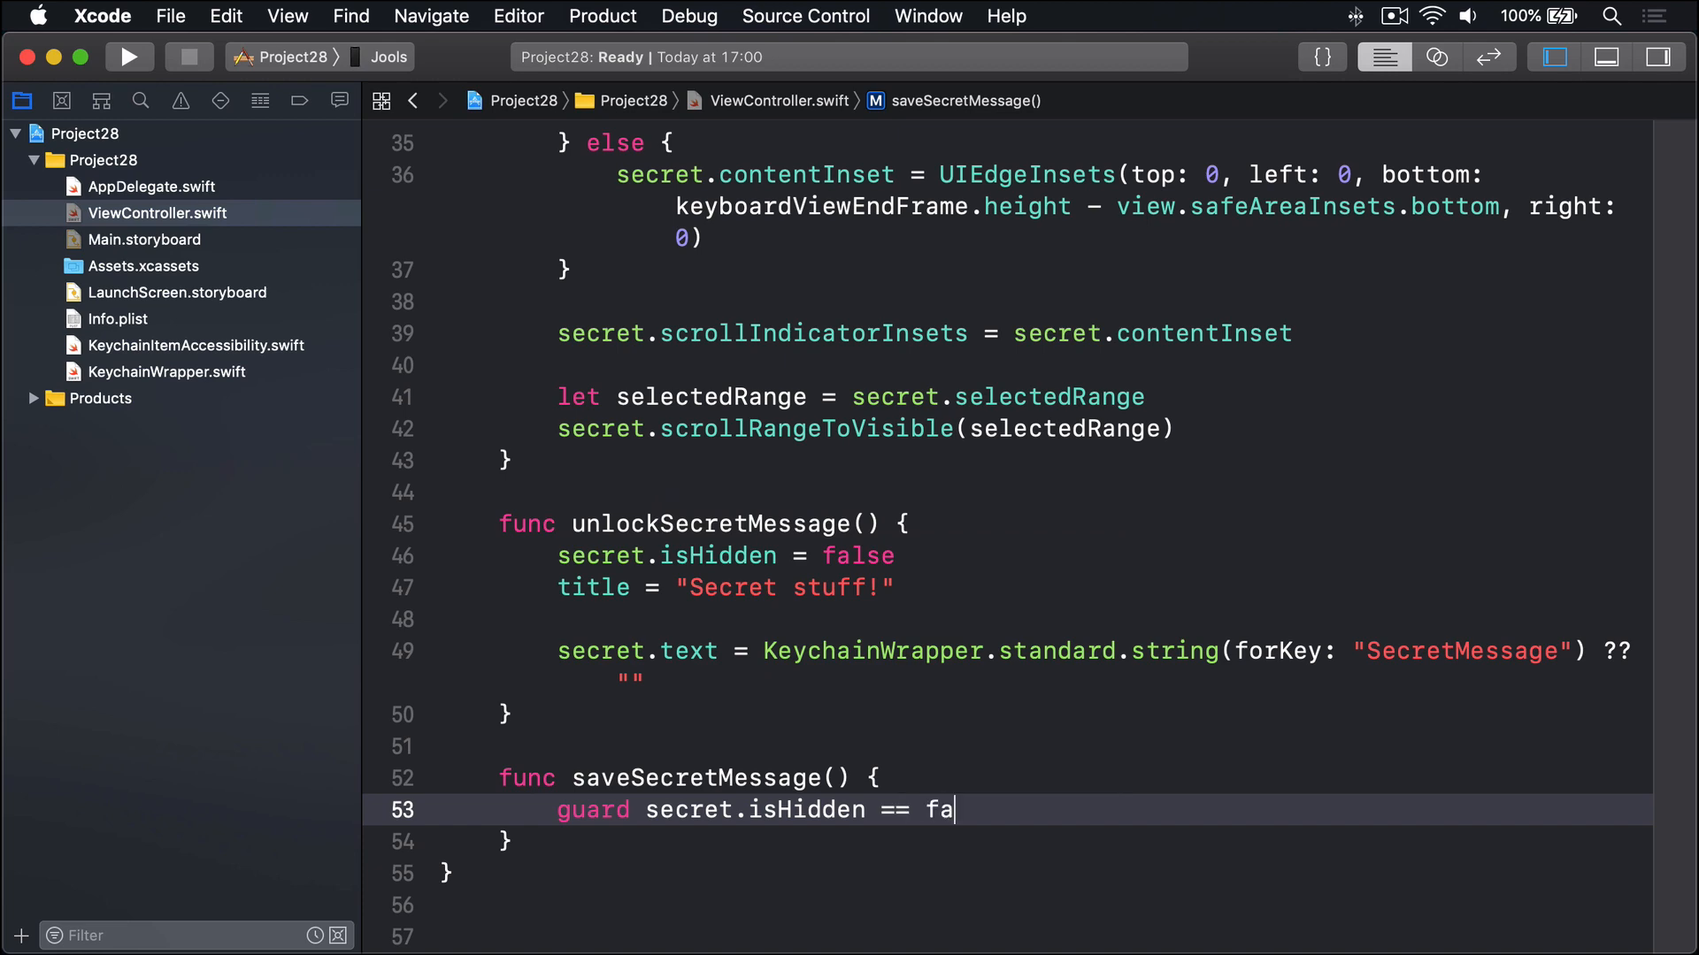
text(lse else { retur)
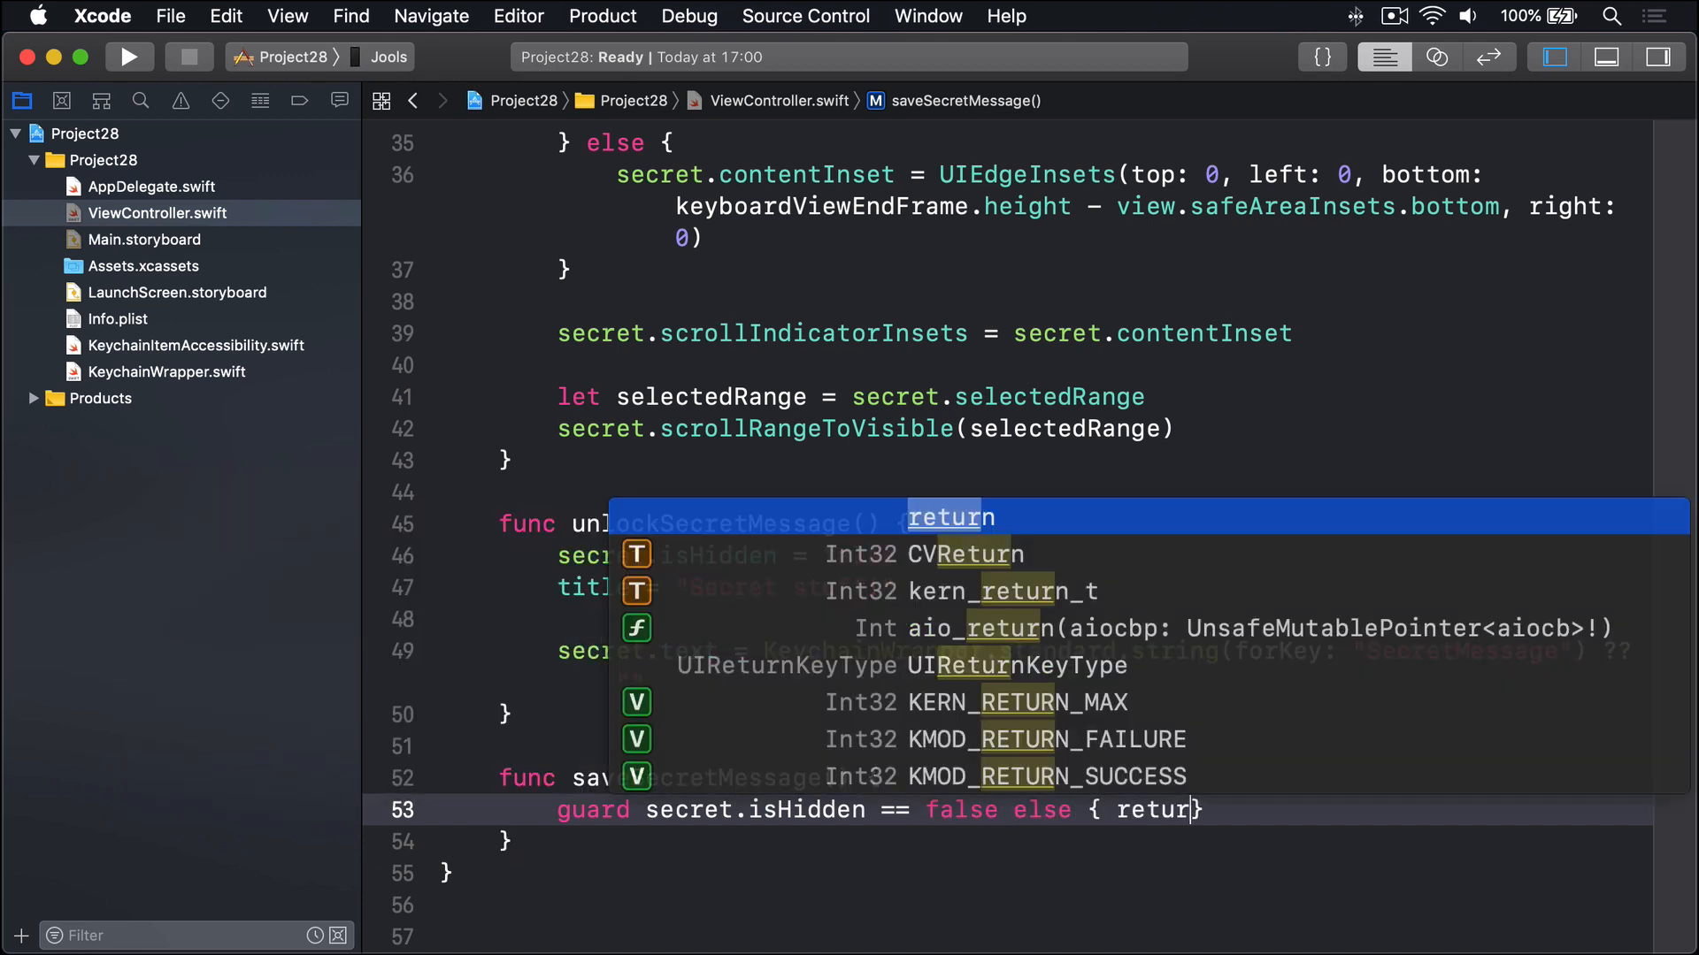
key(escape)
text(n )
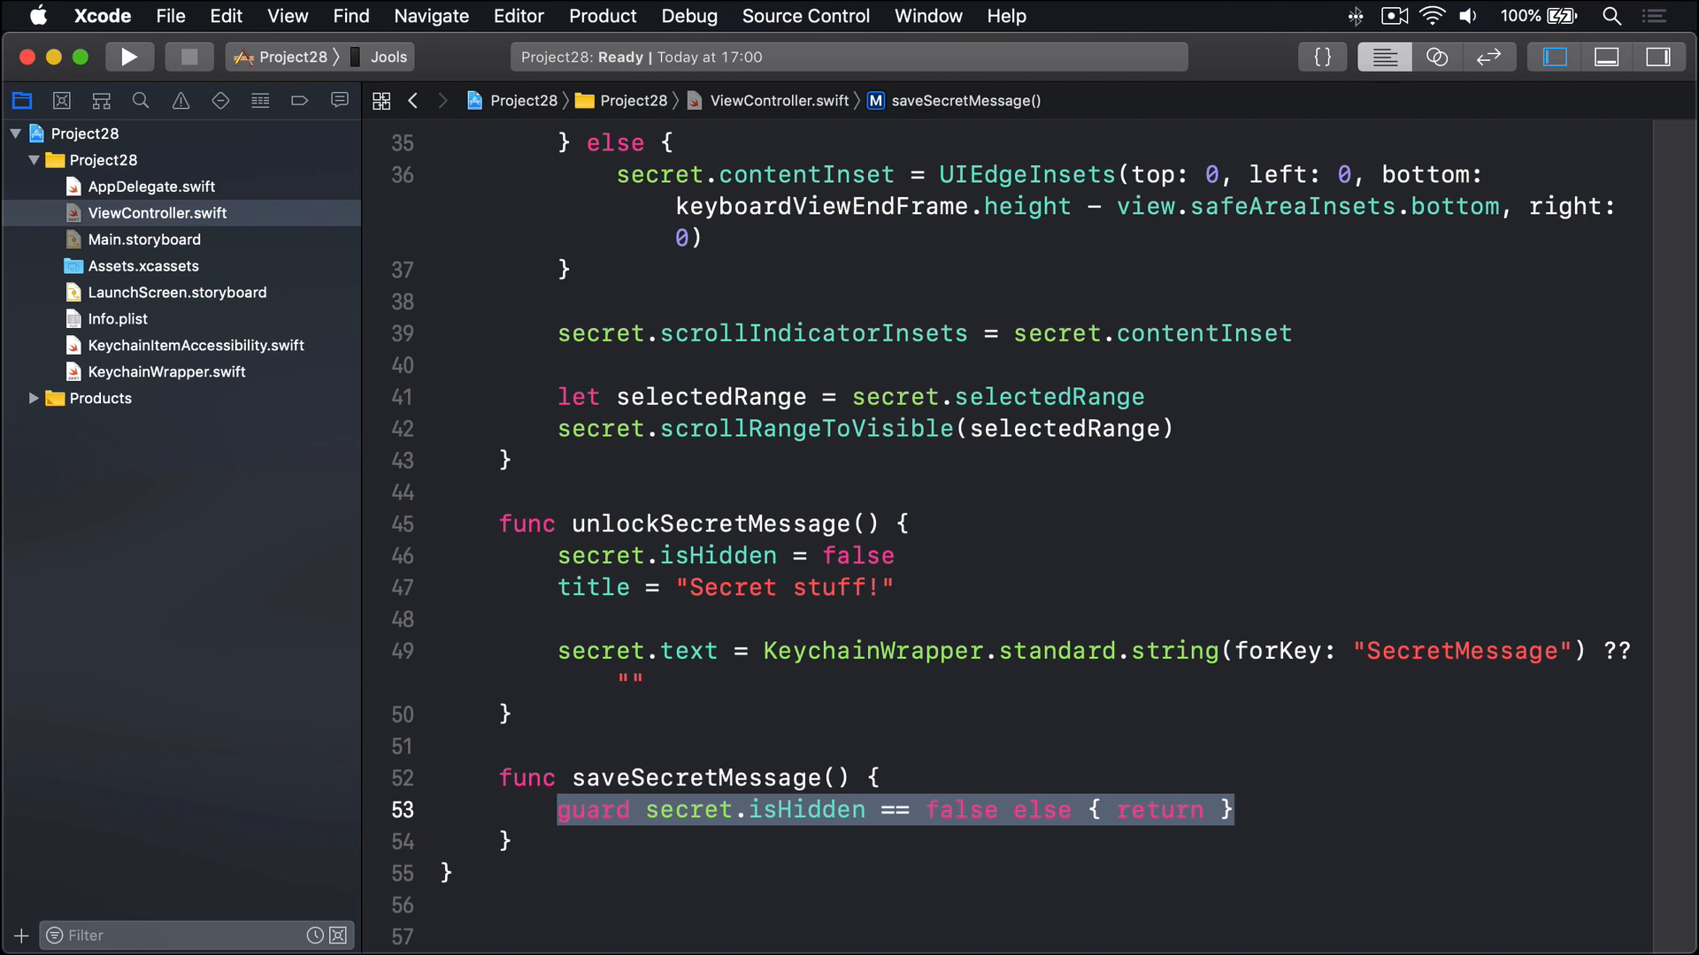
Save secret.text to the keychain under "SecretMessage" and call resignFirstResponder()
text(K)
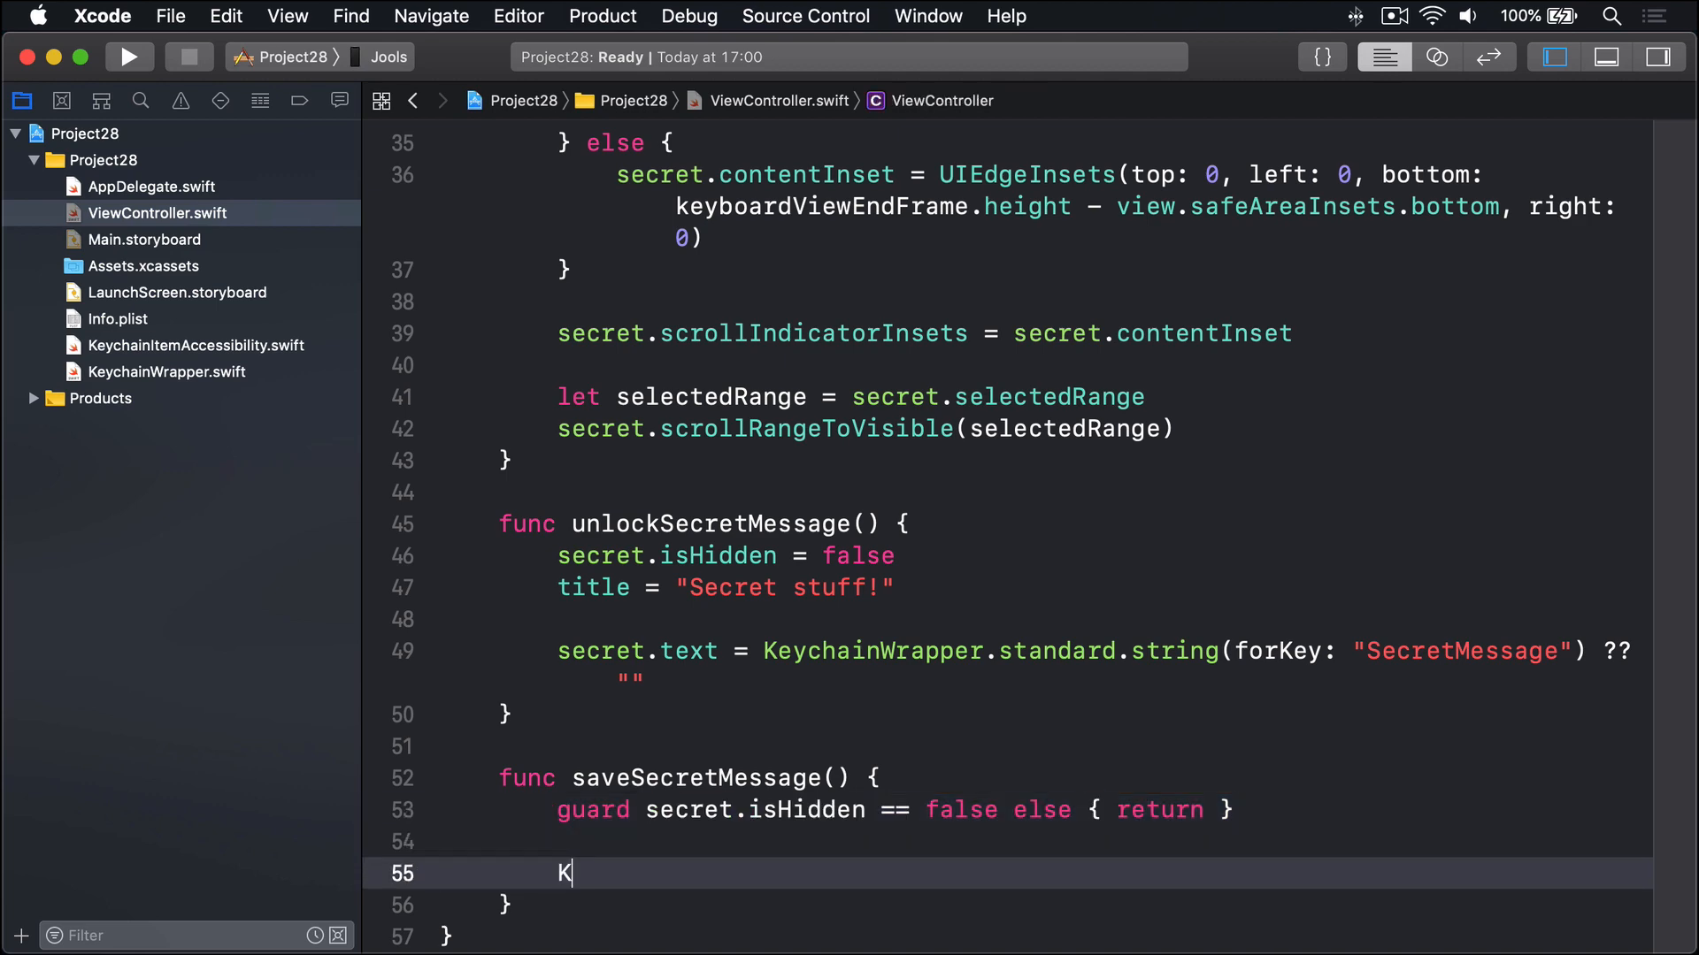
text(eychainWrapper.standard.set(secret., forKey: String)
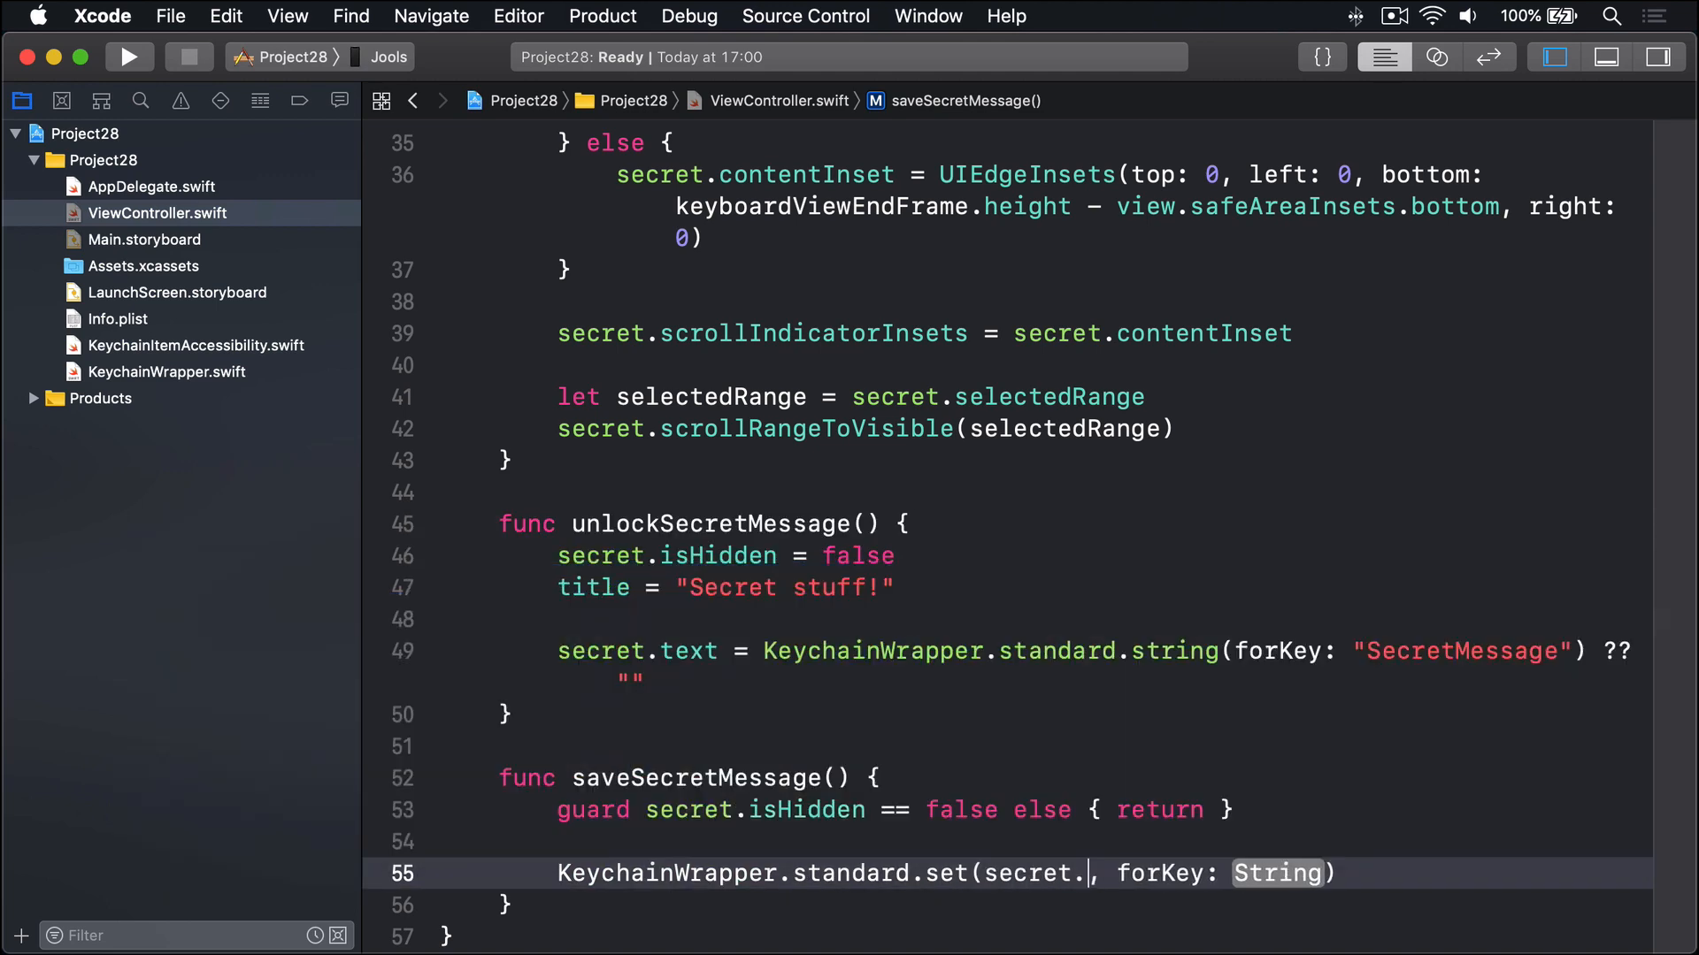
text(text)
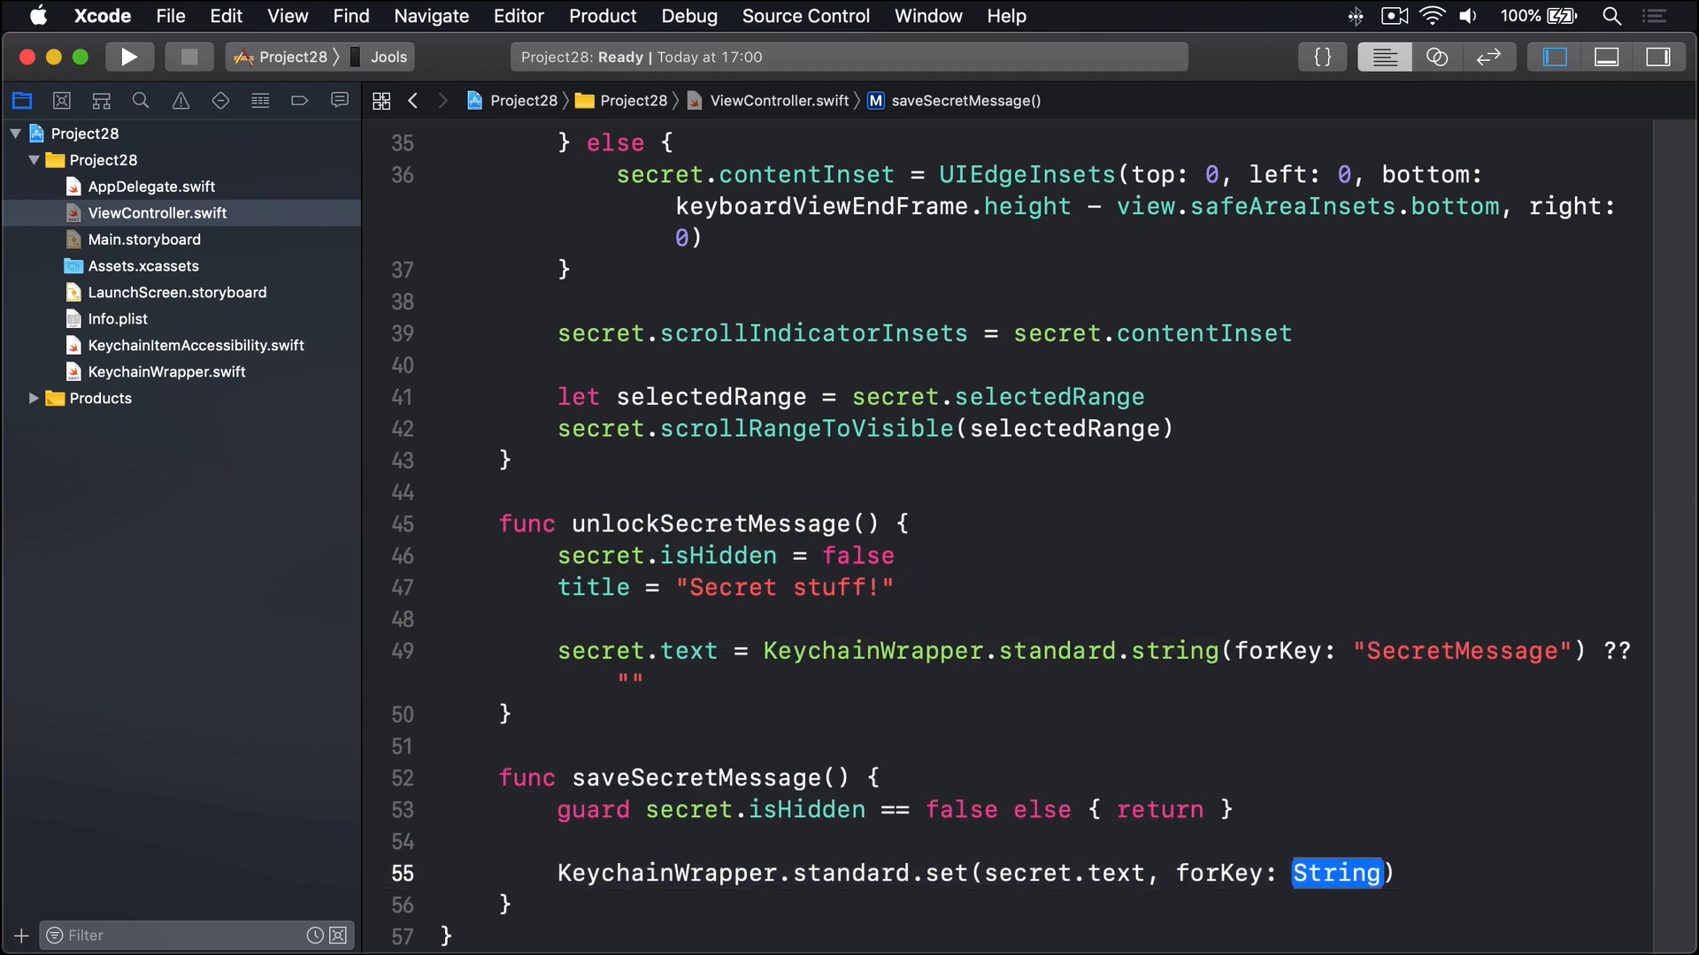
text("SecretMes")
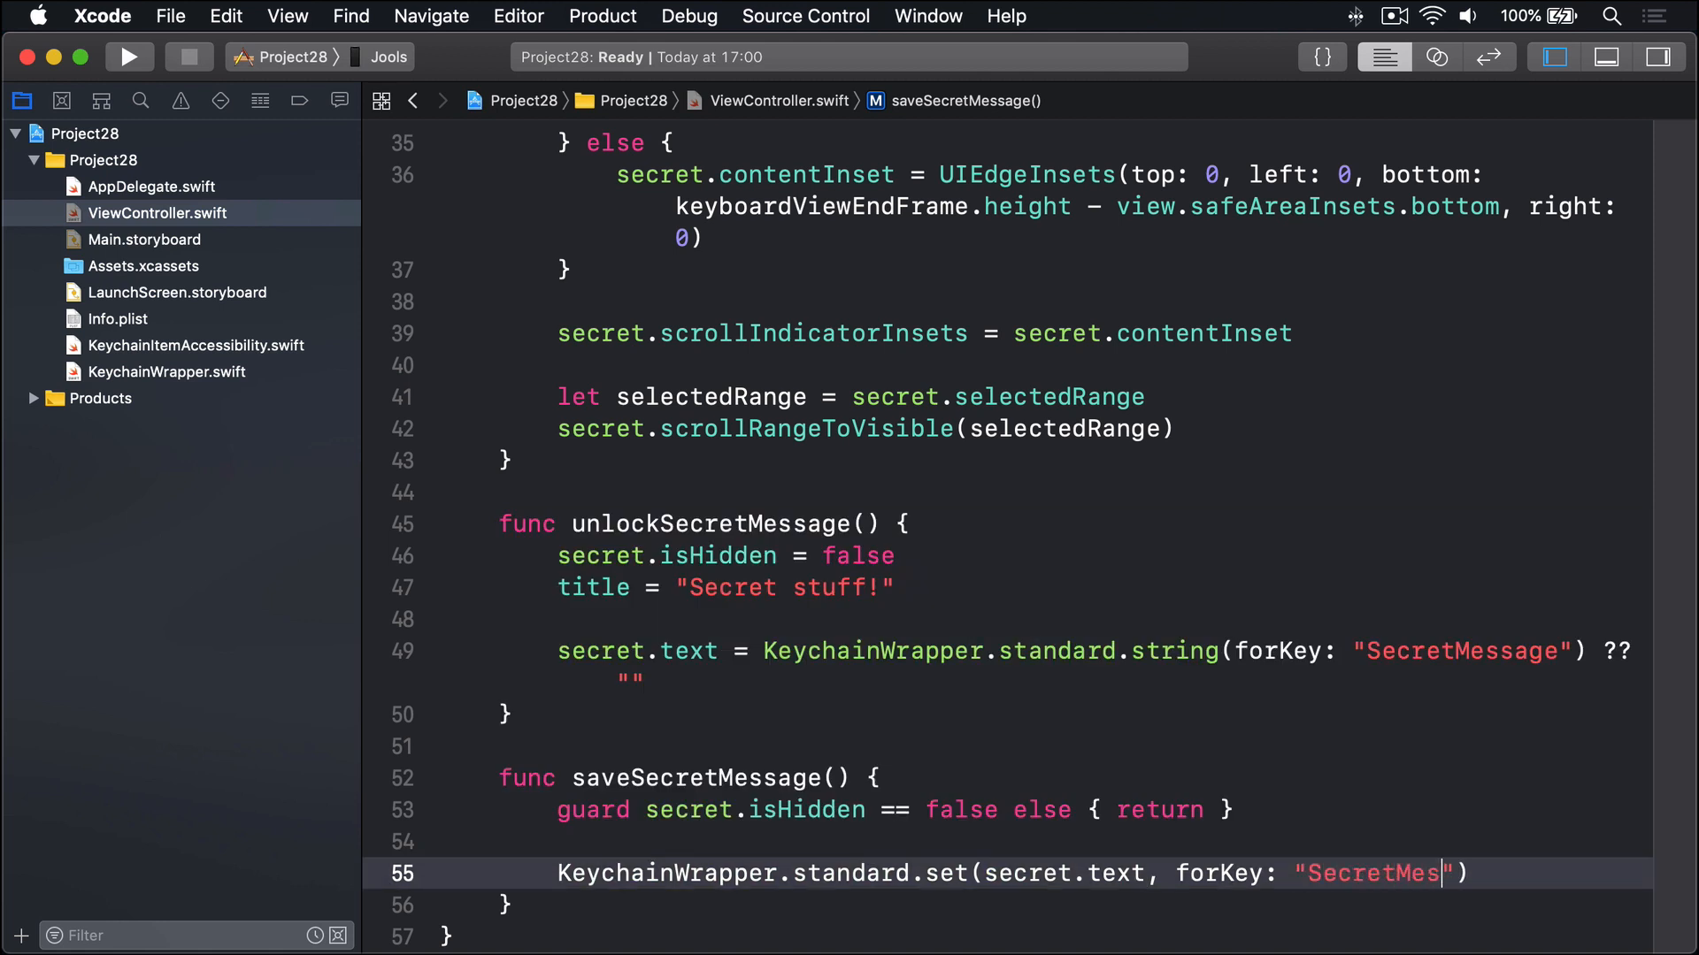
text(sage)
text(secret.)
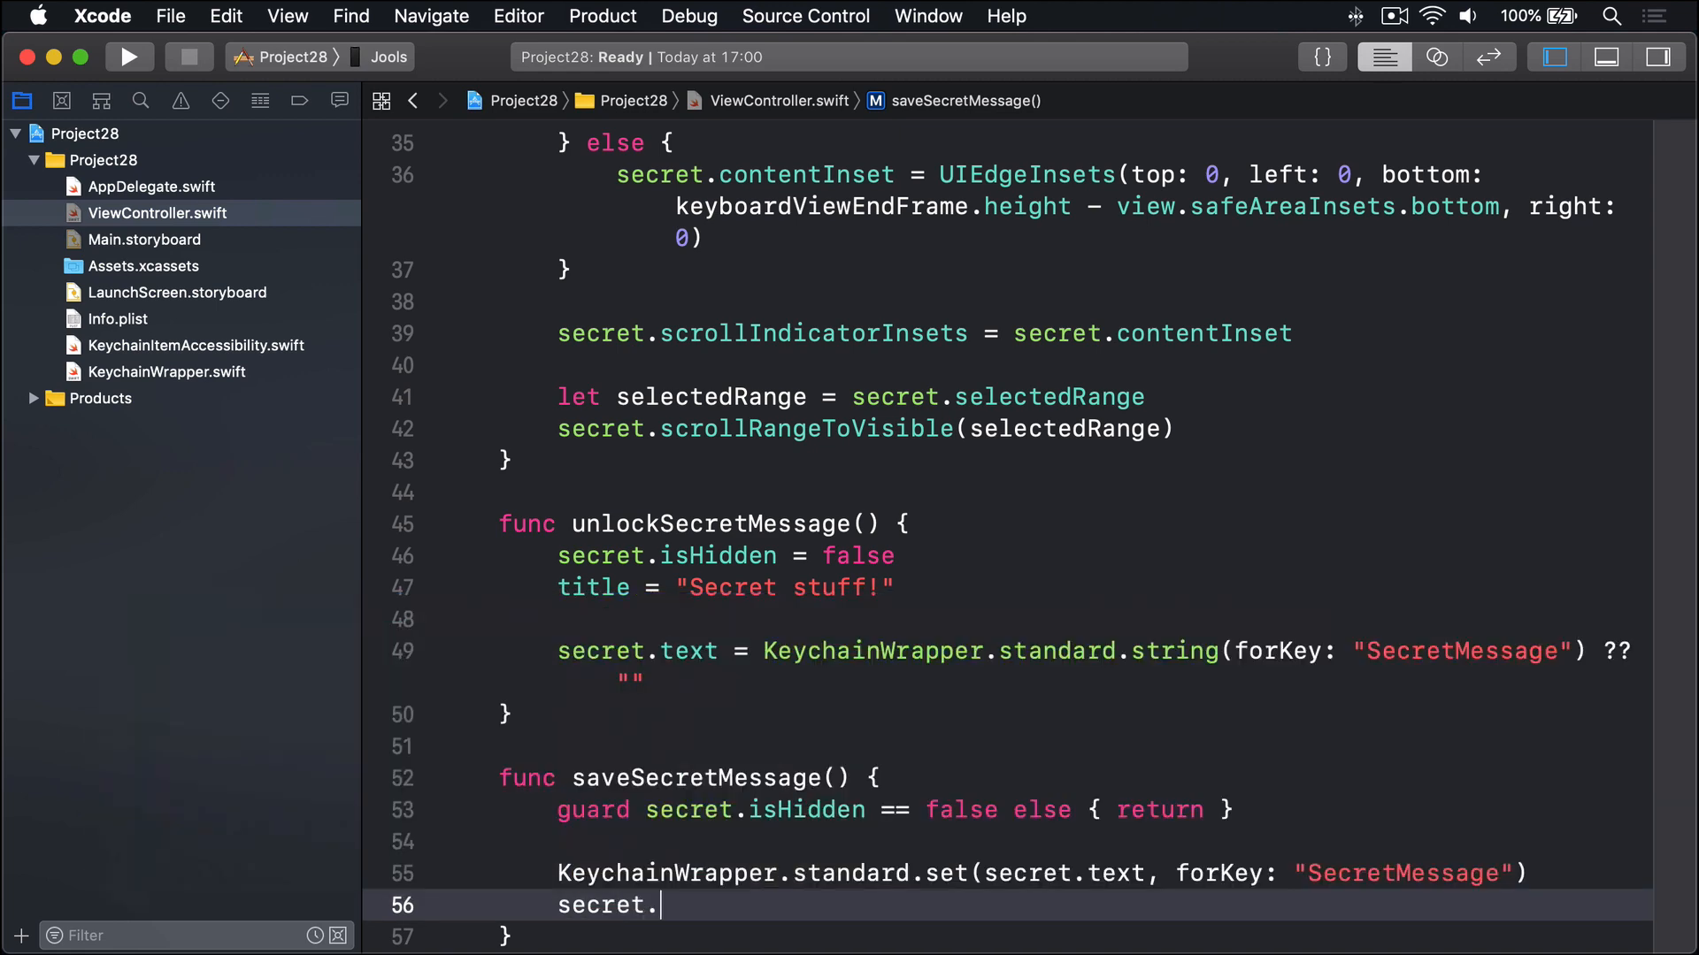
text(resignFirstResponder())
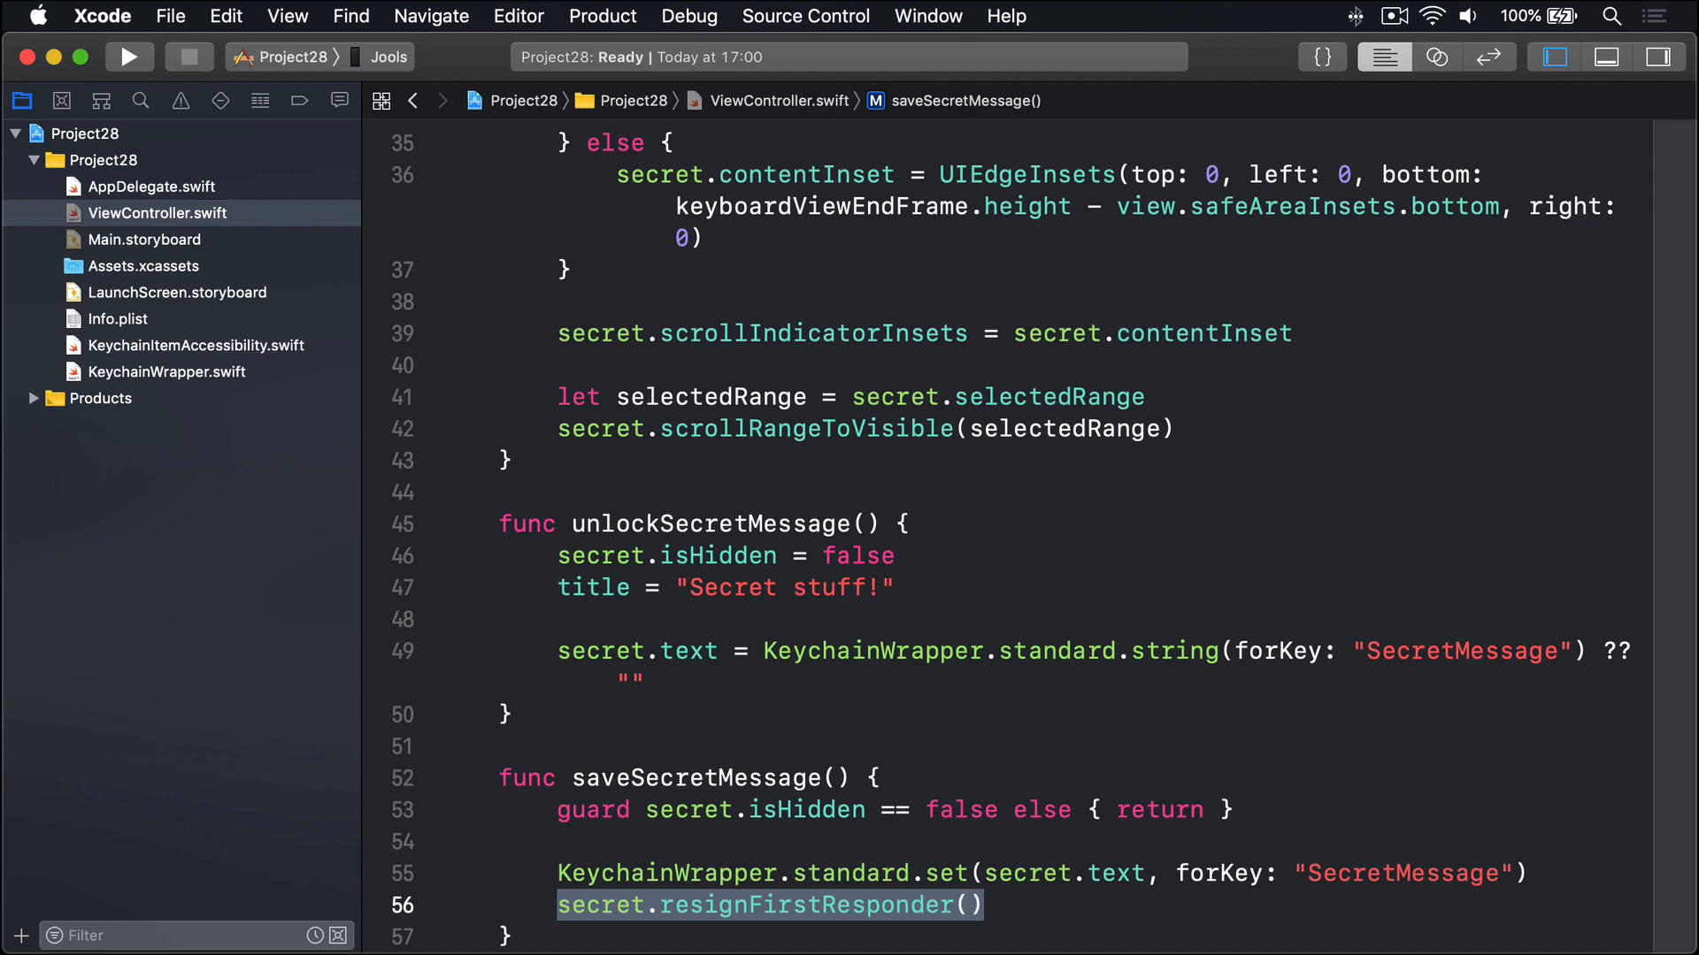
Set secret.isHidden = true and title to "Nothing to see here"
scroll(down, 3)
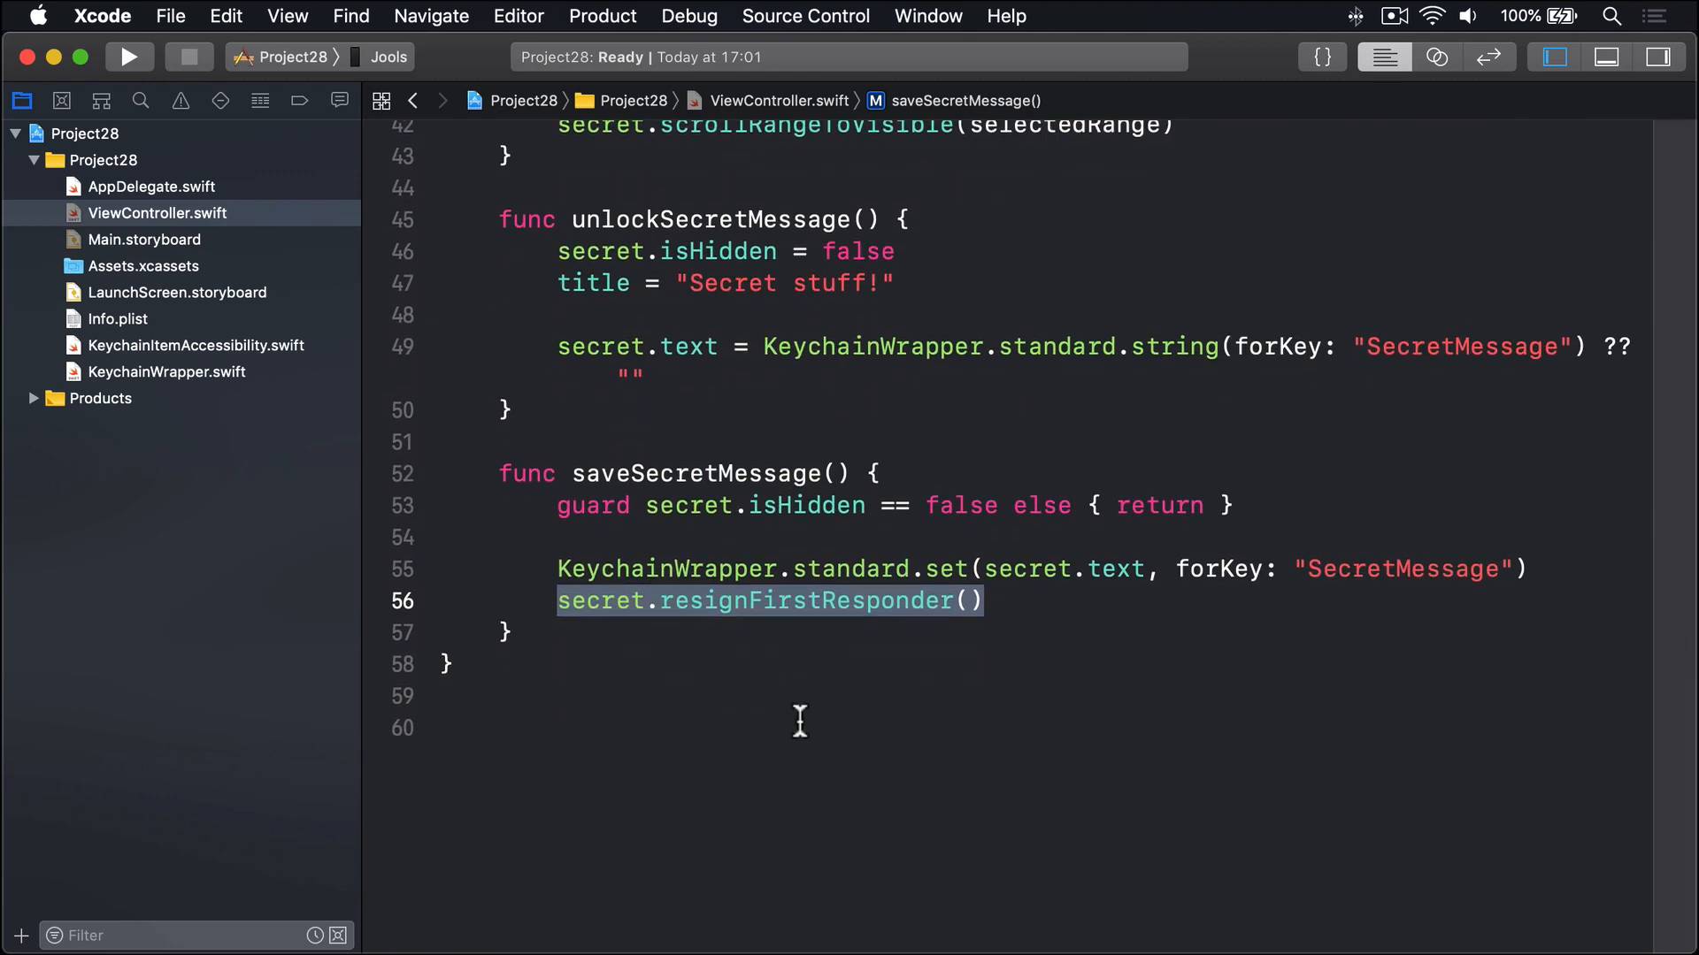
text(secret.)
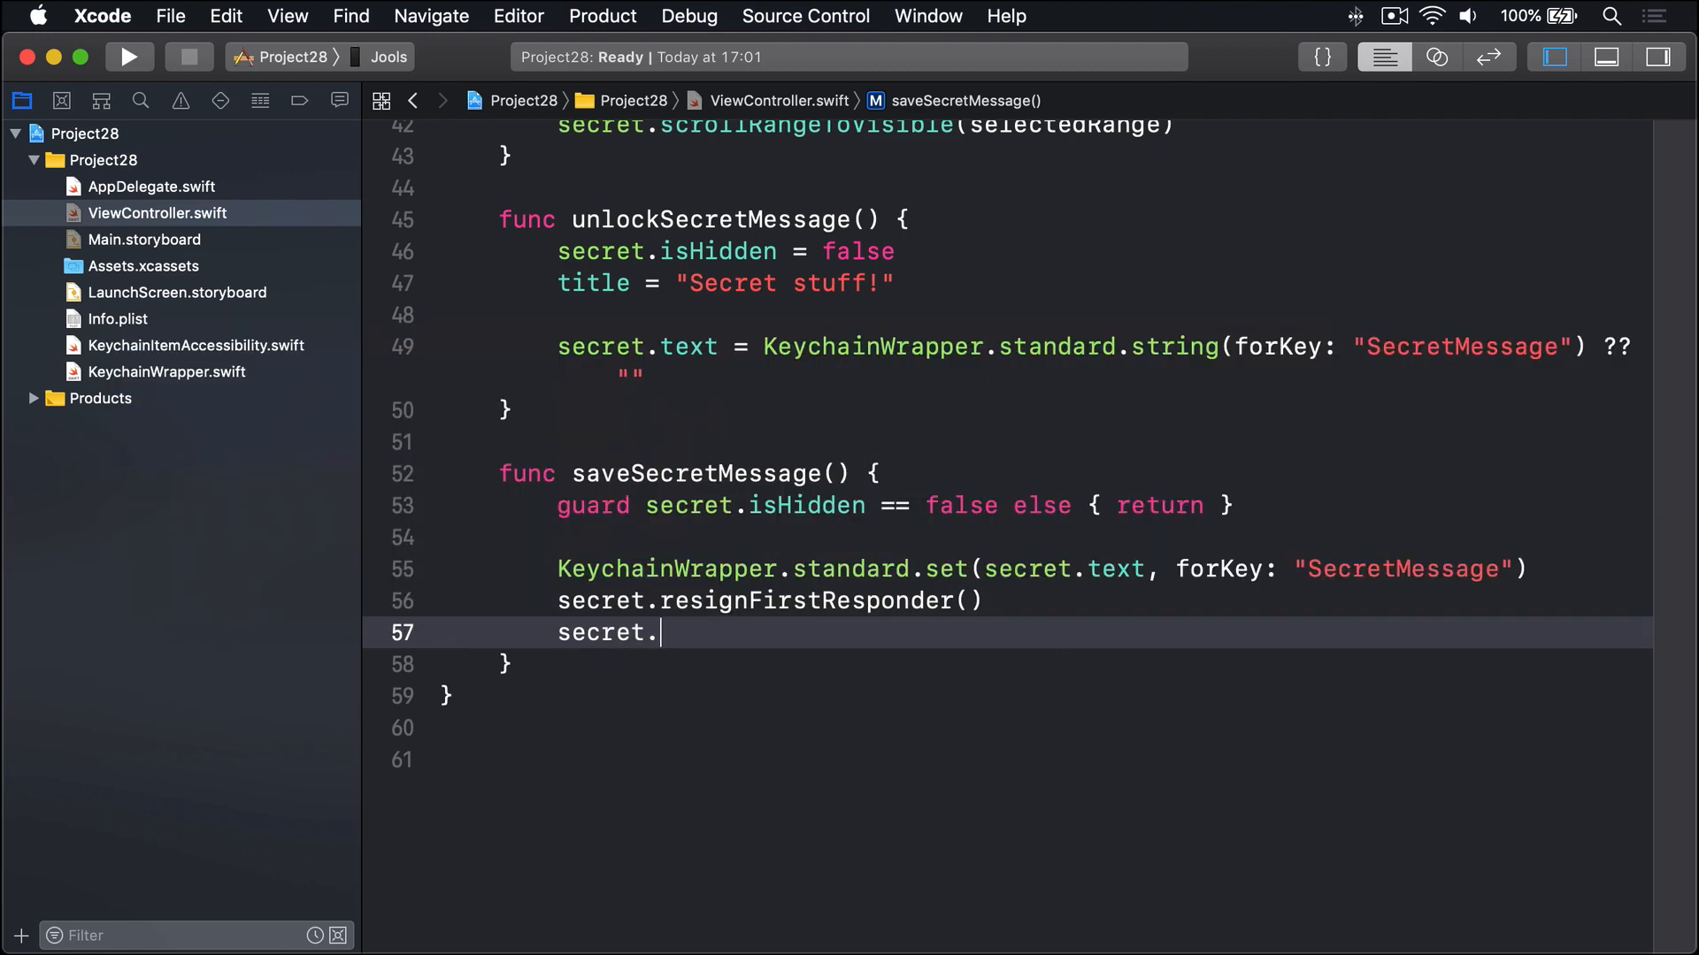
text(isHidden = true)
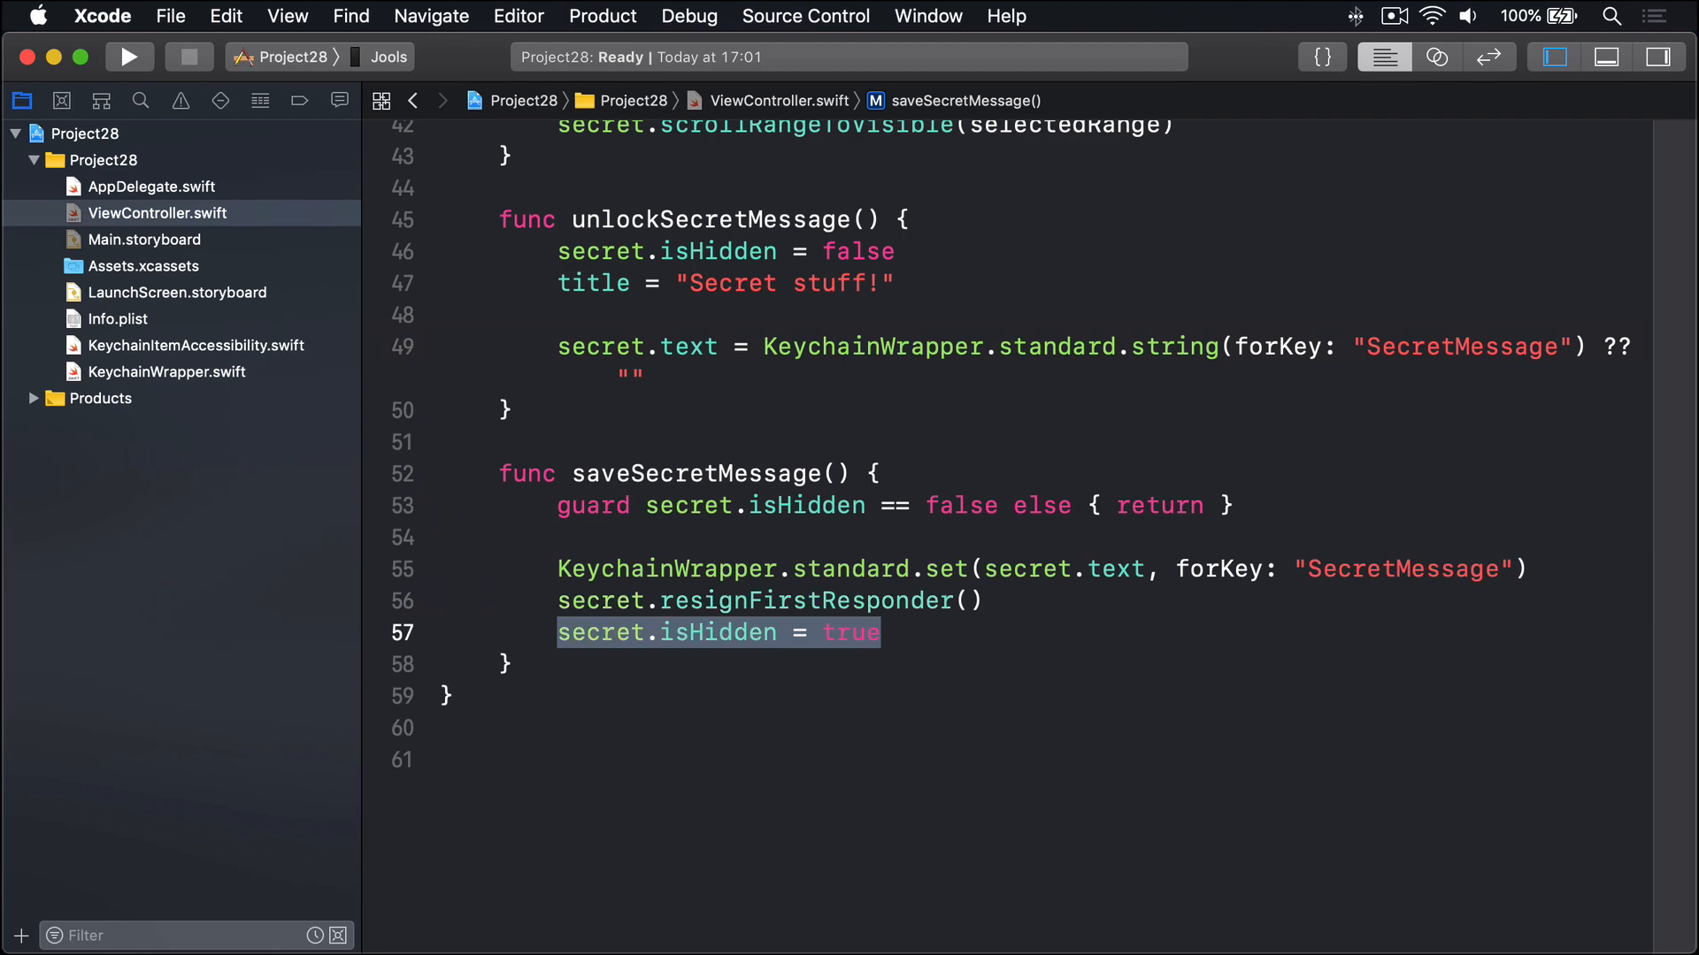
text(title =)
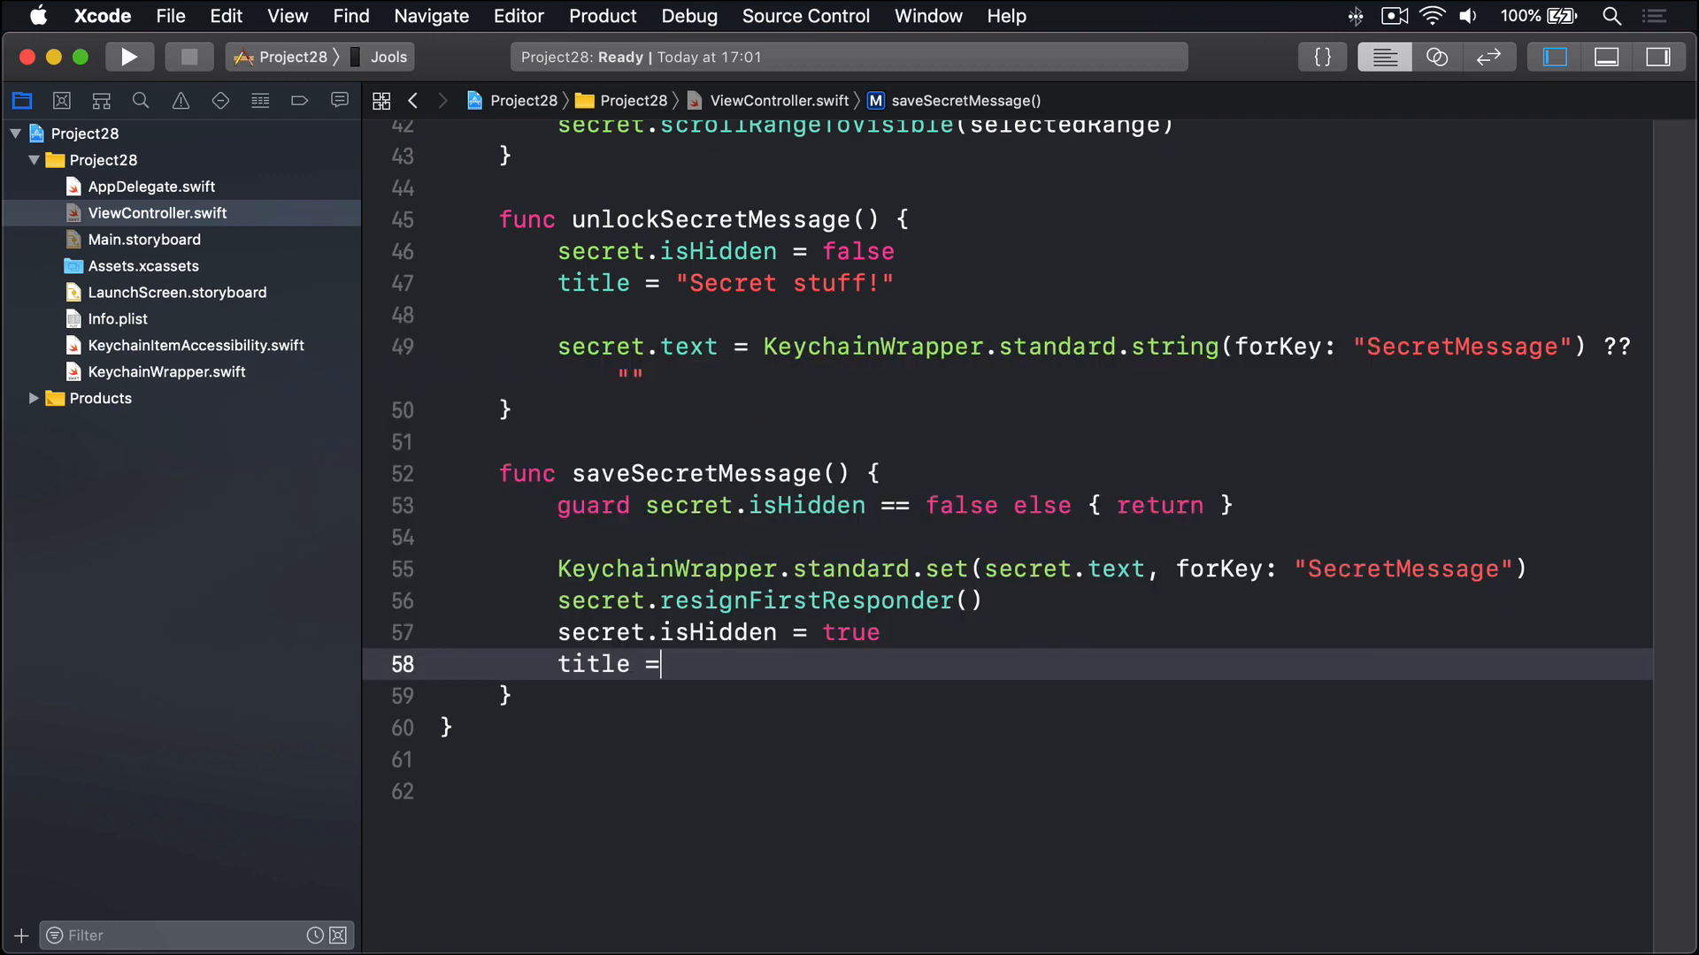
text("Nothing to s)
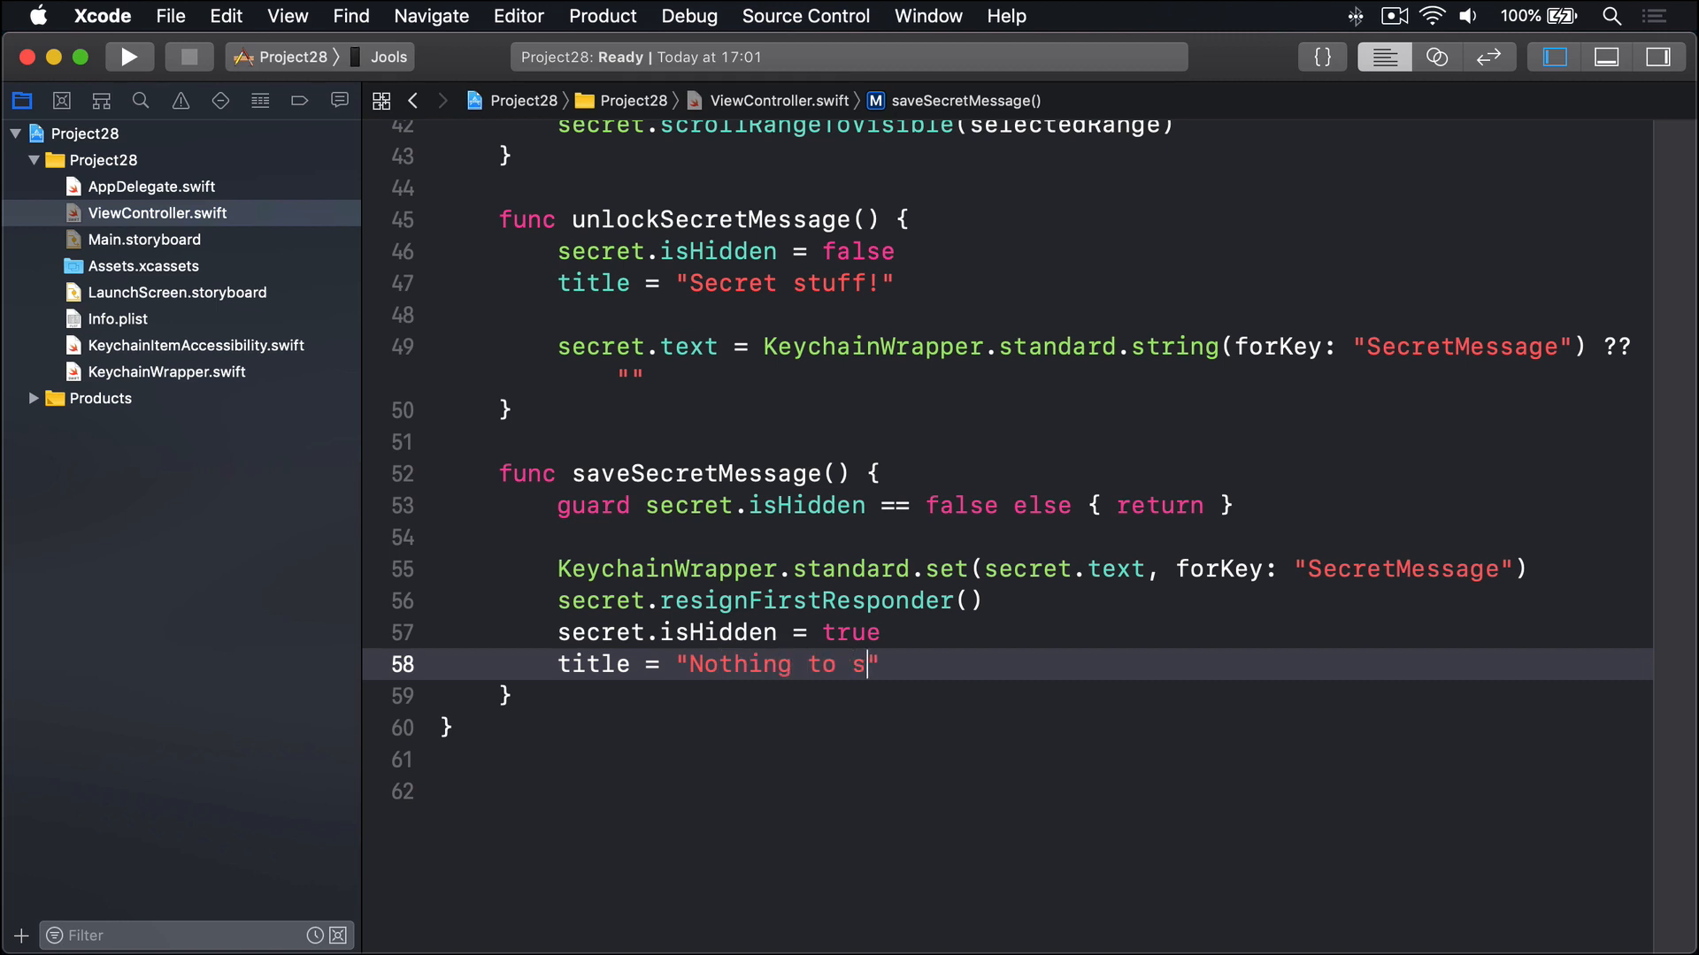
text(ee here")
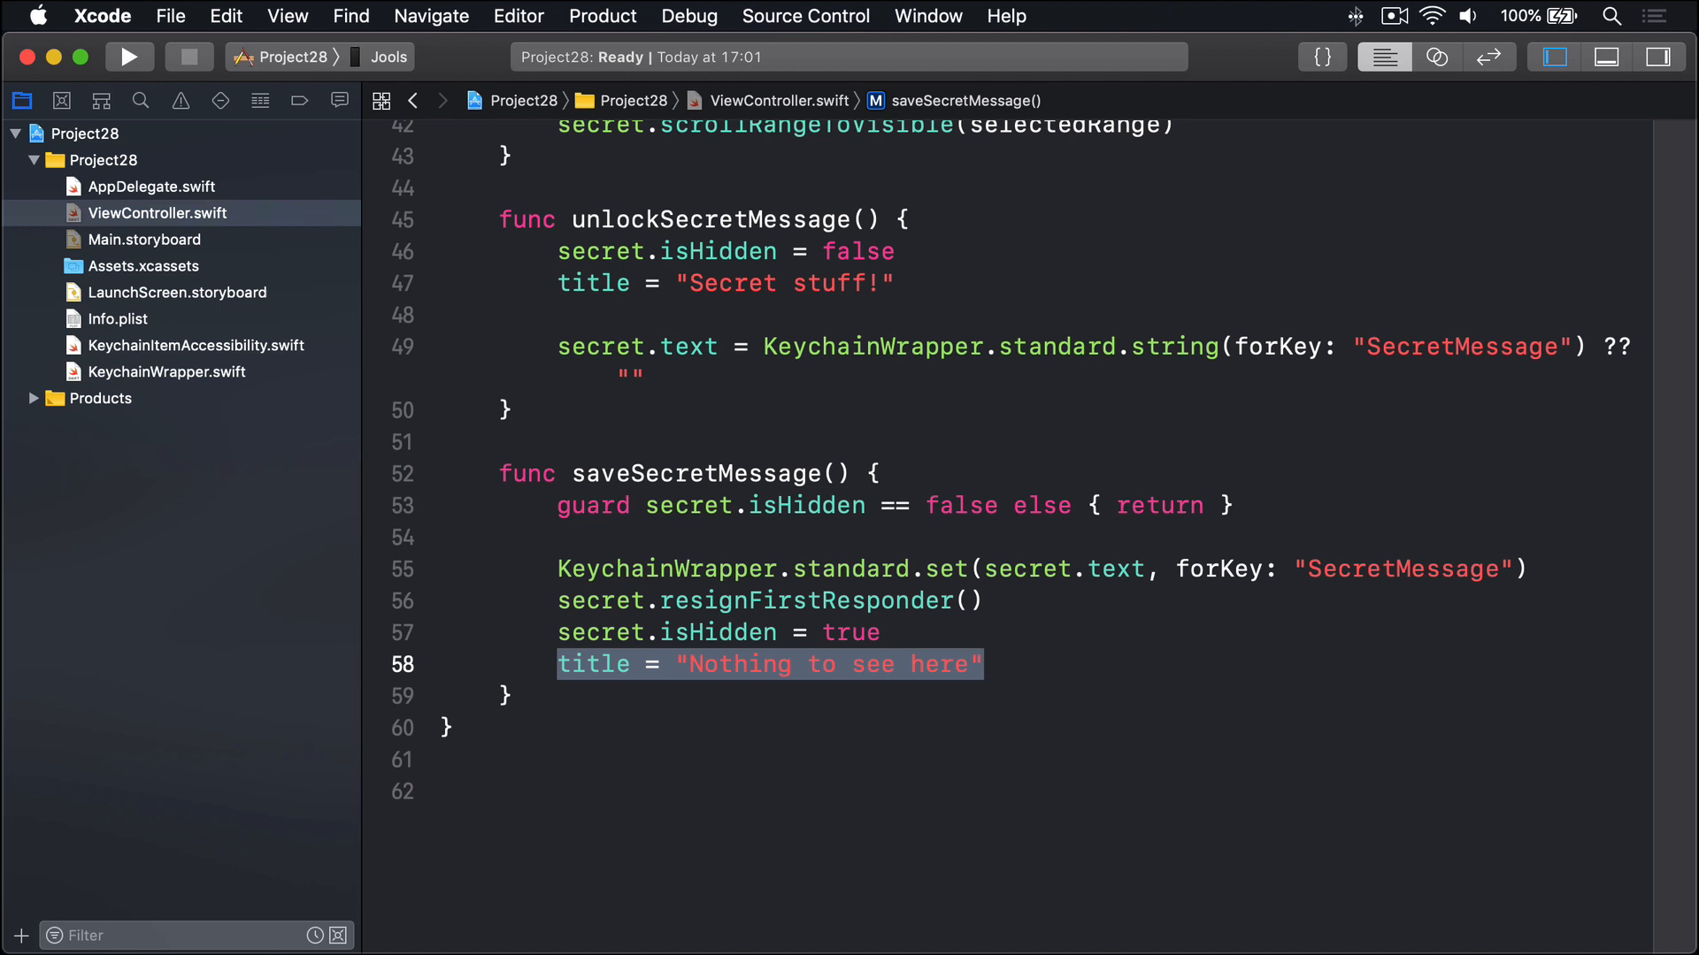
mouse_move(658, 784)
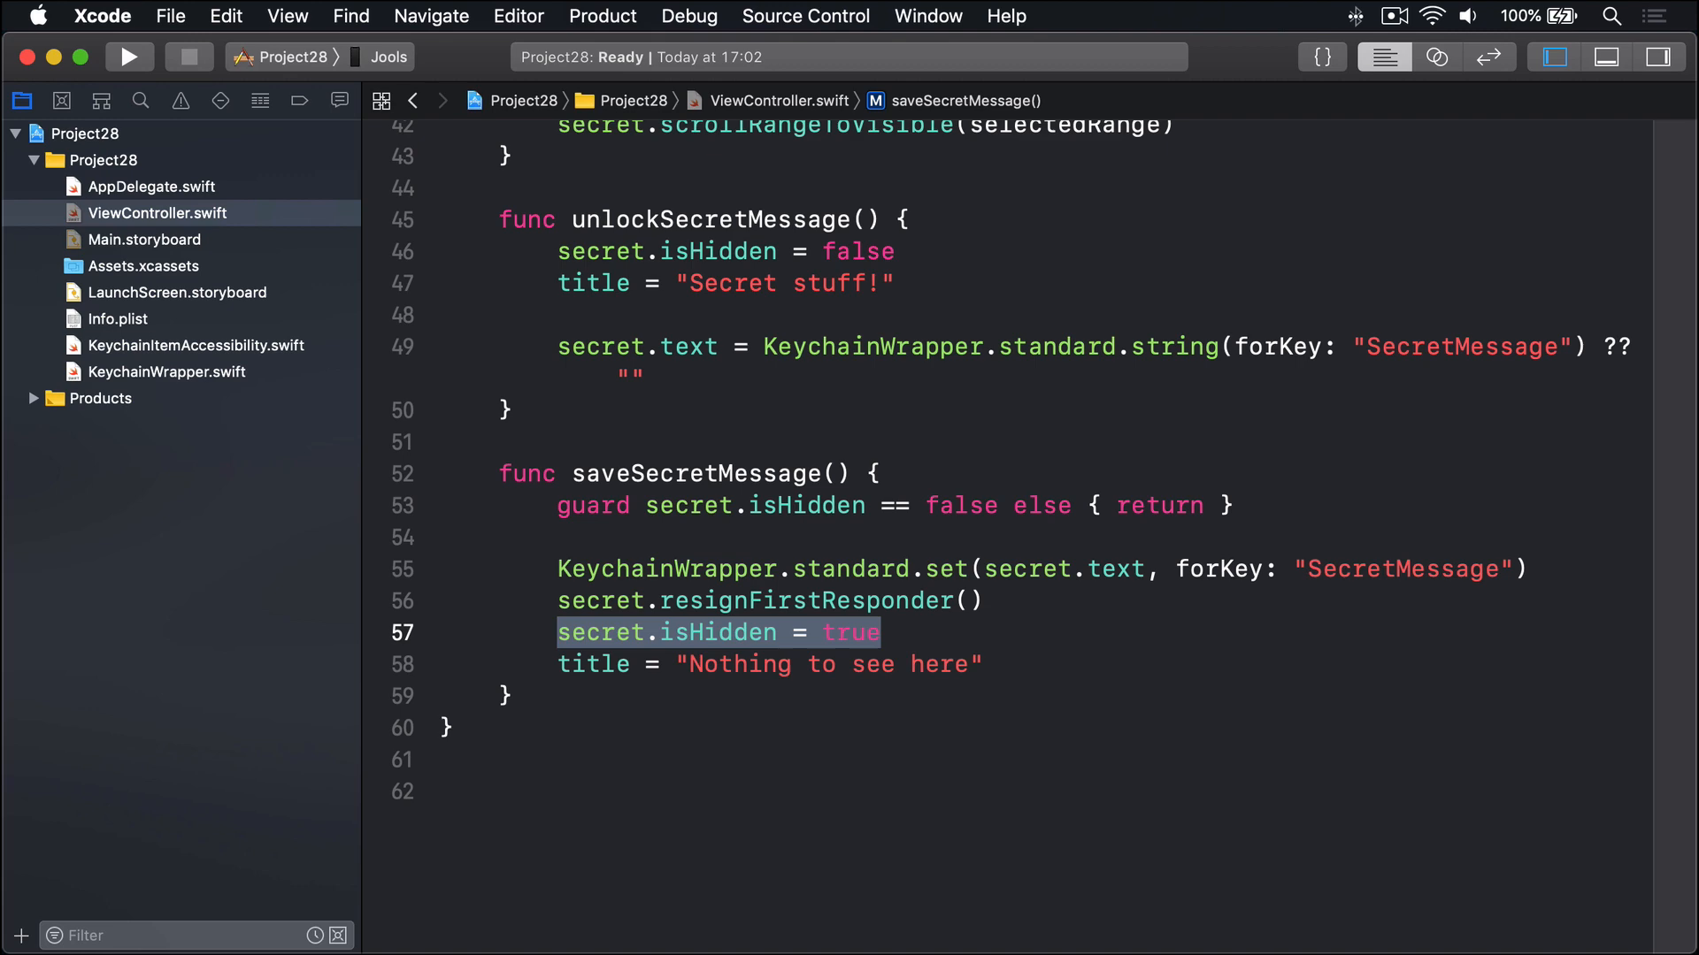
scroll(up, 3)
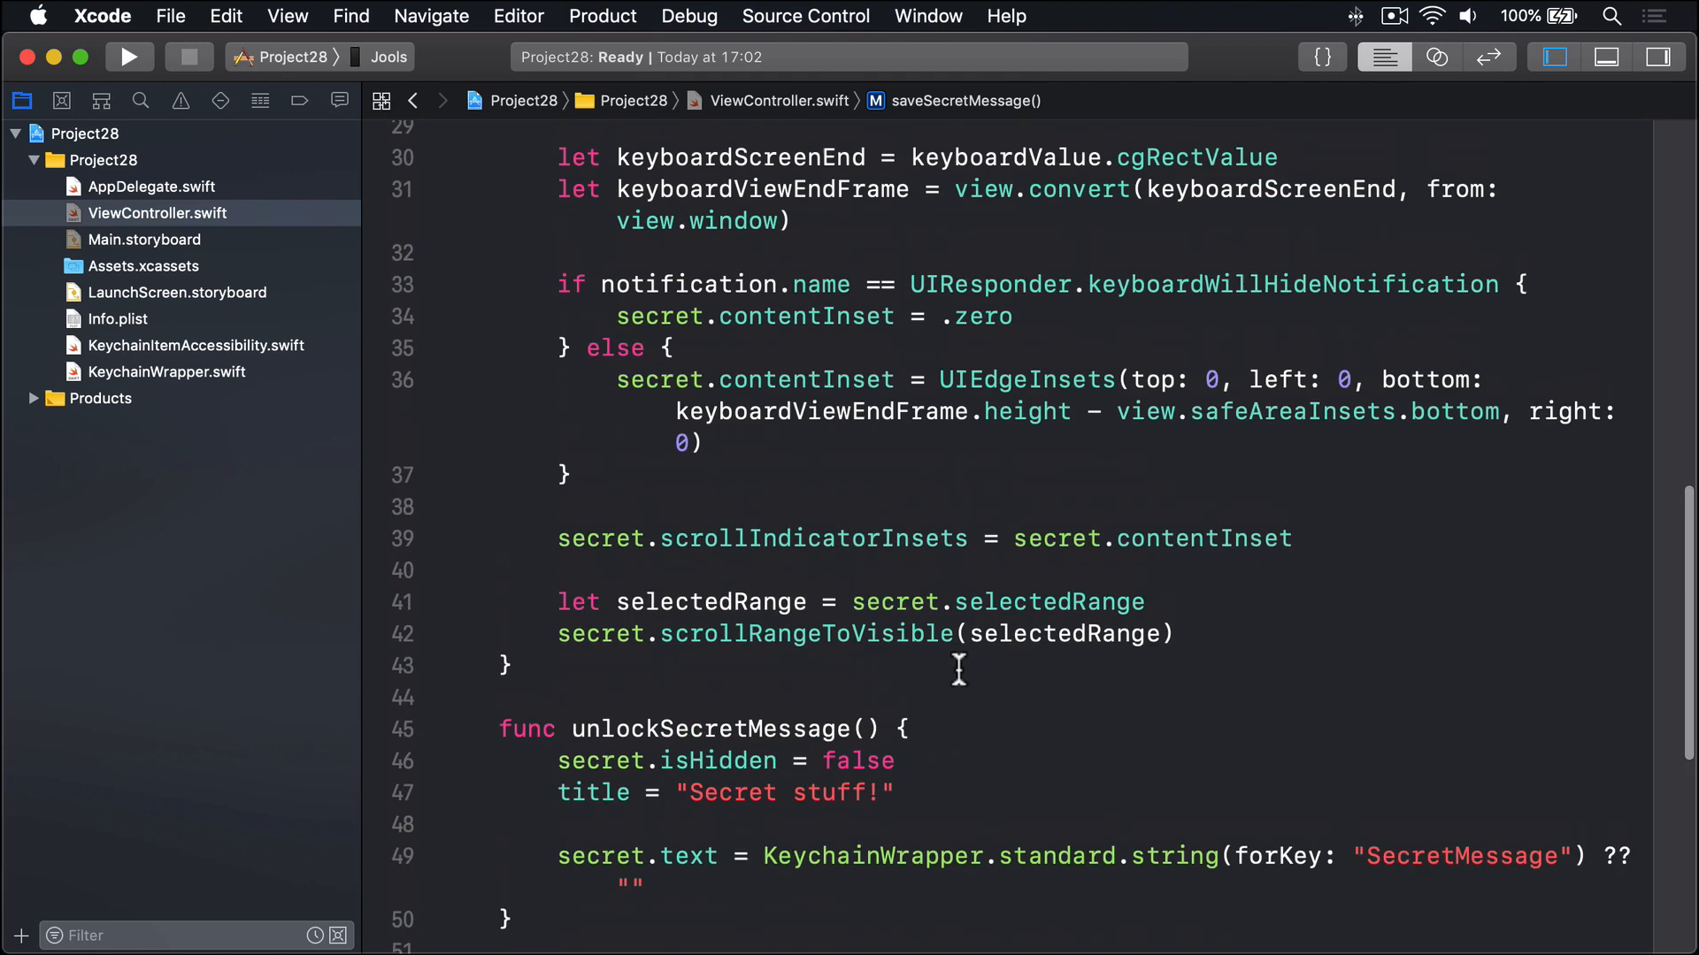
scroll(up, 3)
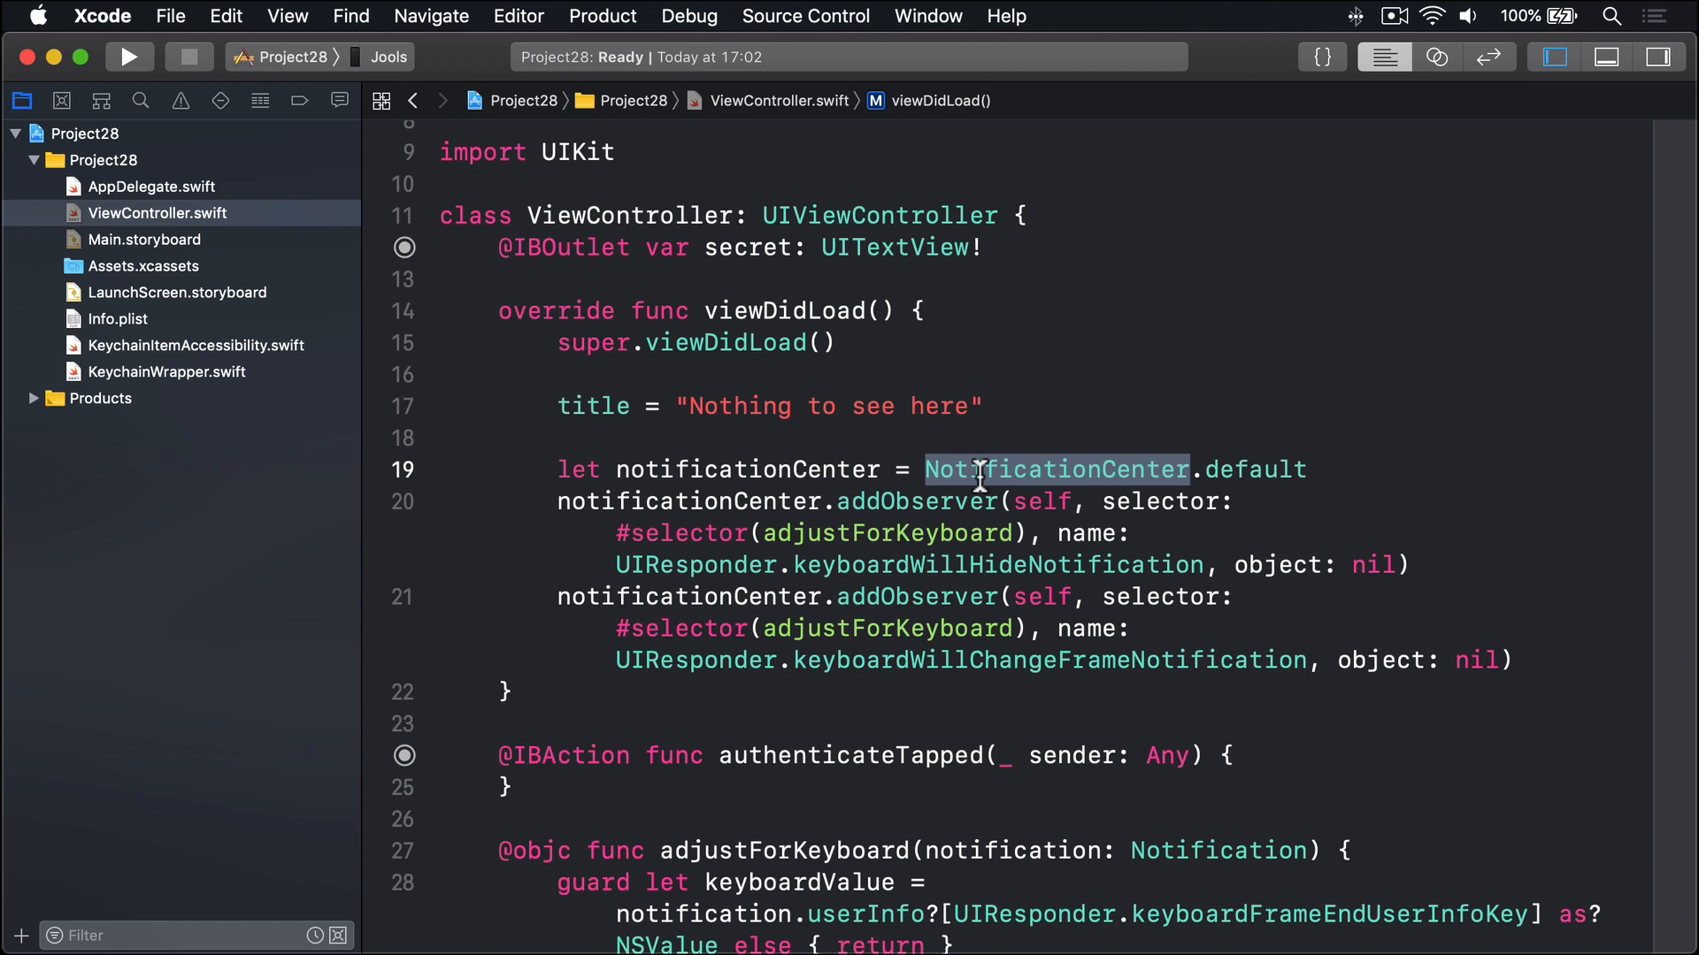
mouse_move(741, 713)
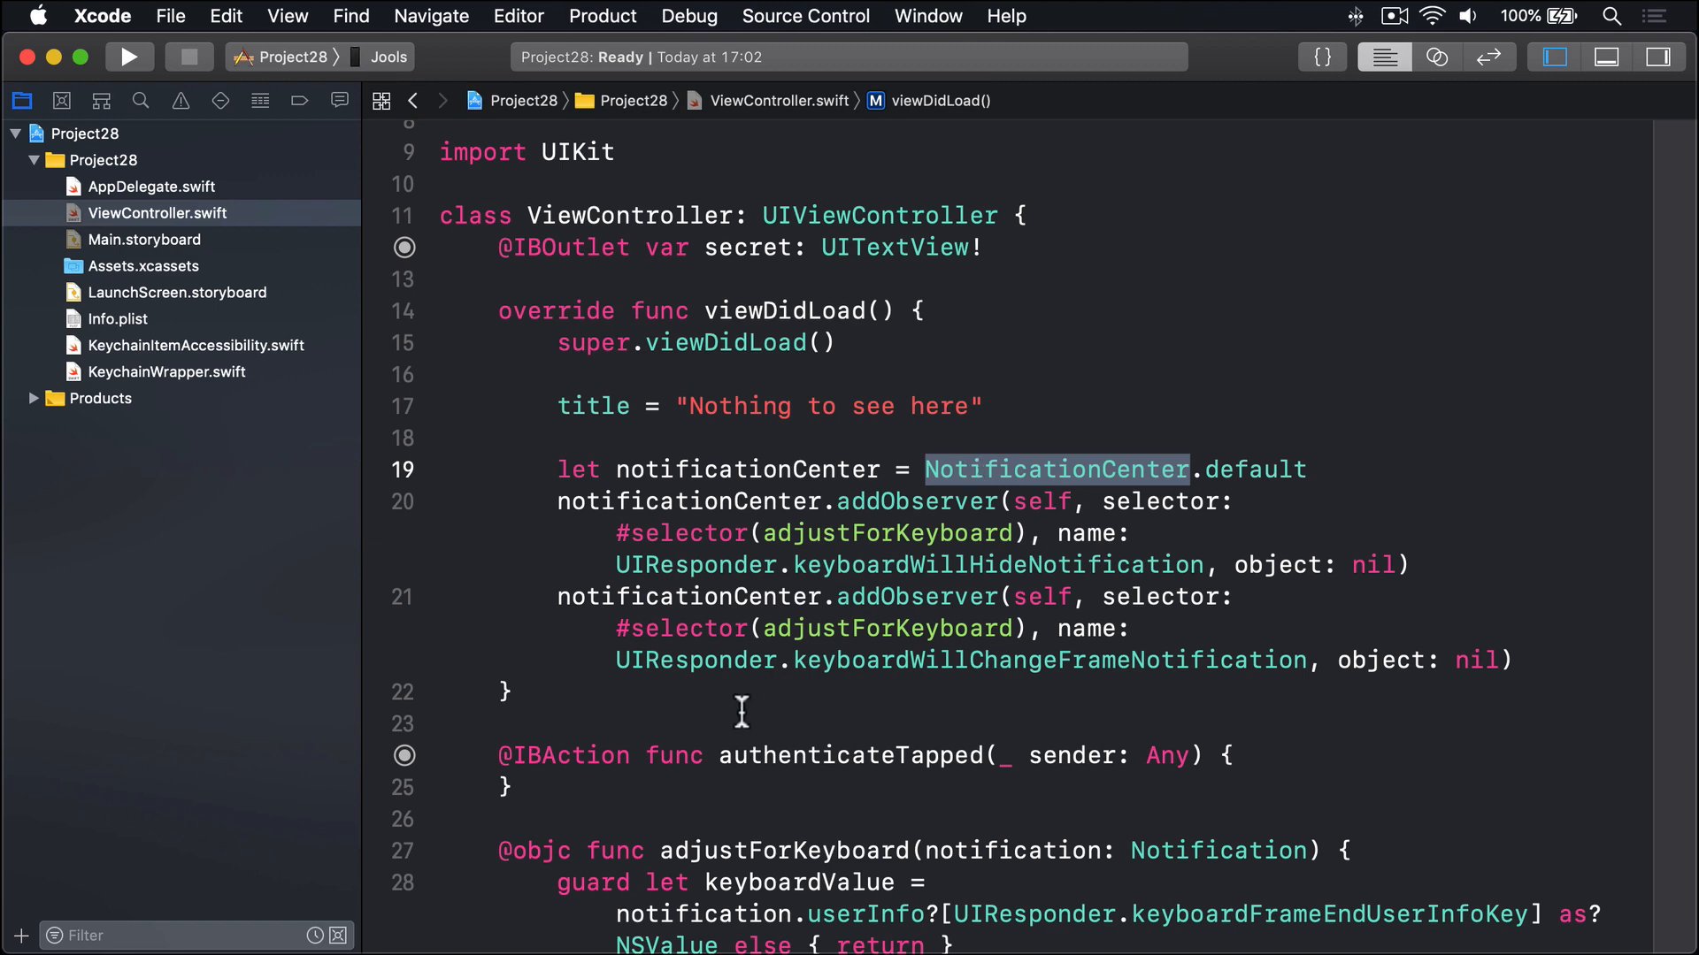
scroll(down, 3)
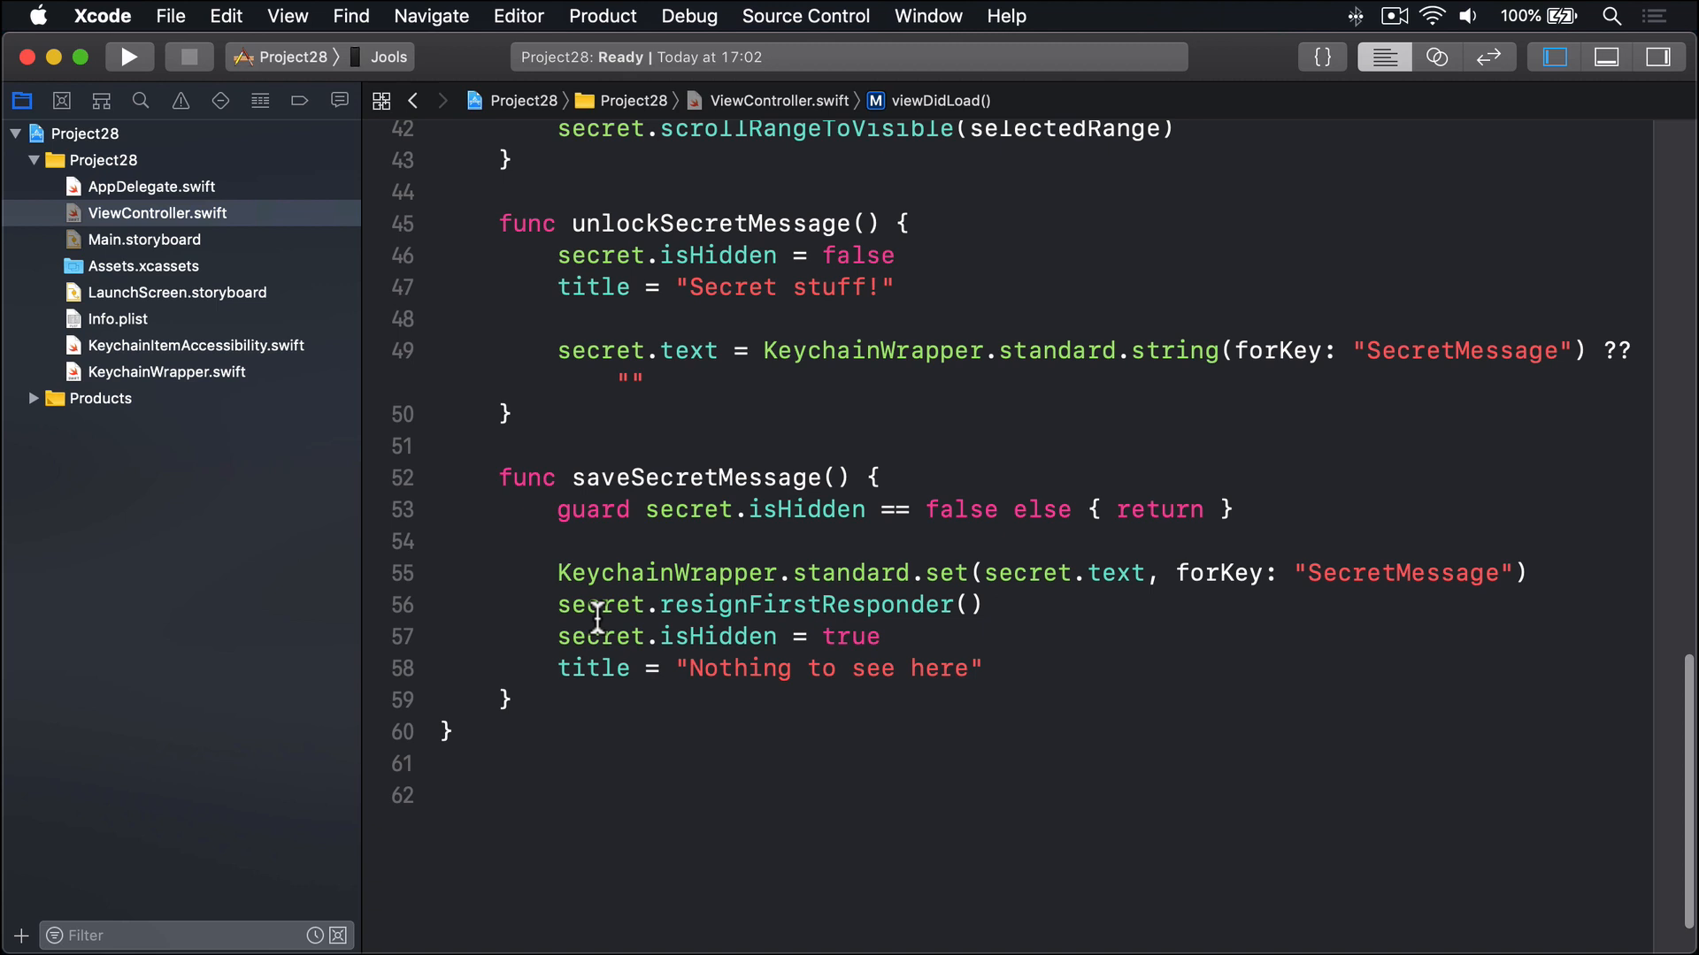
text(@objc)
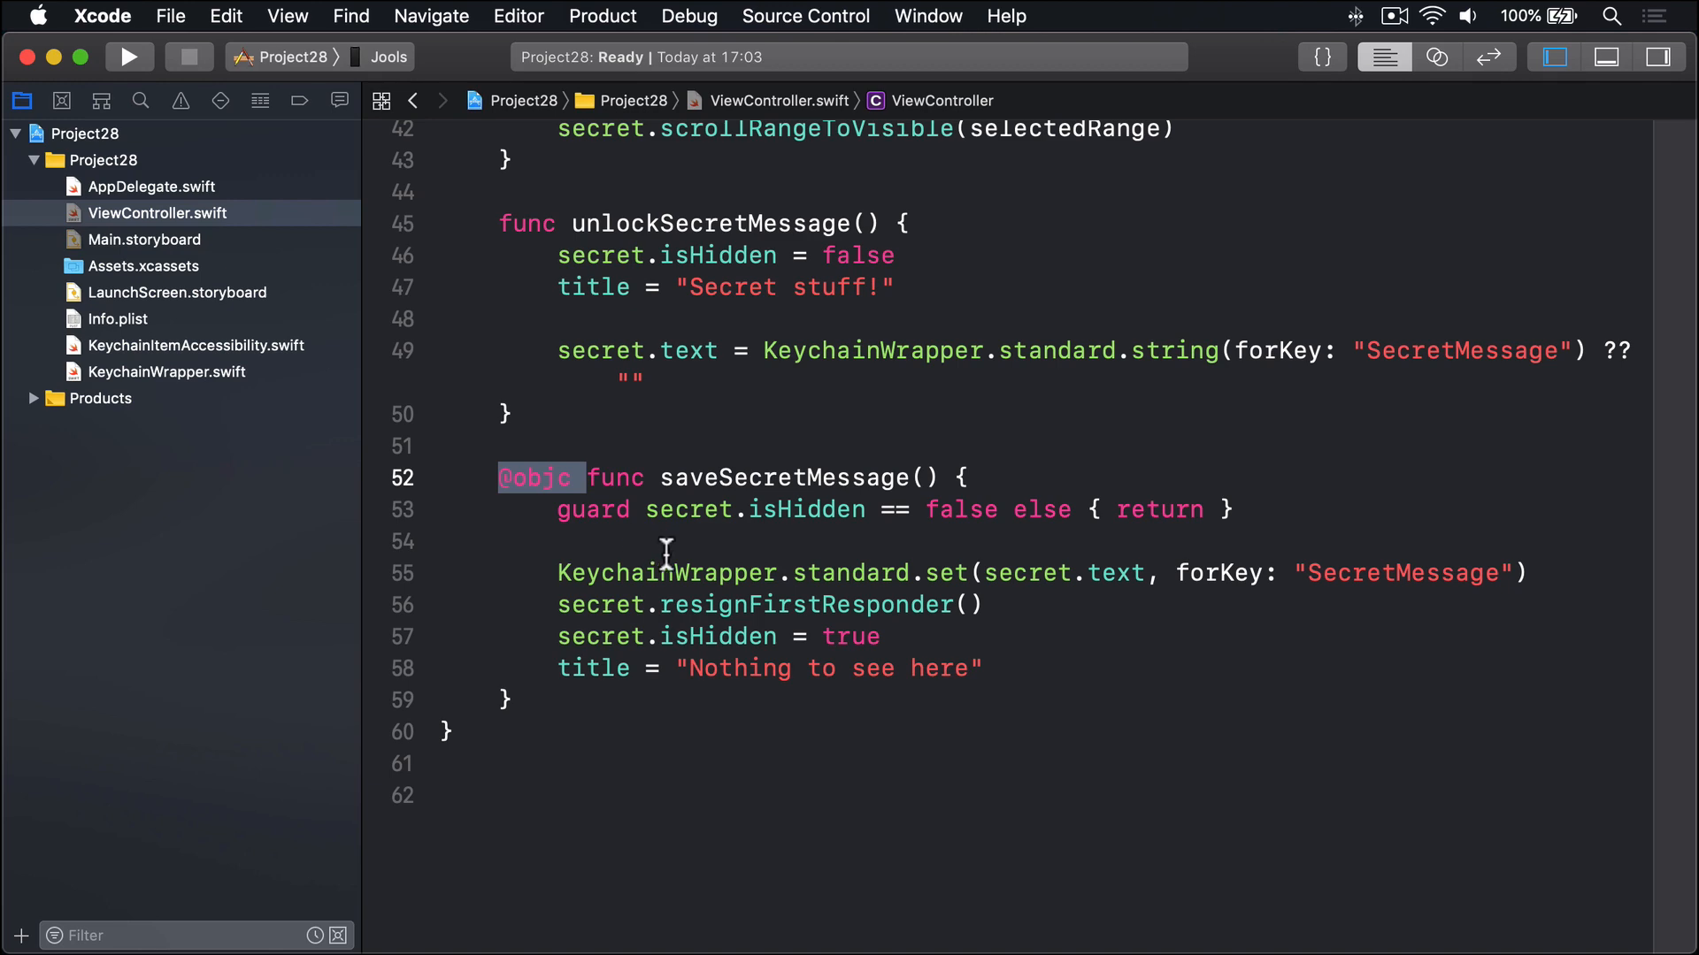
scroll(up, 3)
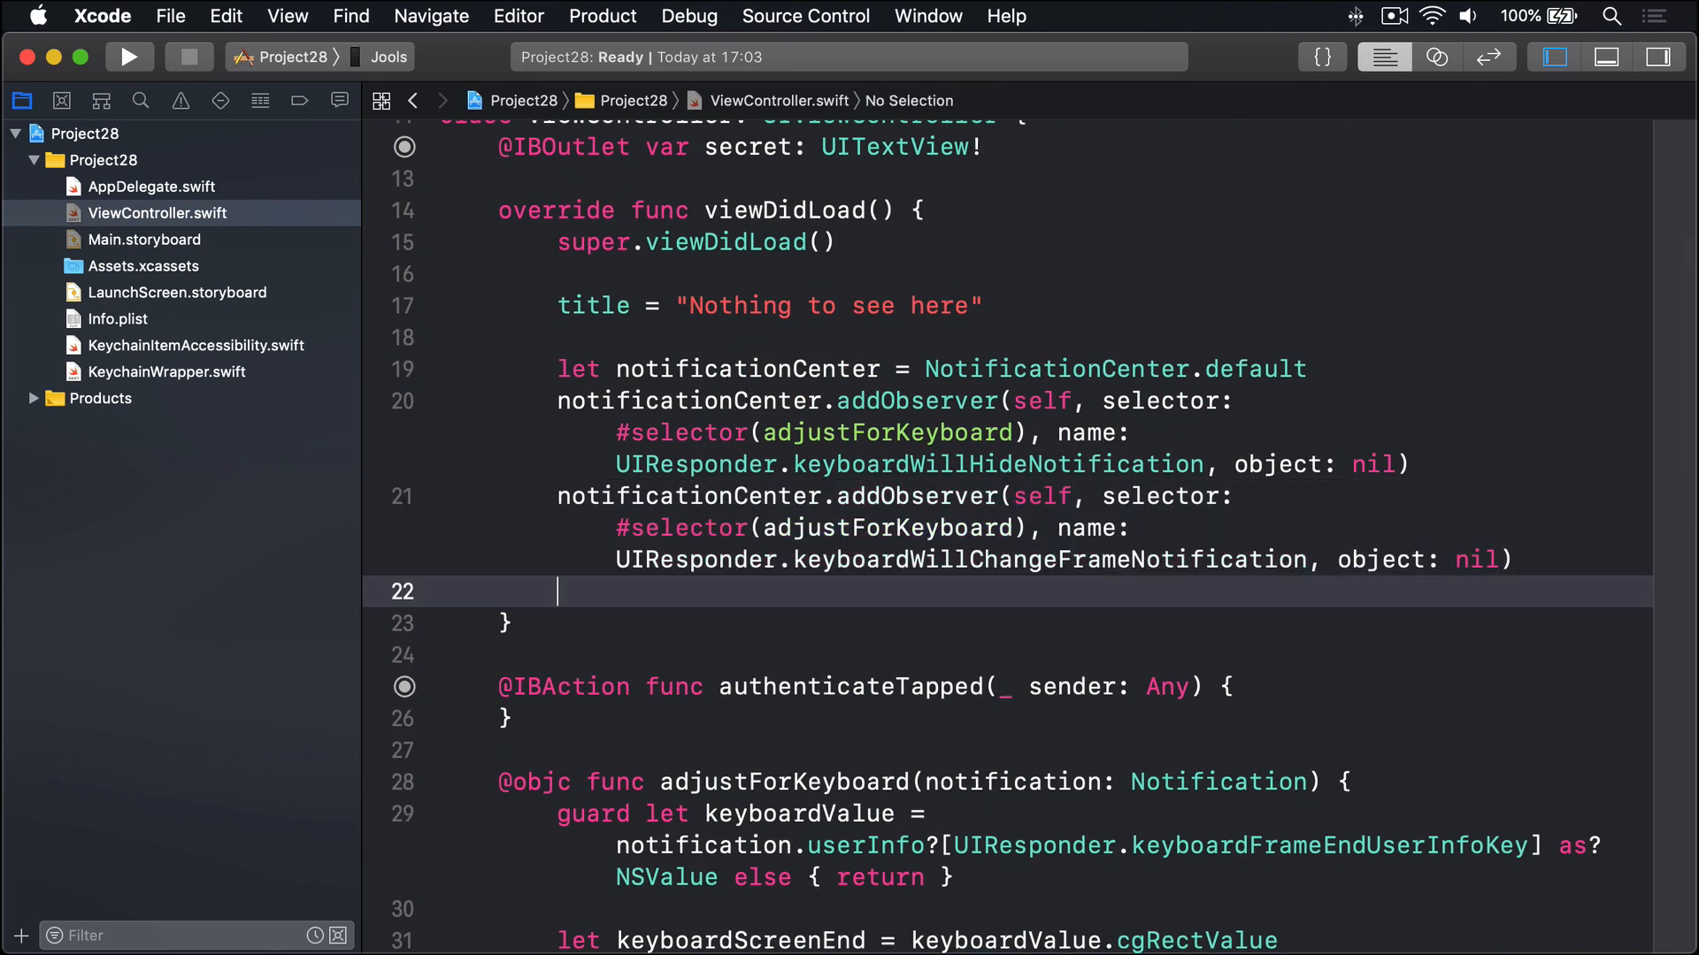
Observe UIApplication.willResignActiveNotification with #selector(saveSecretMessage), object nil, in viewDidLoad
text(notificationCenter)
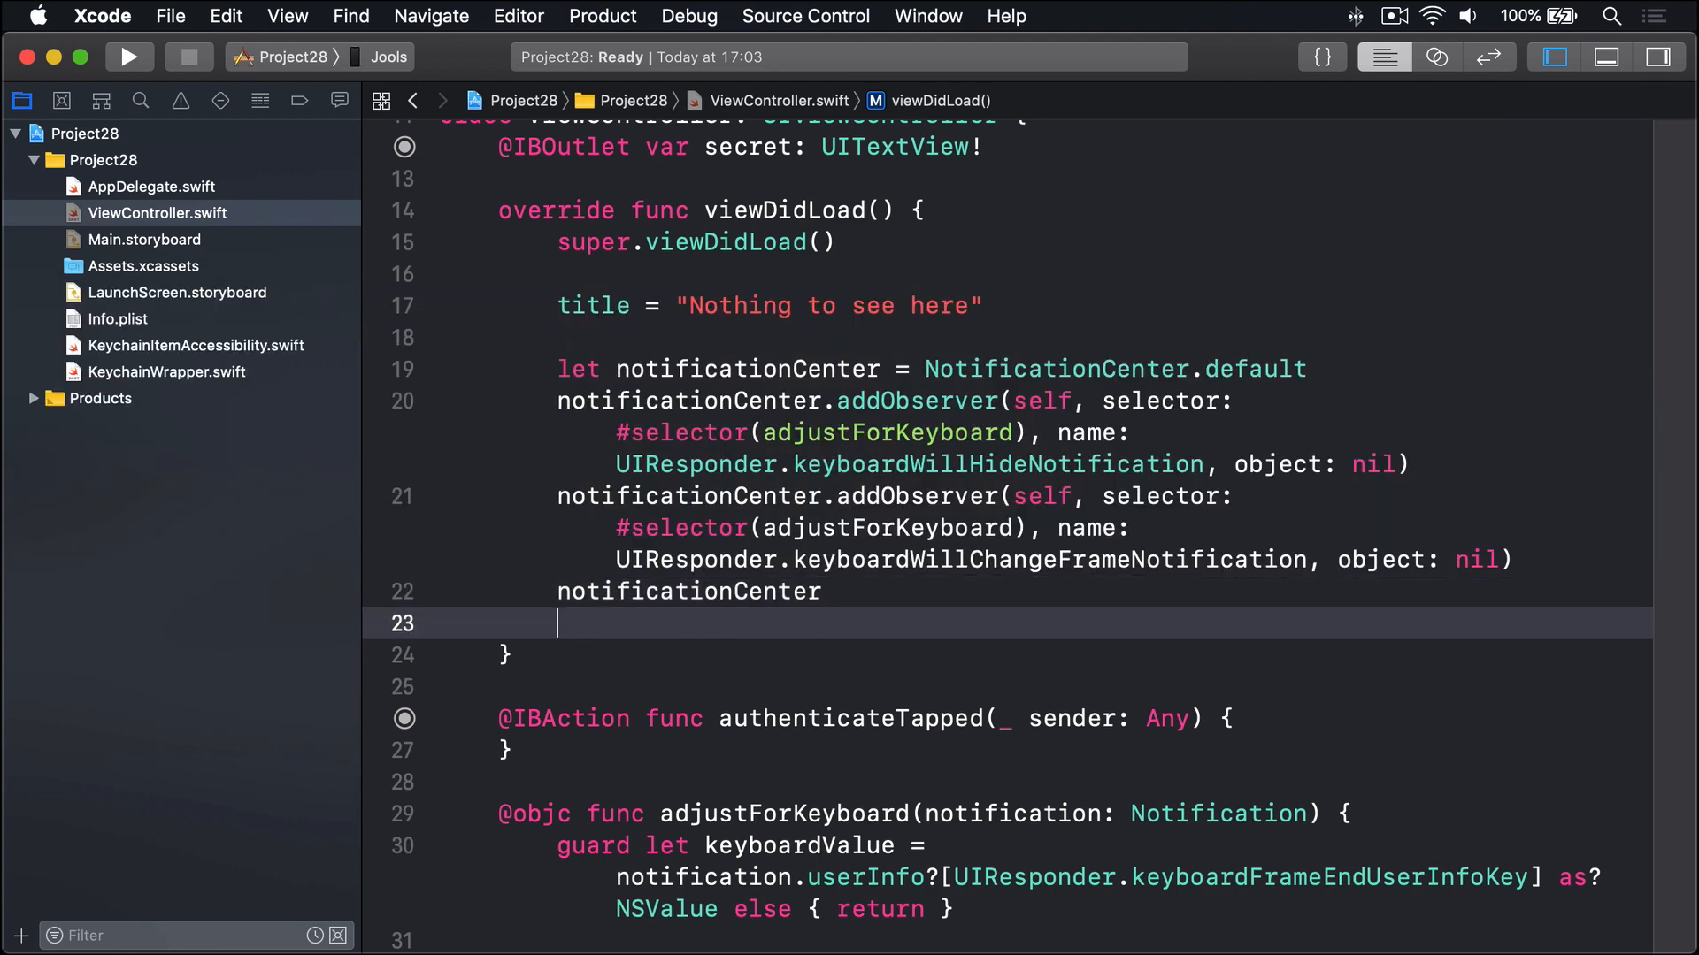
text(.addObserver(self, selector: #select, name: NSNotification.Name?, object: Any?)
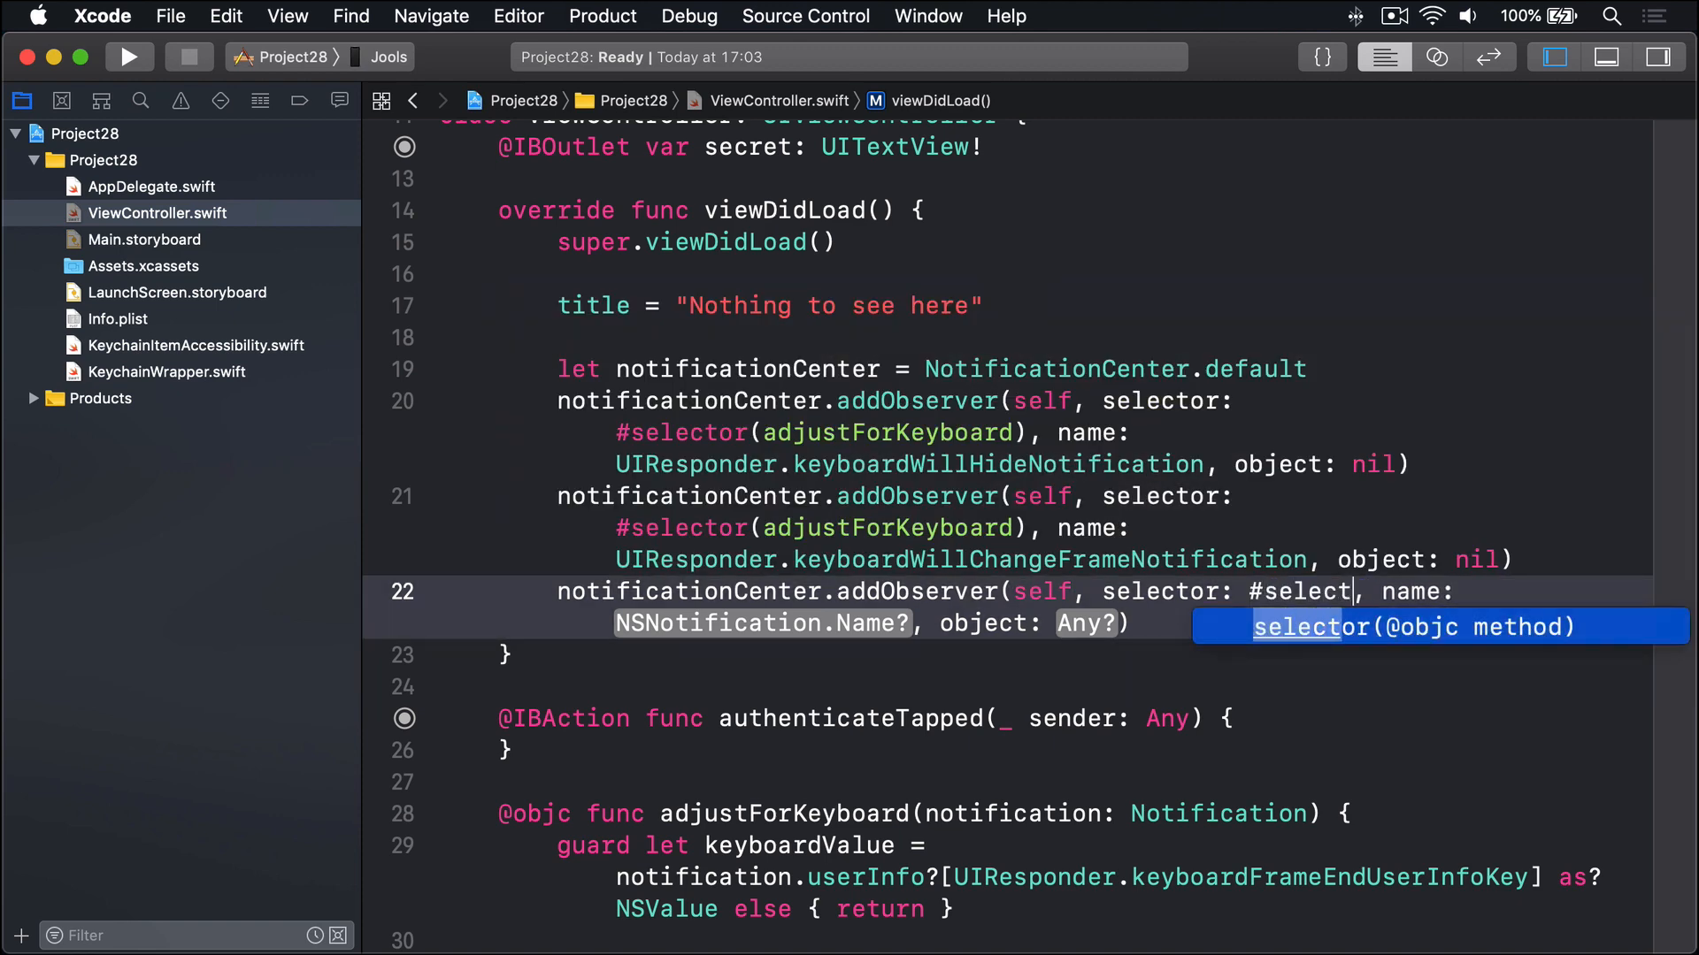
text(saveSecretMessage))
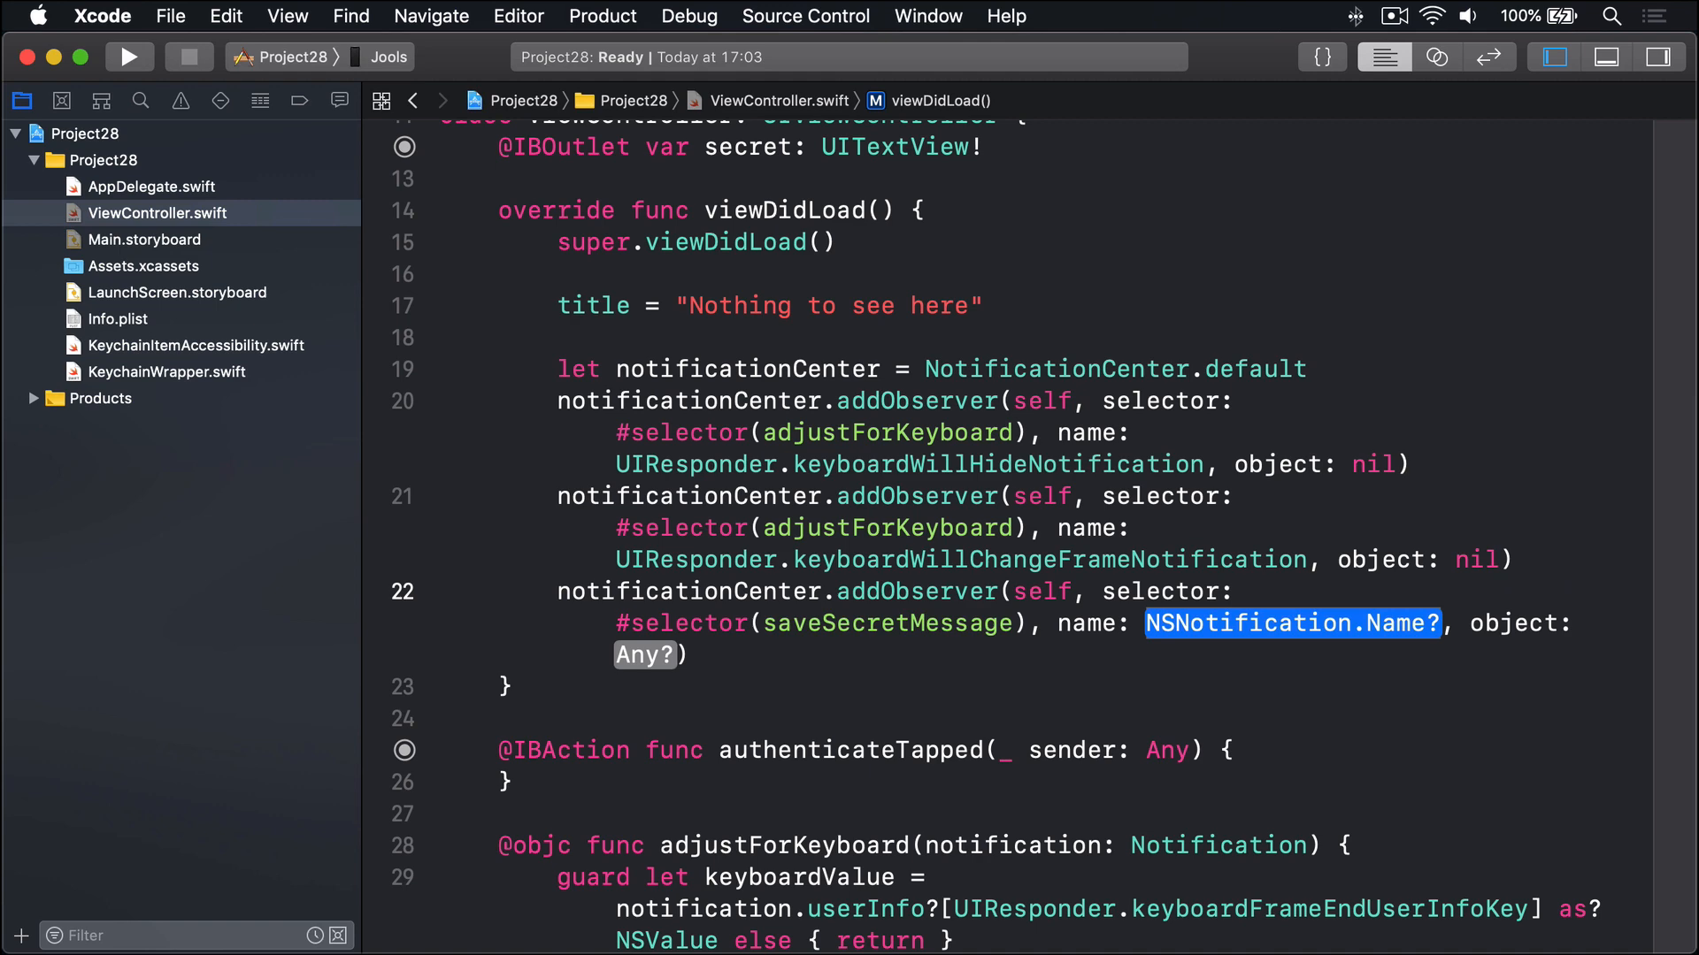
text(UIAppl)
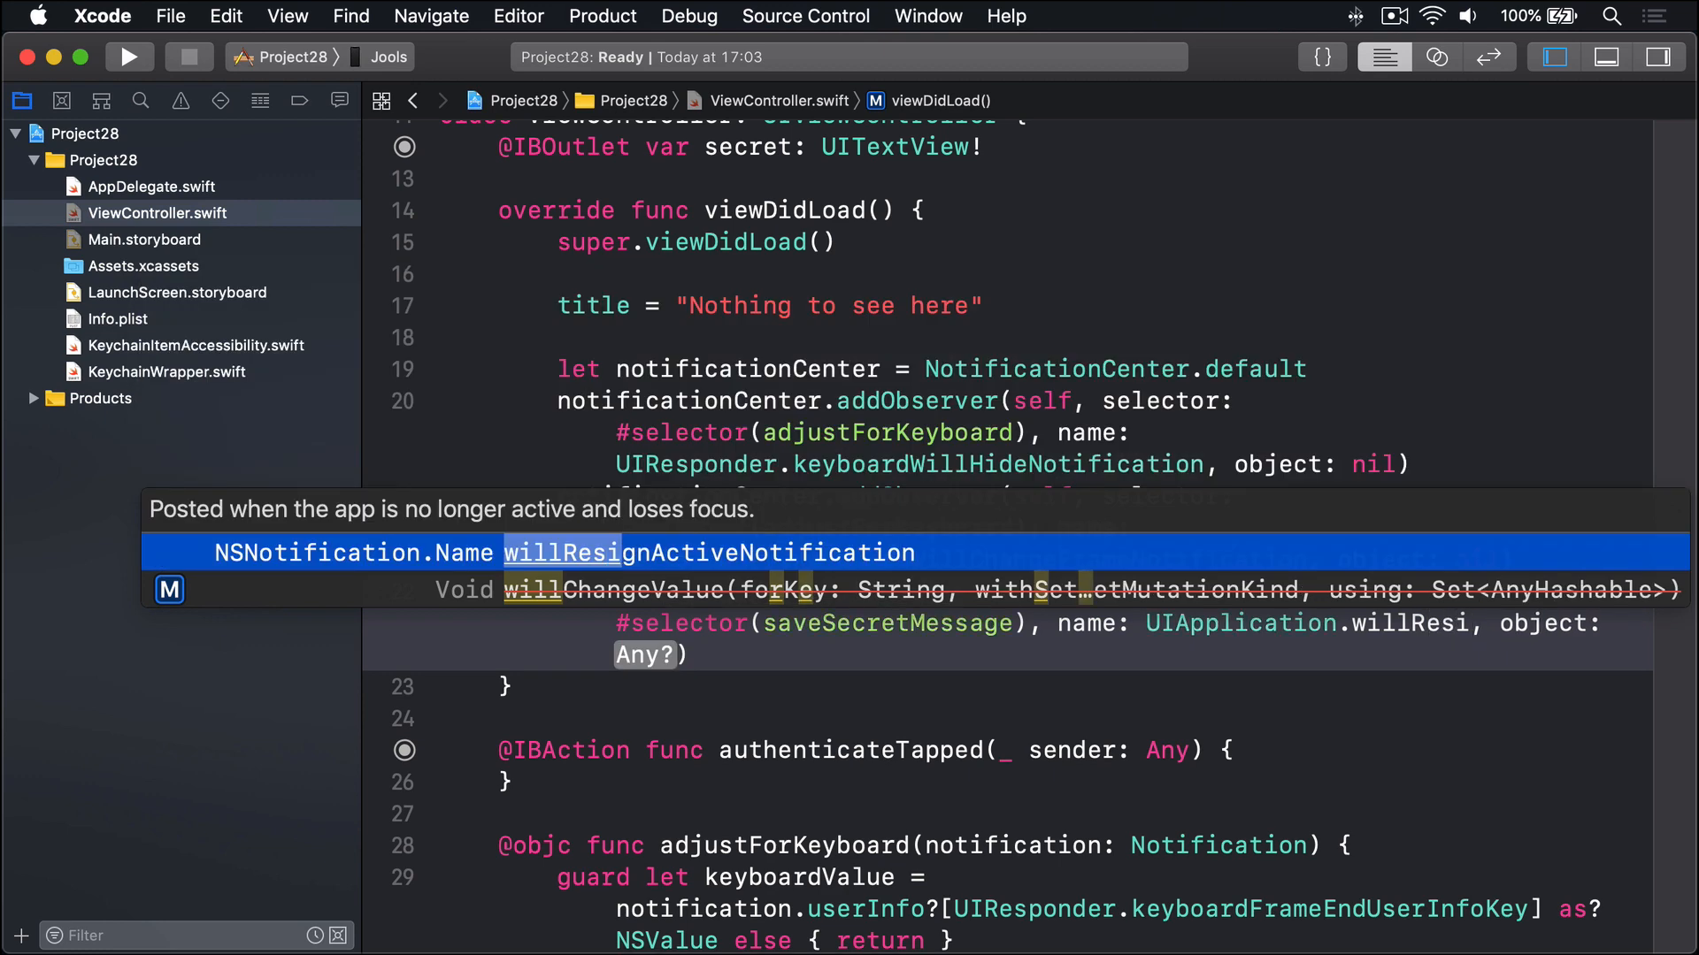
key(return)
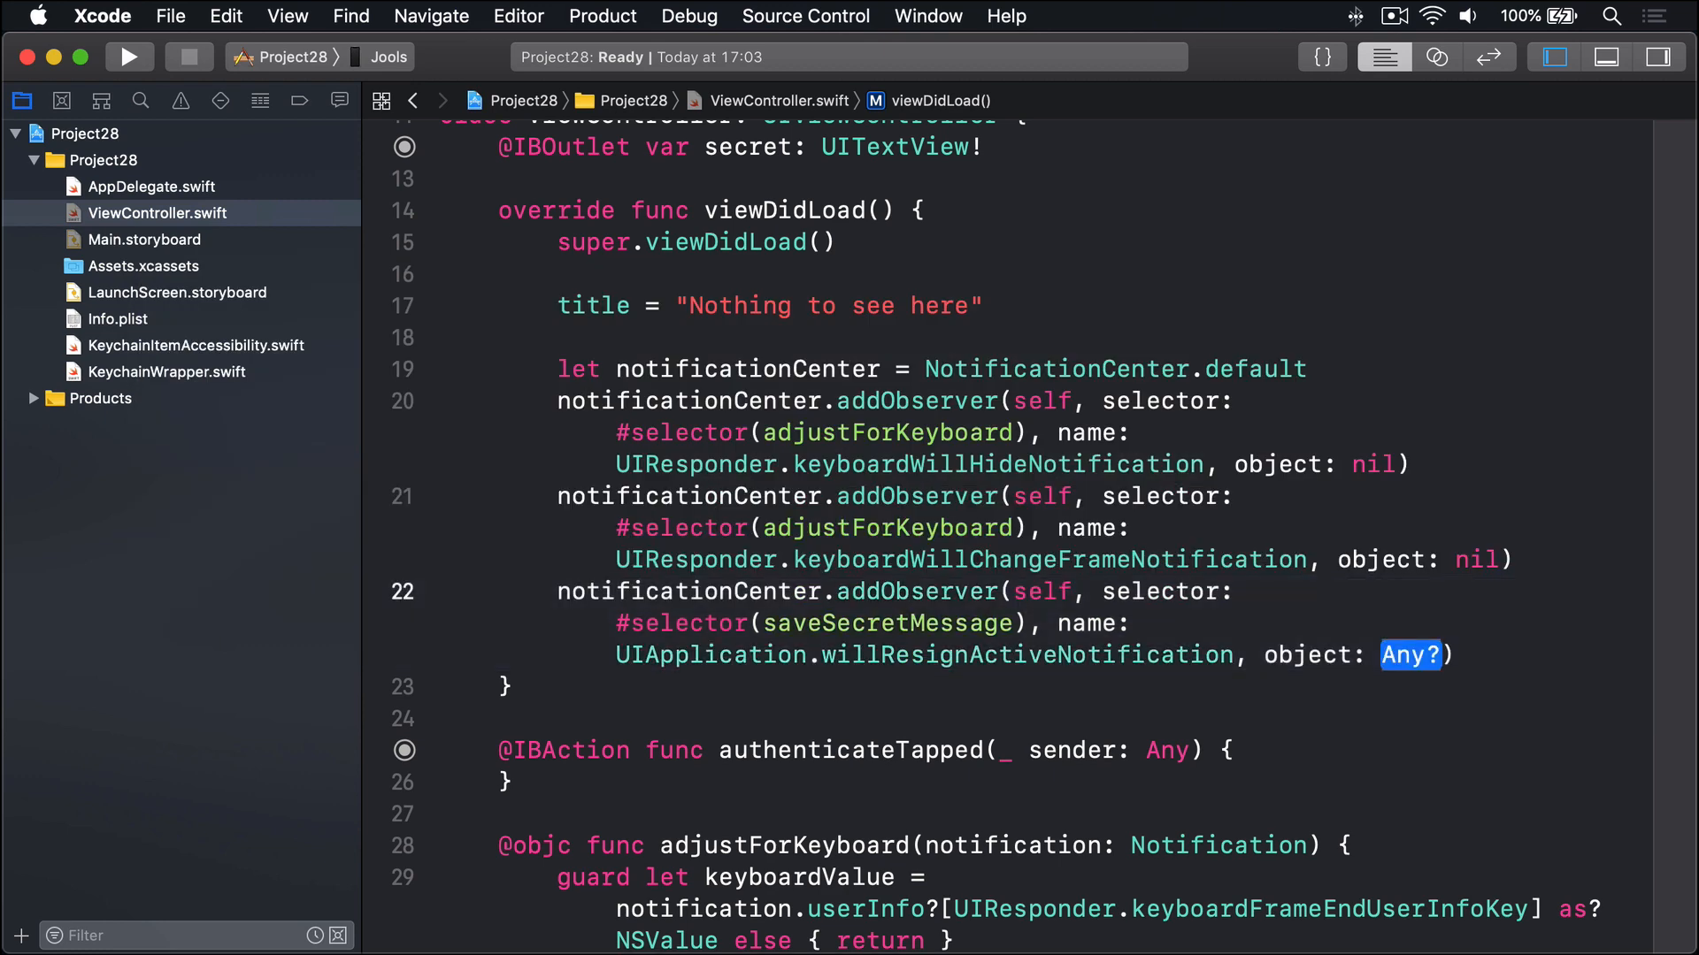
text(nil)
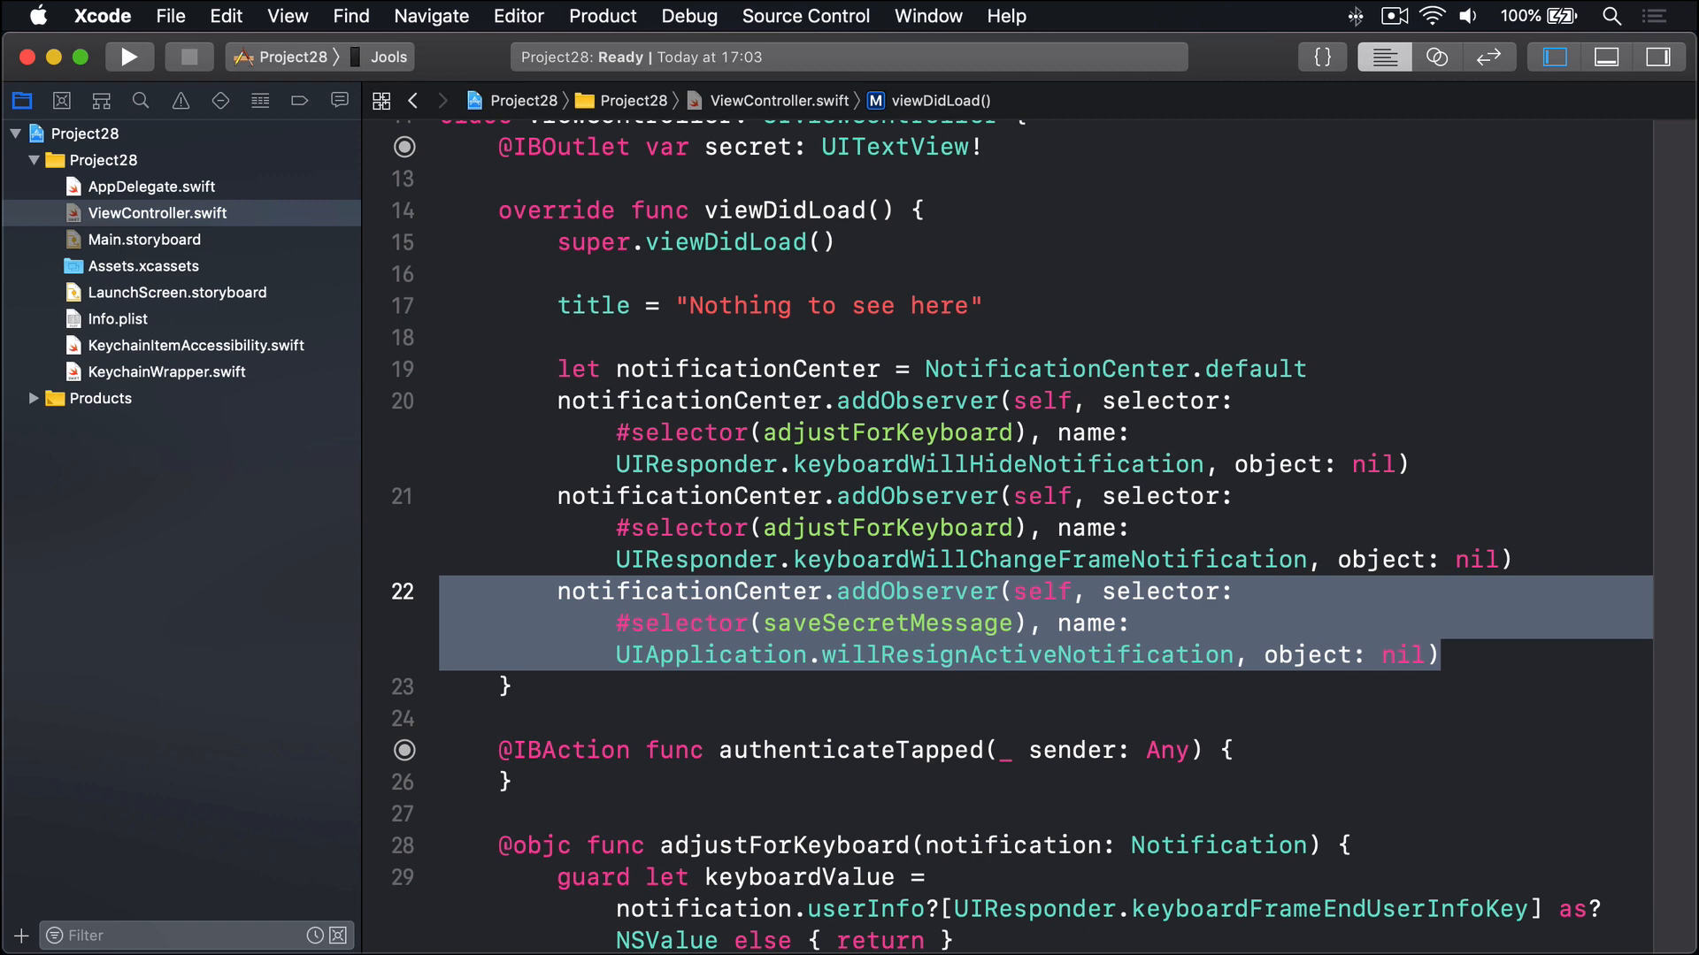
scroll(down, 3)
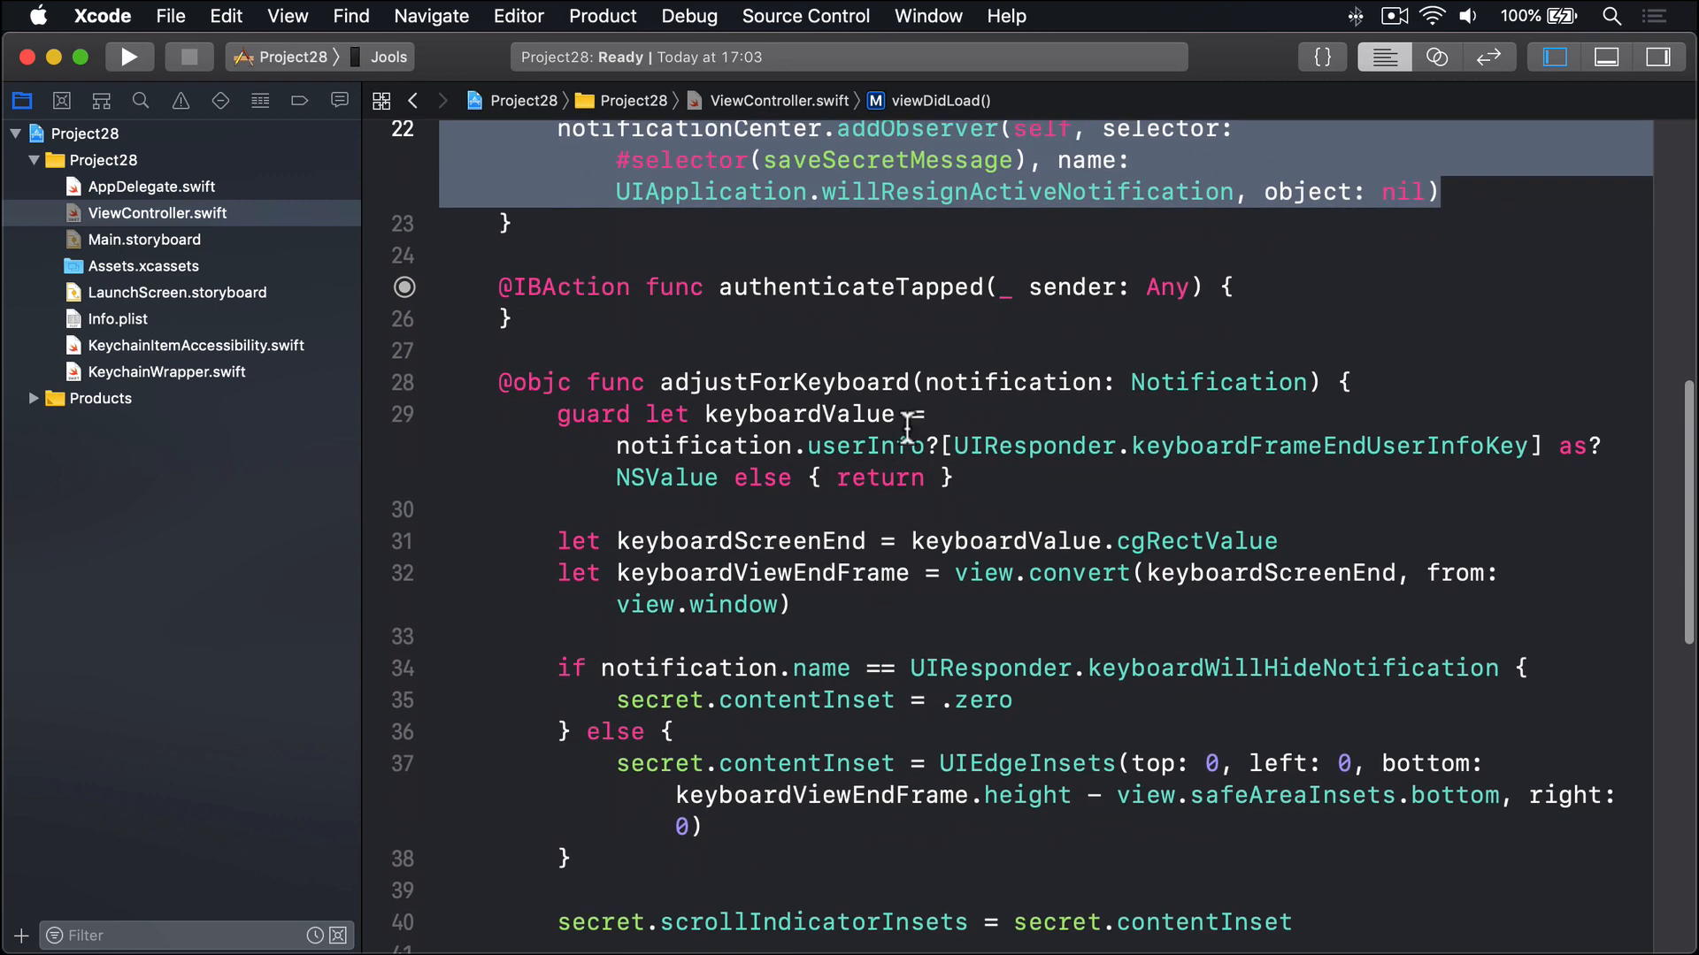
Call unlockSecretMessage() in authenticateTapped and run the app on the iPhone XR simulator
text(un)
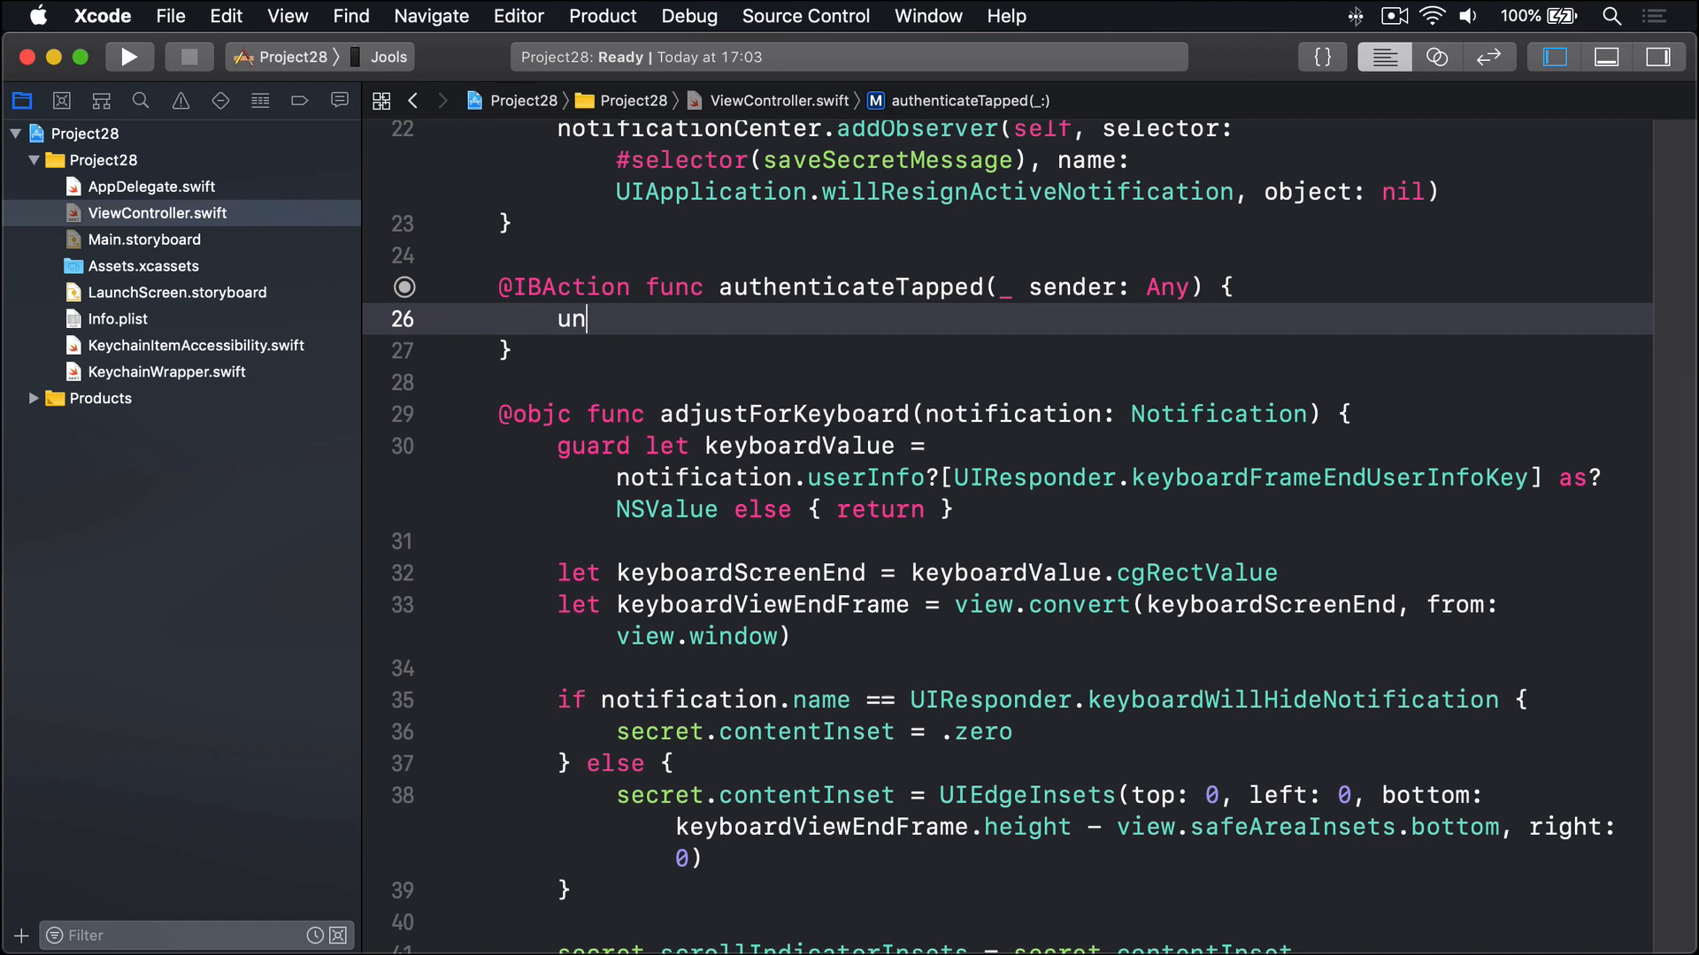
text(lockSecretMessage())
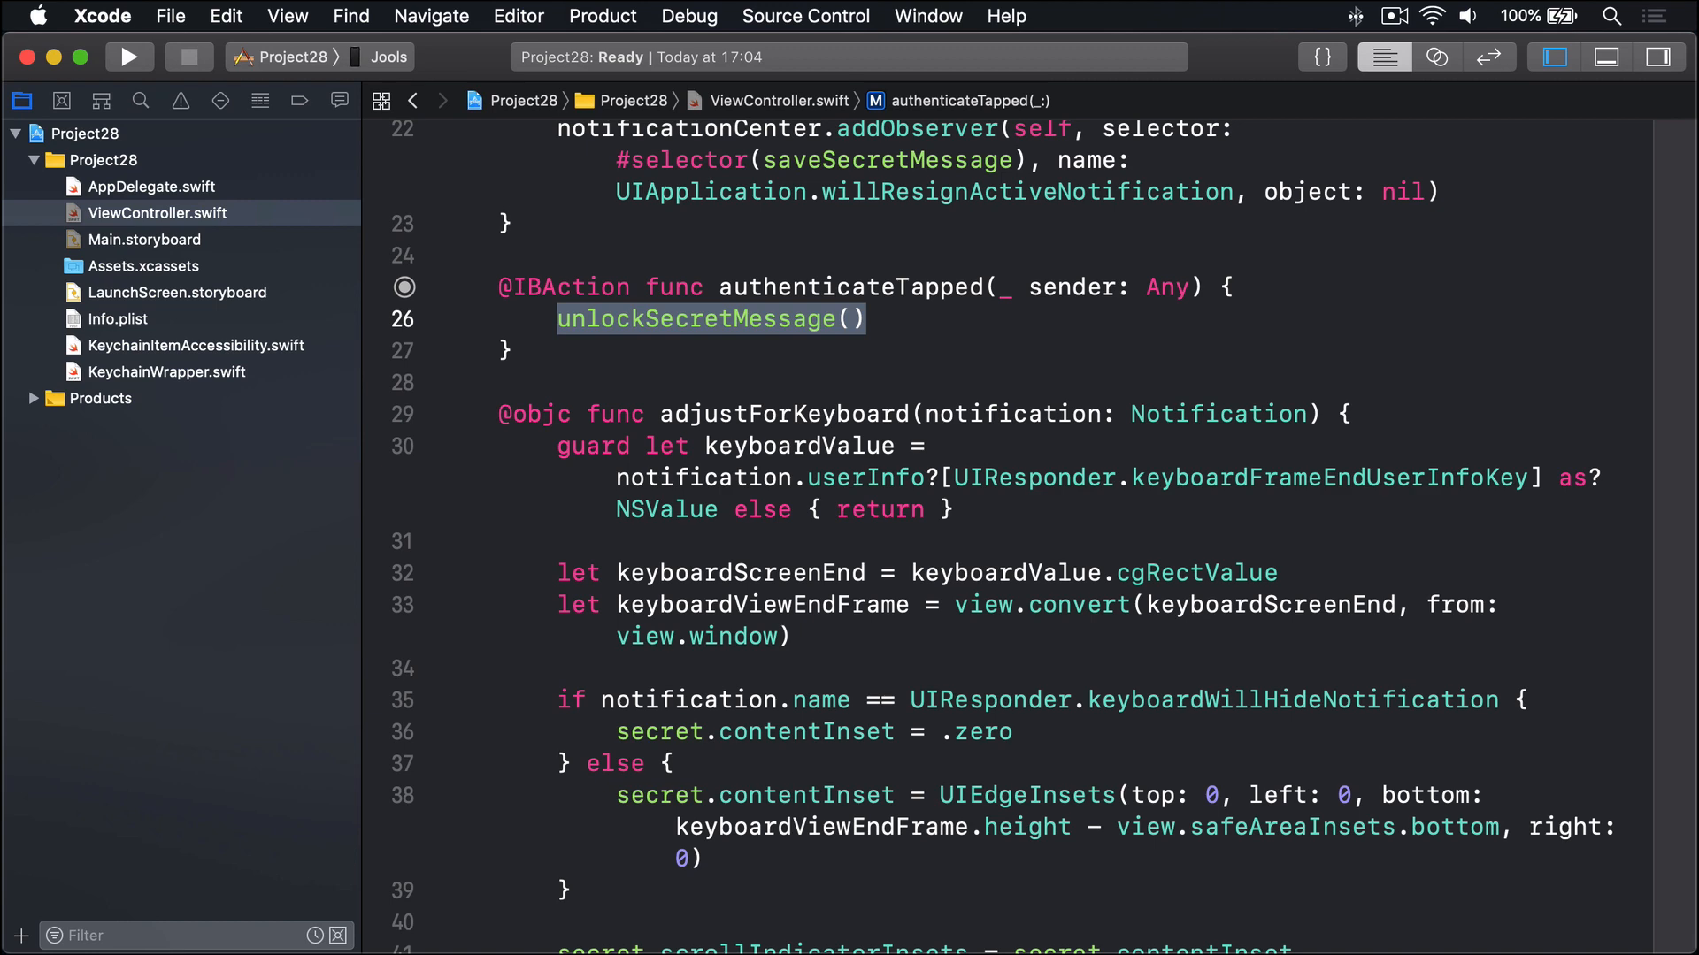
mouse_move(373, 78)
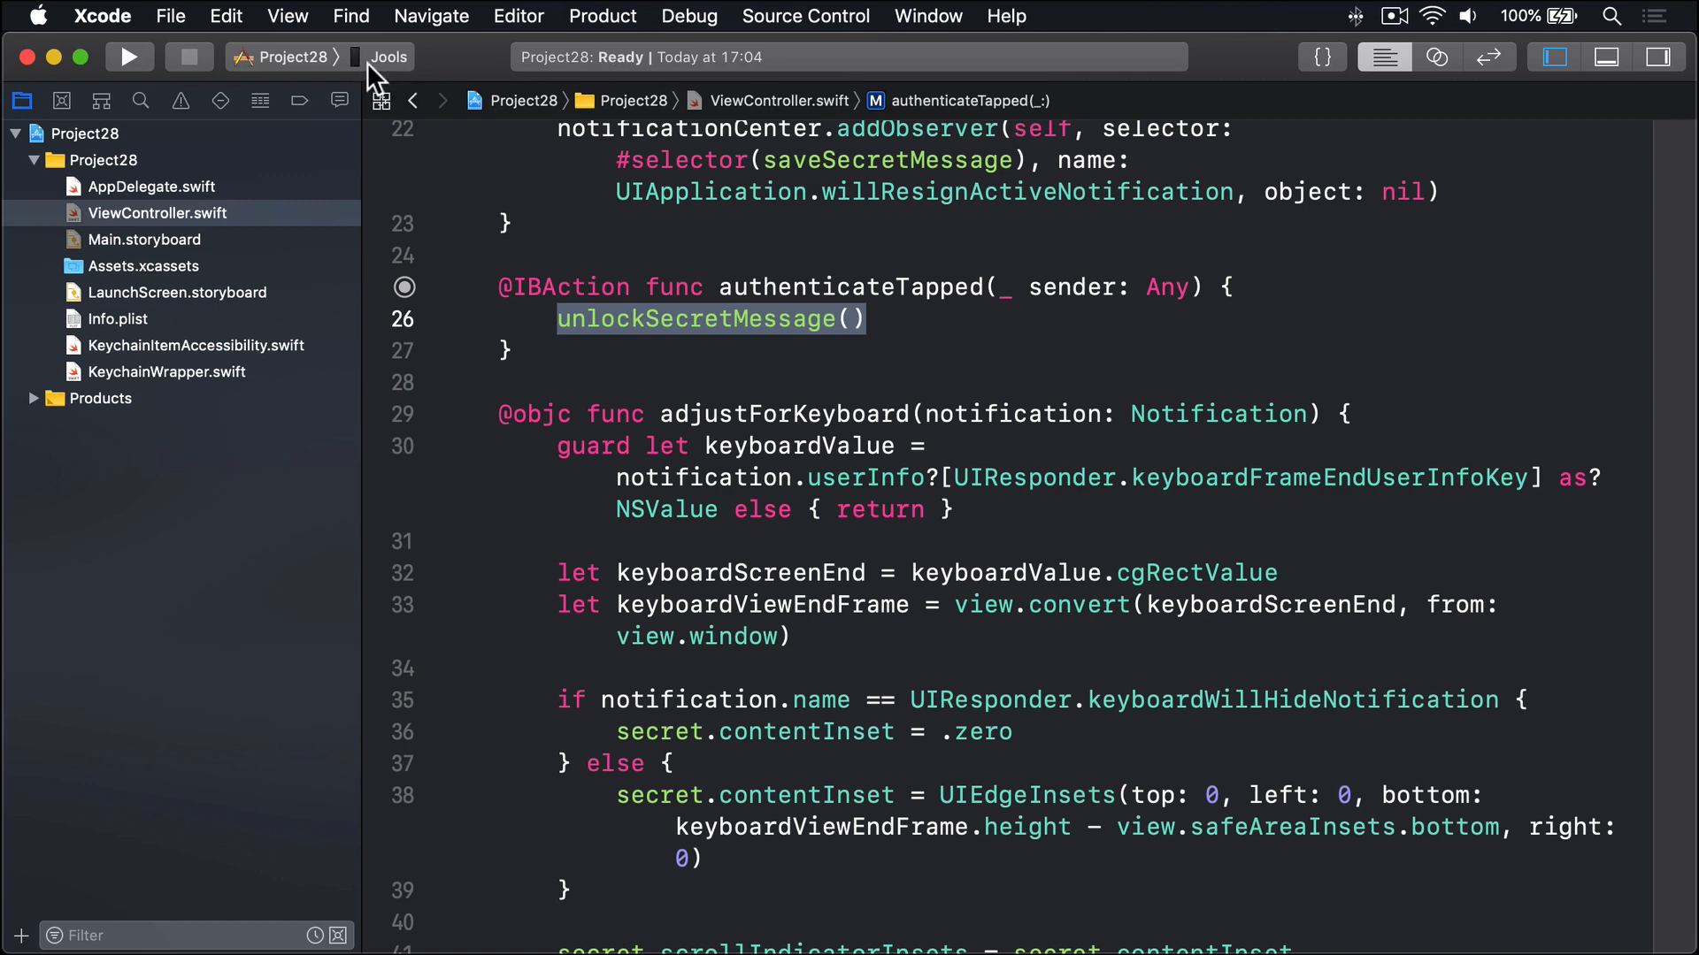
click(388, 56)
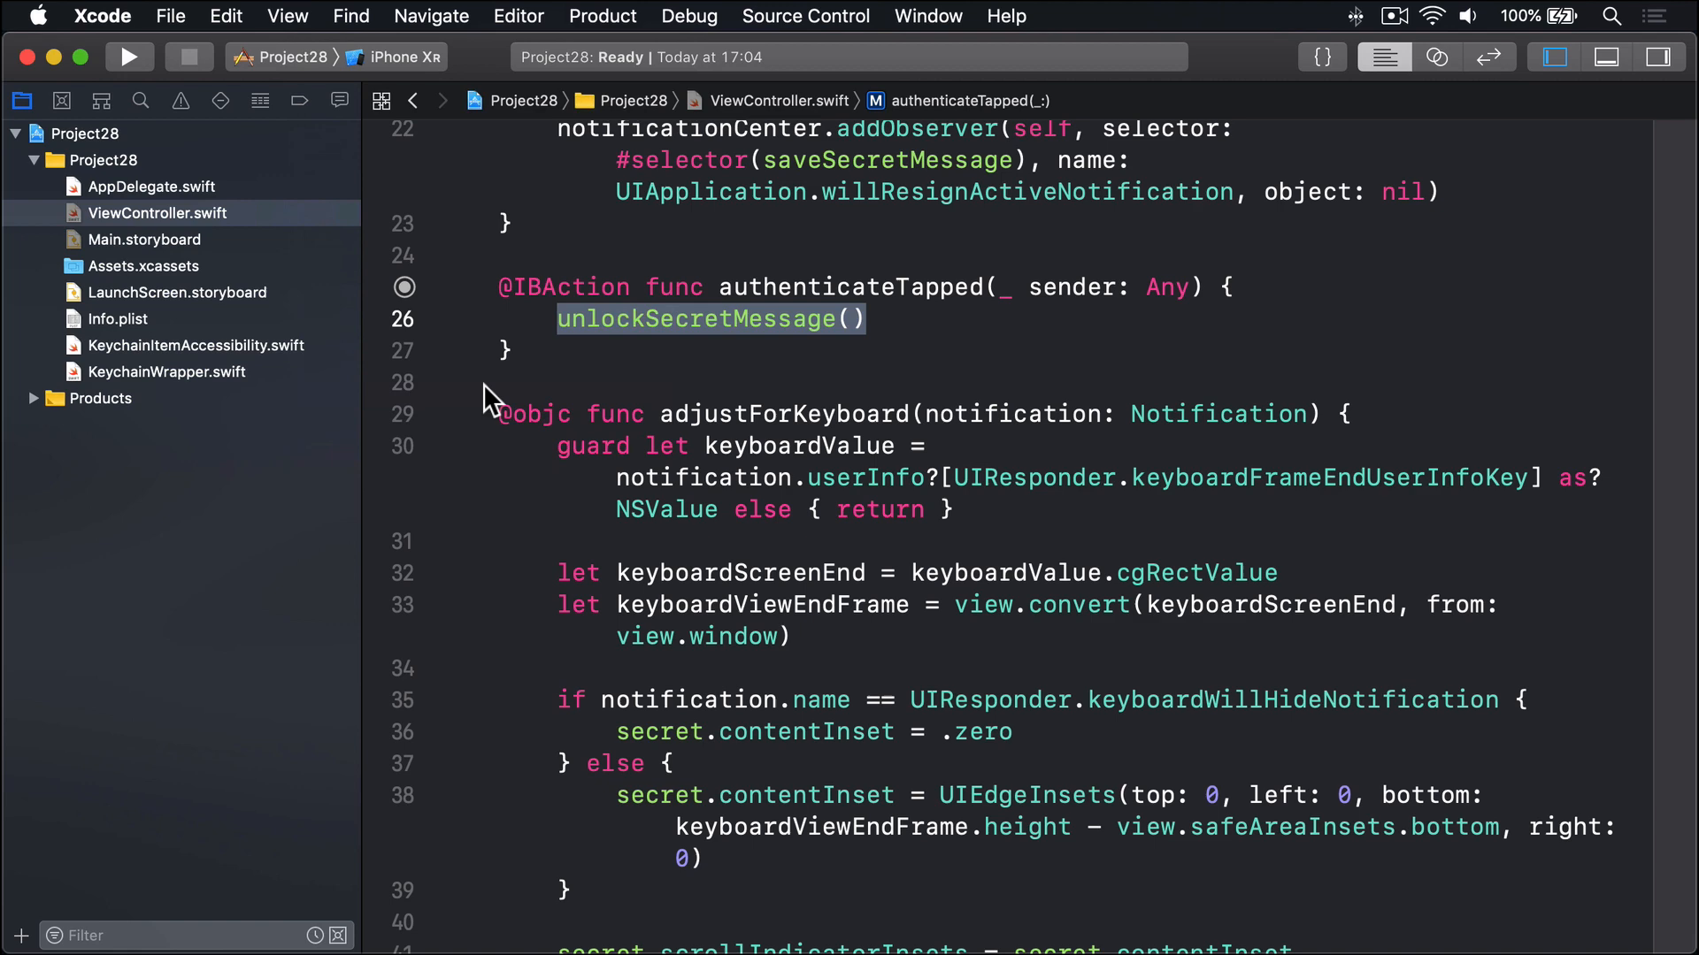
click(128, 57)
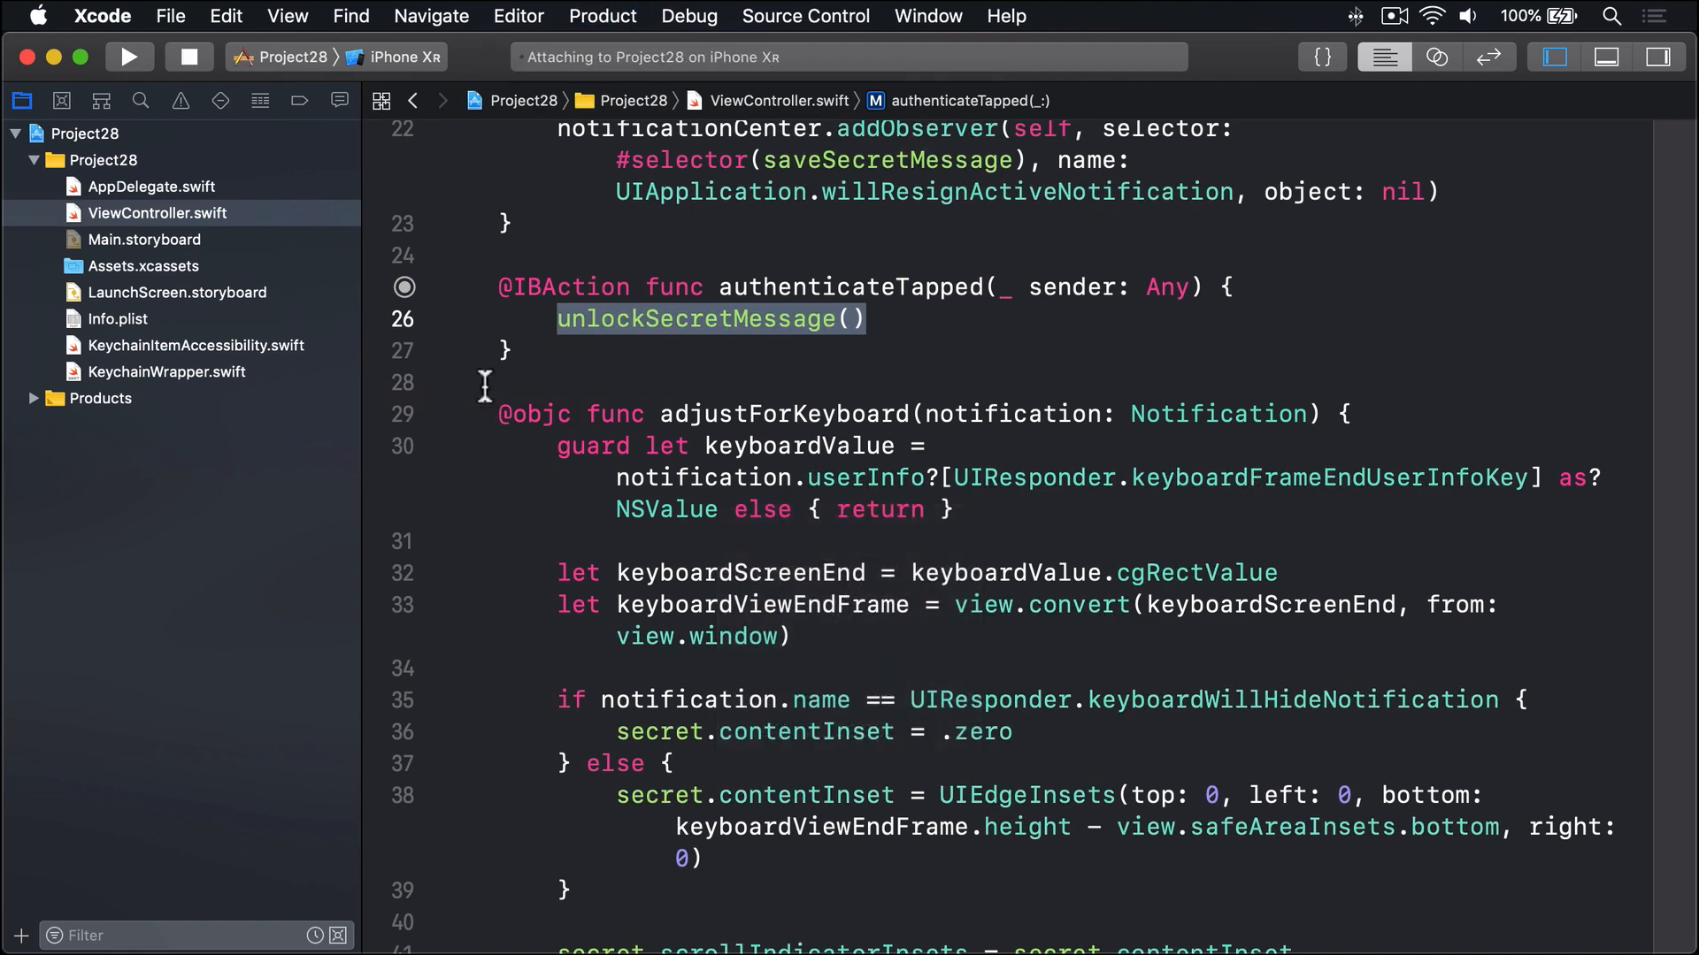
click(126, 56)
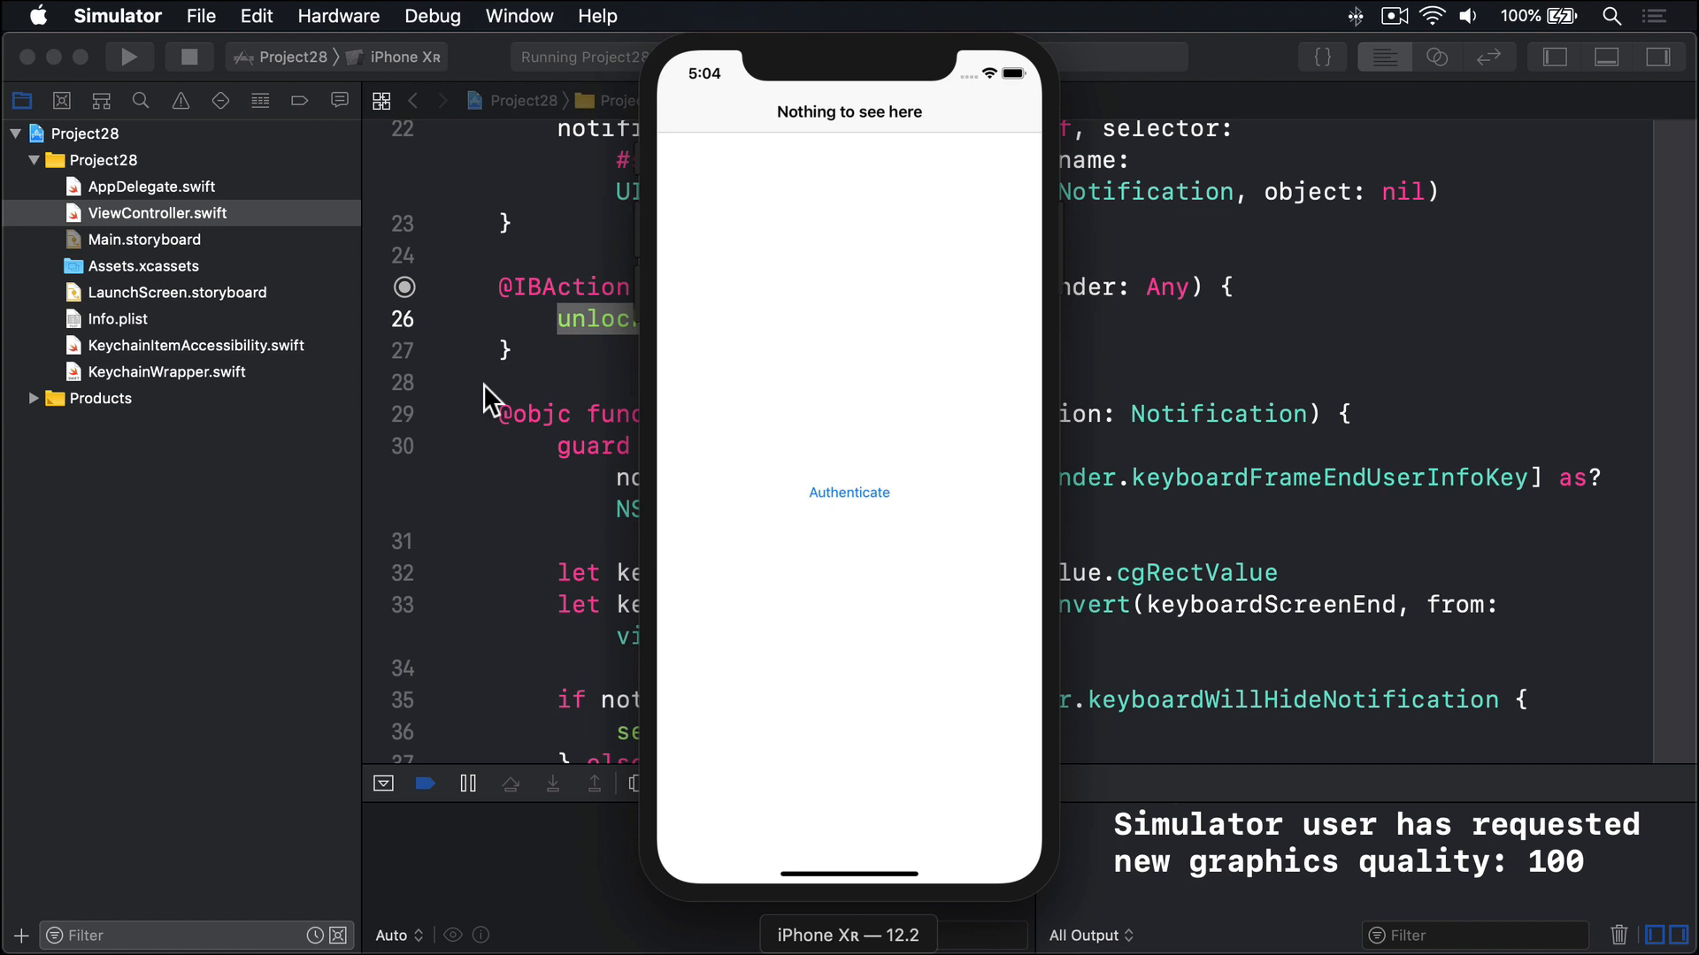
mouse_move(951, 202)
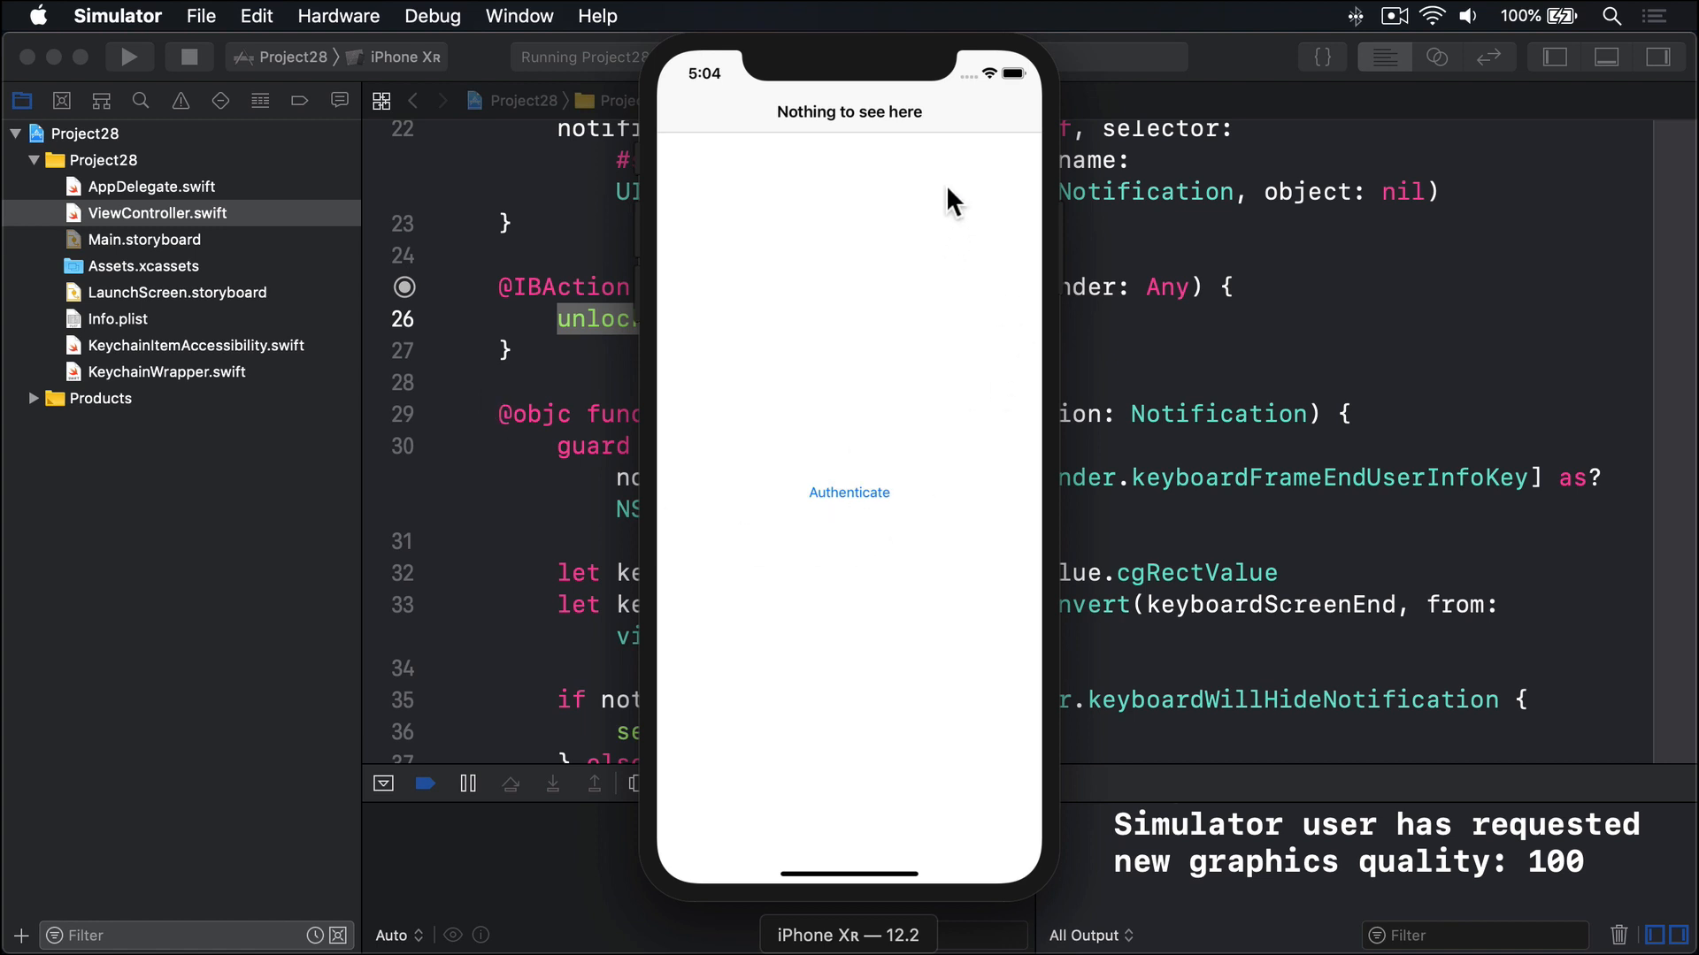
mouse_move(843, 456)
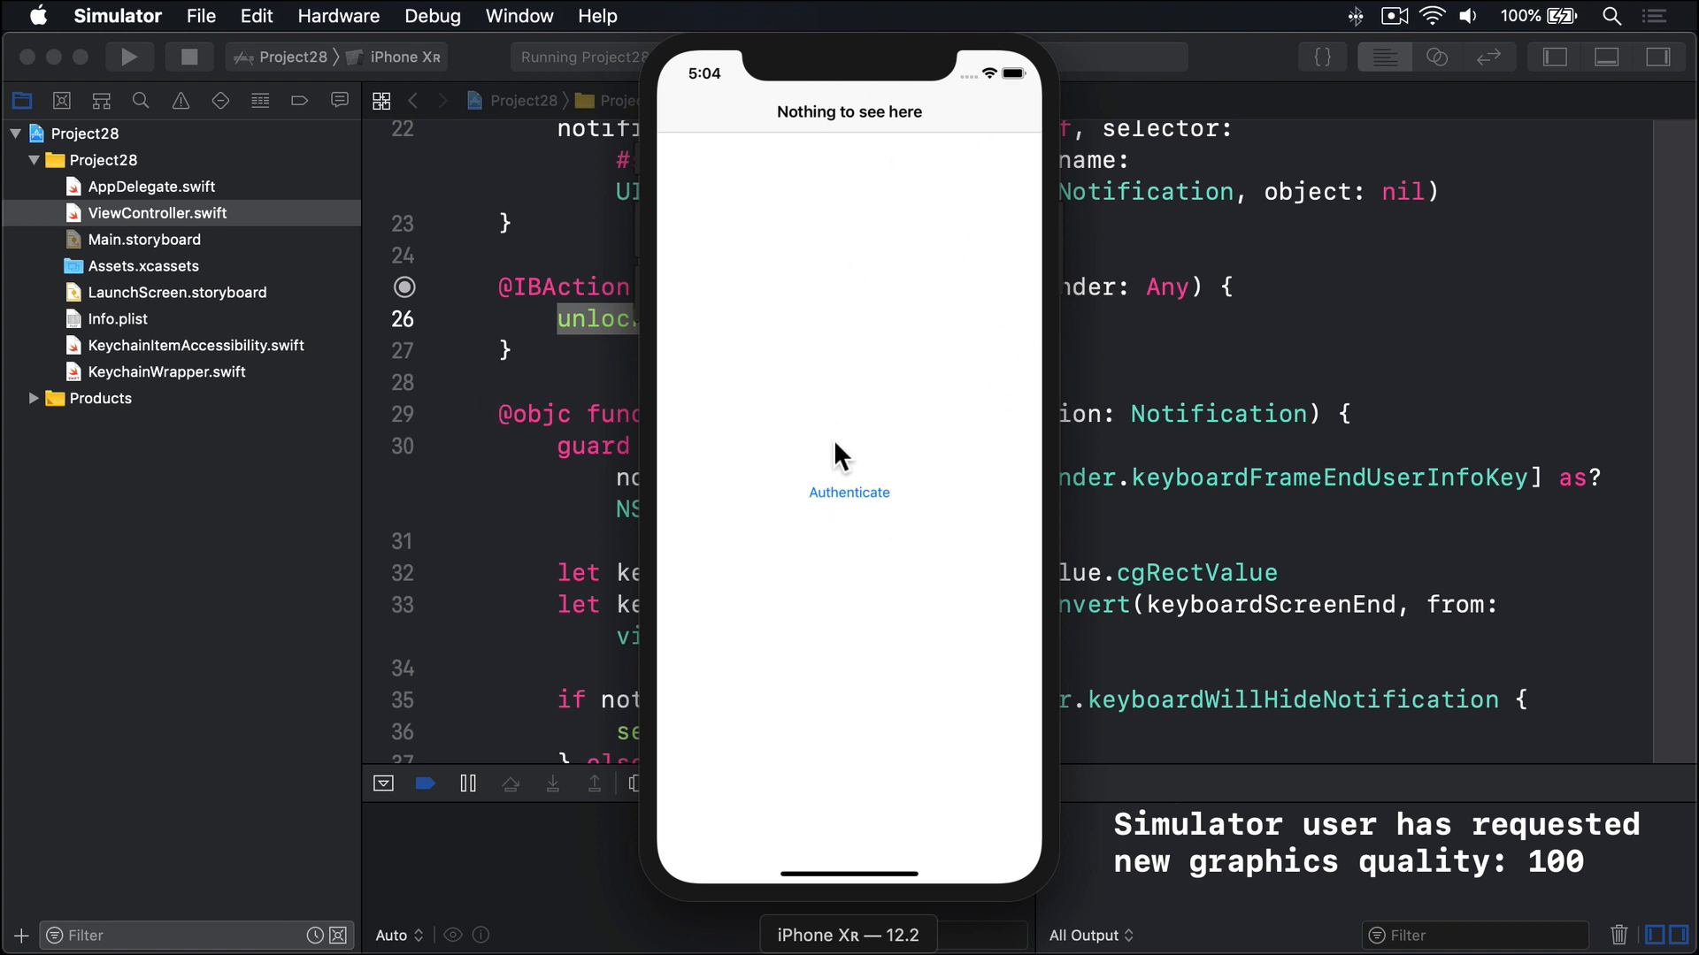
Authenticate, type "Hello" as the secret, then re-authenticate to see it restored
click(849, 492)
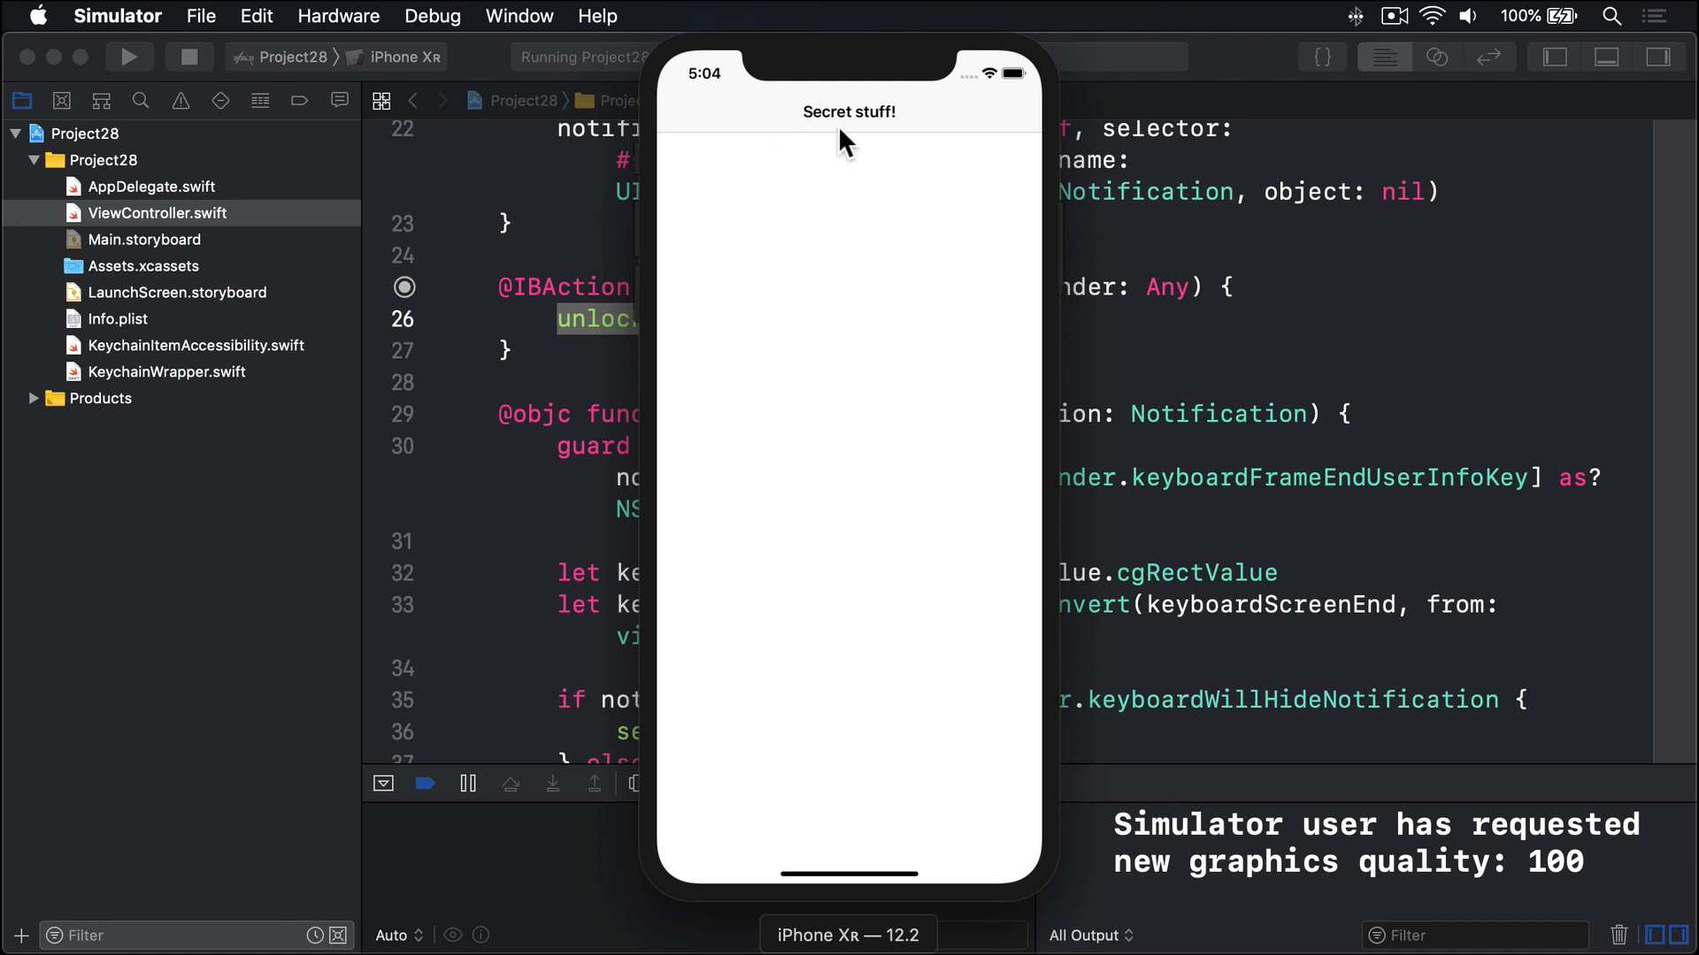
mouse_move(706, 186)
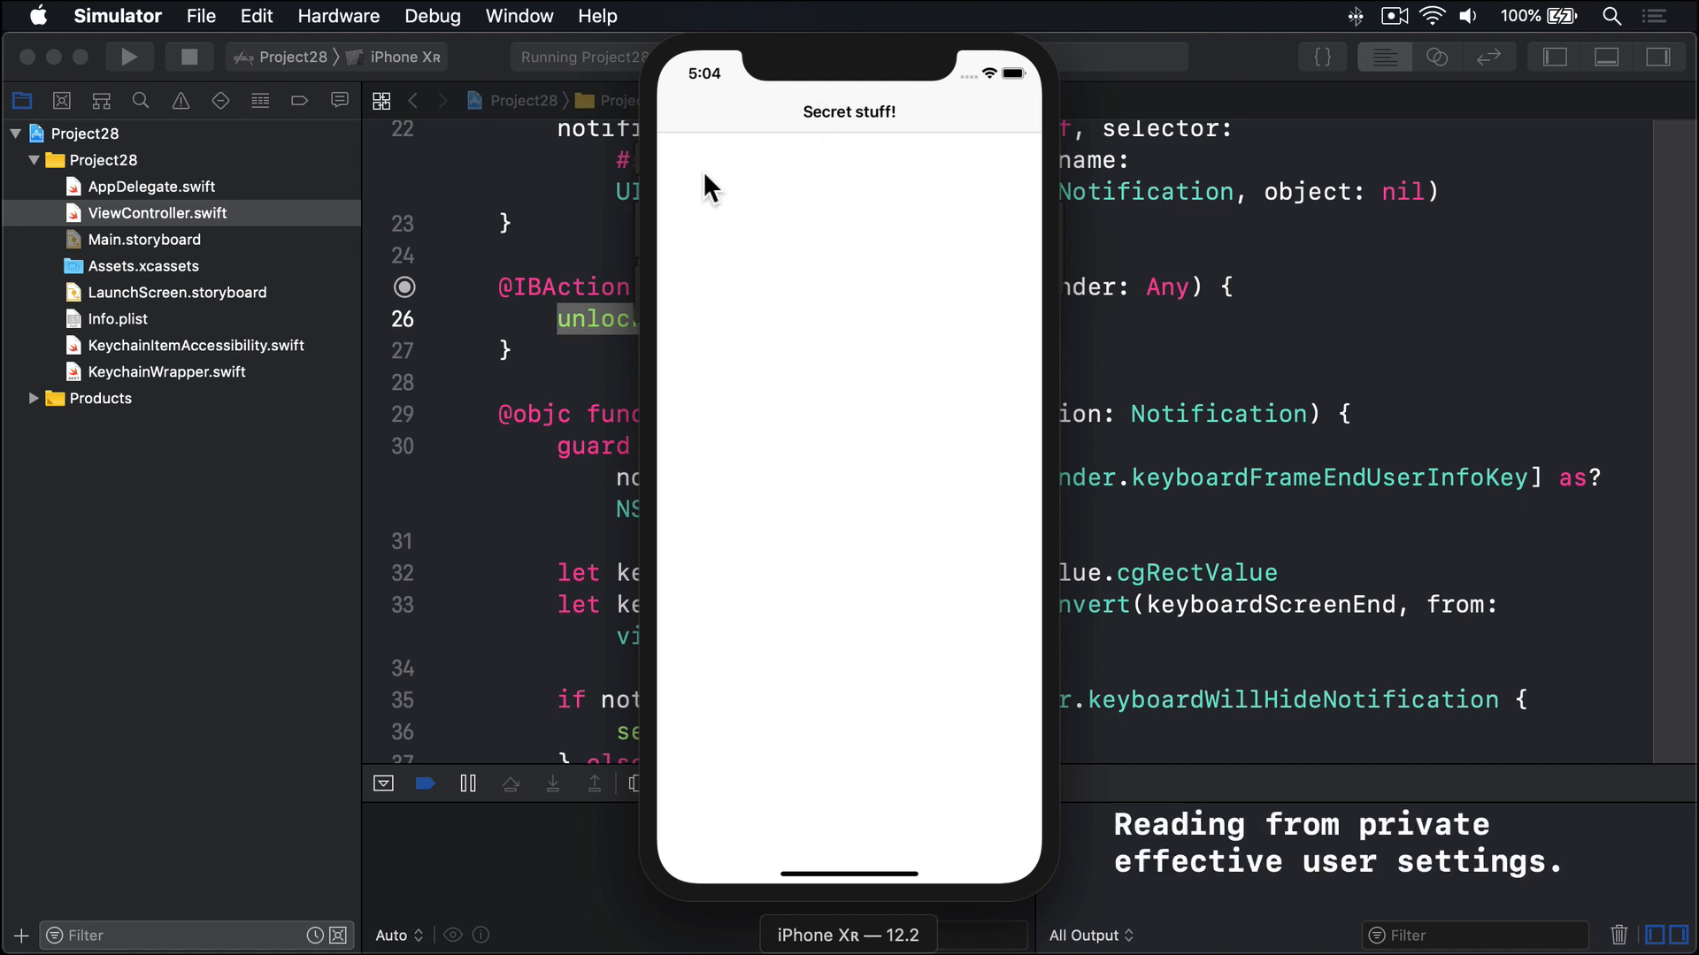
click(849, 325)
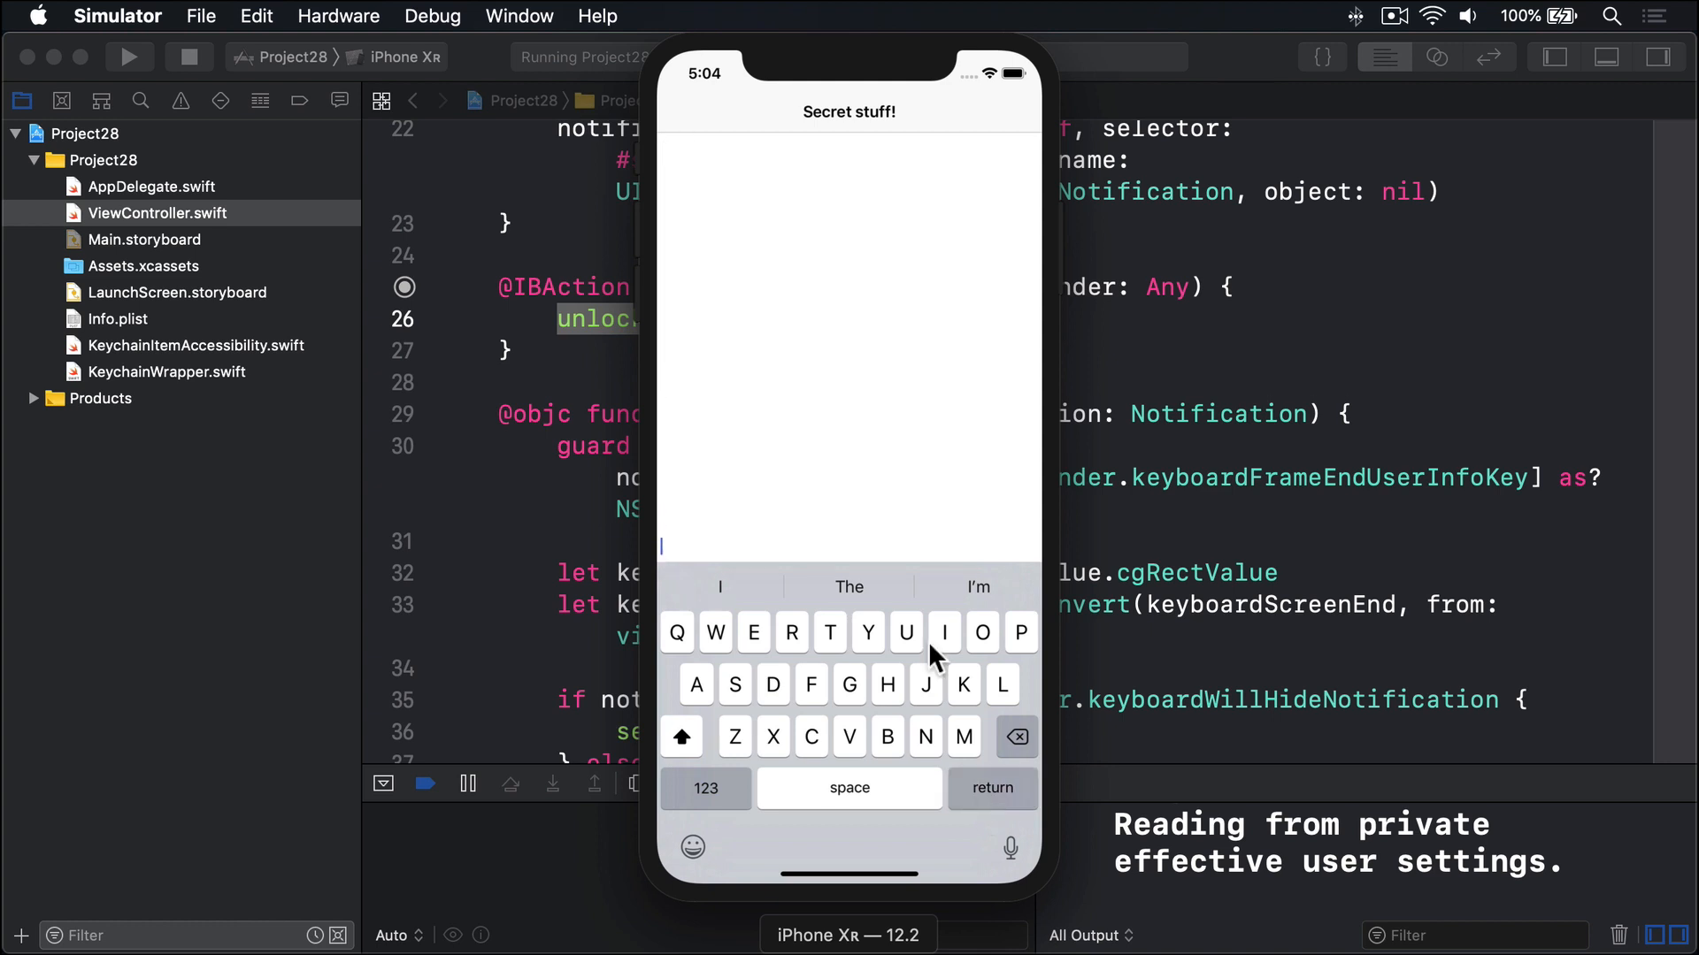
text(Hello)
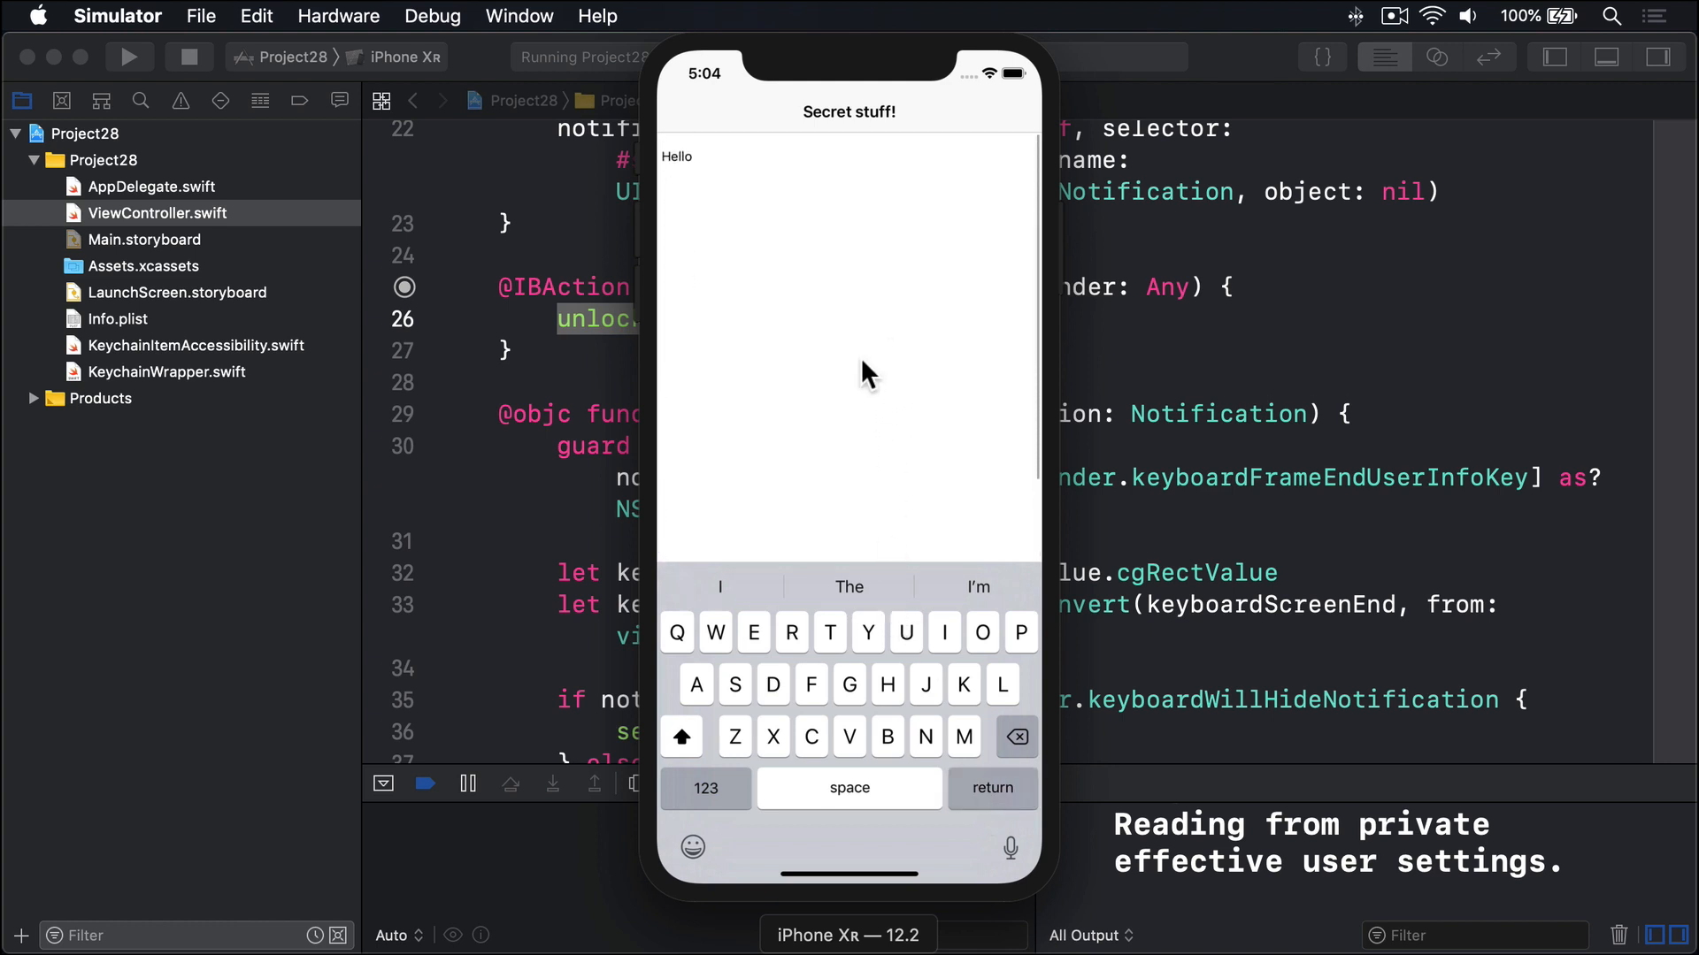
mouse_move(878, 525)
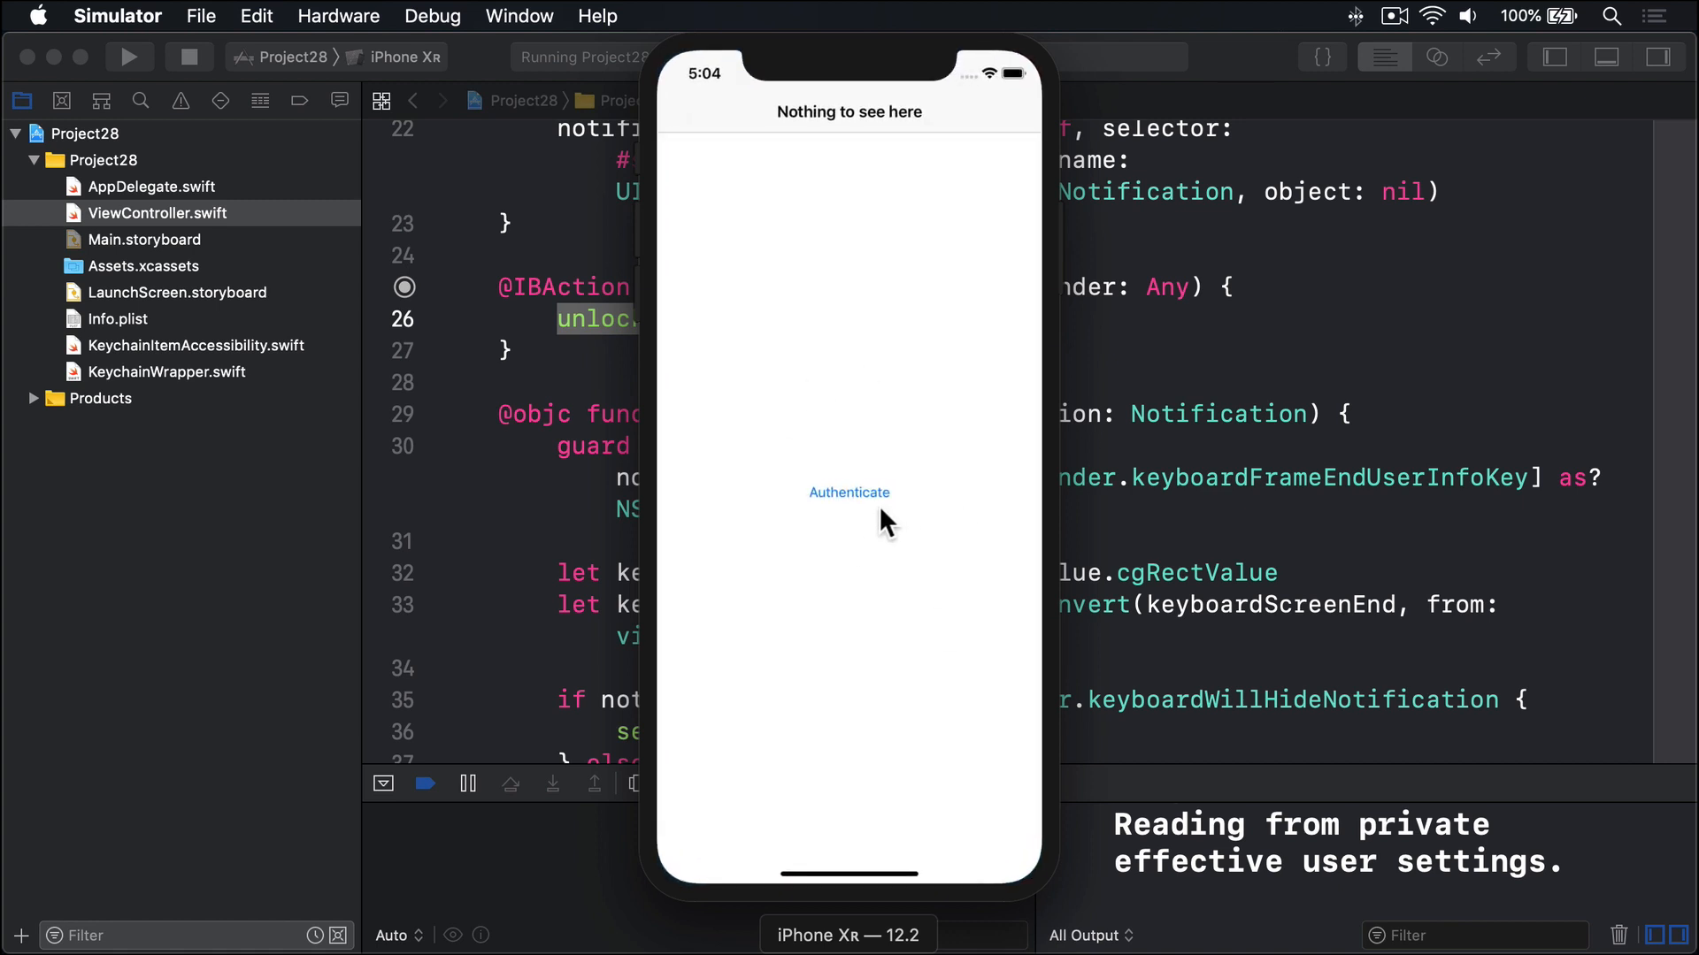
click(849, 492)
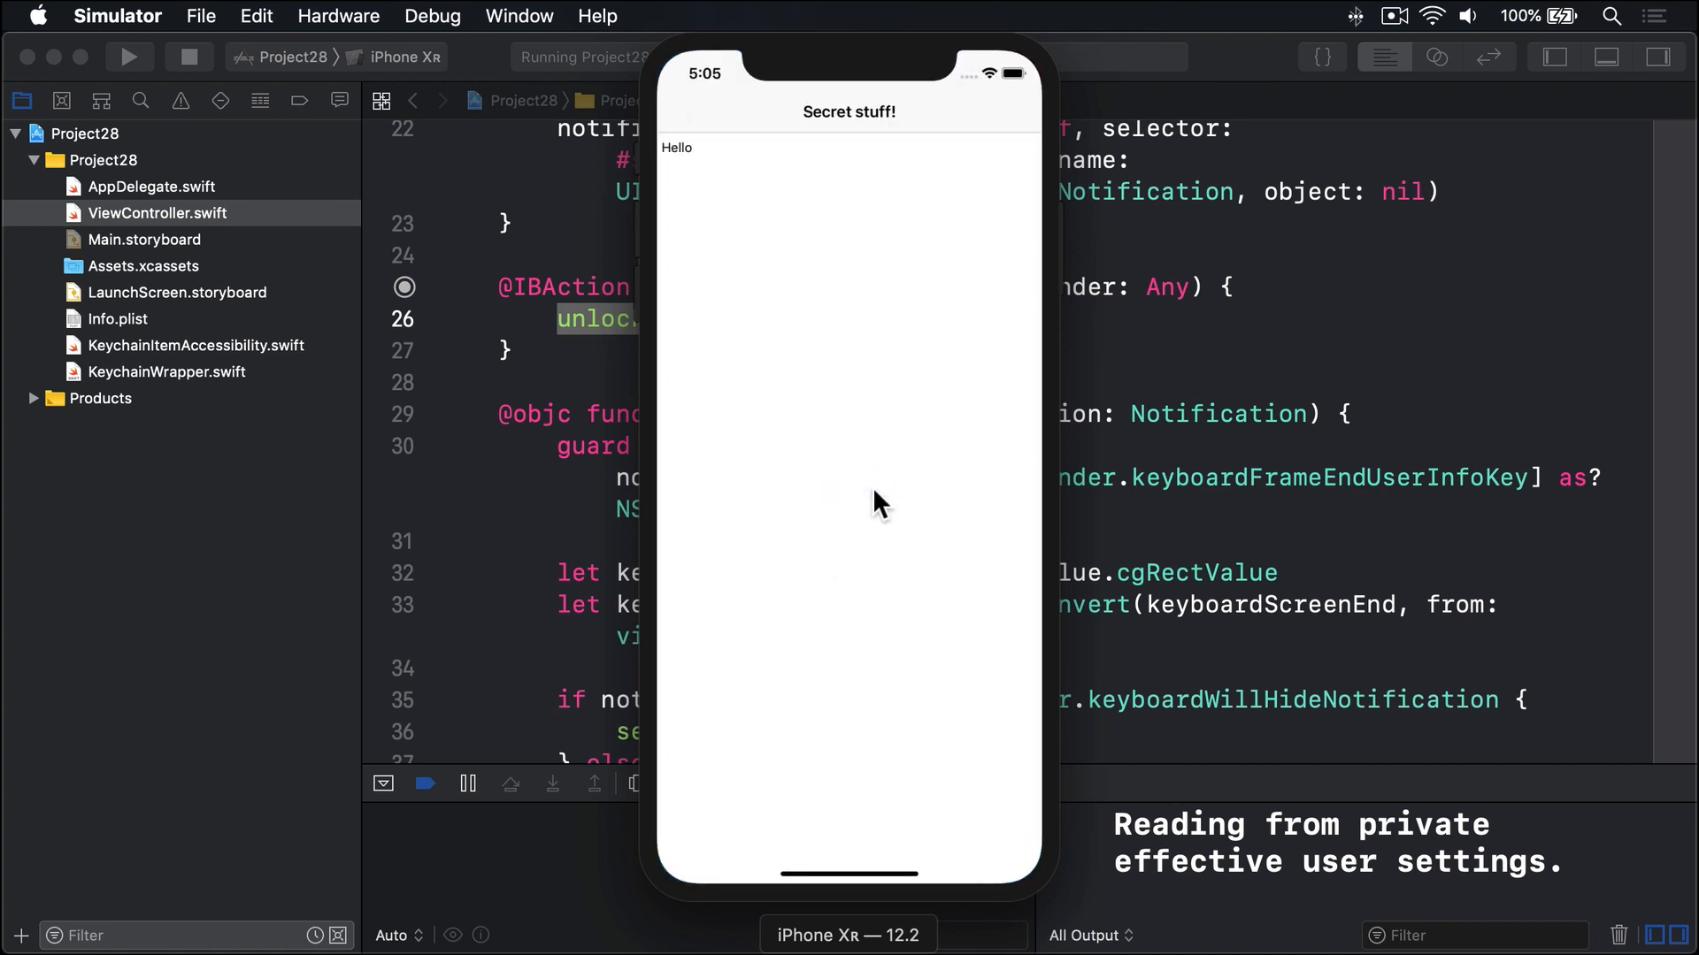